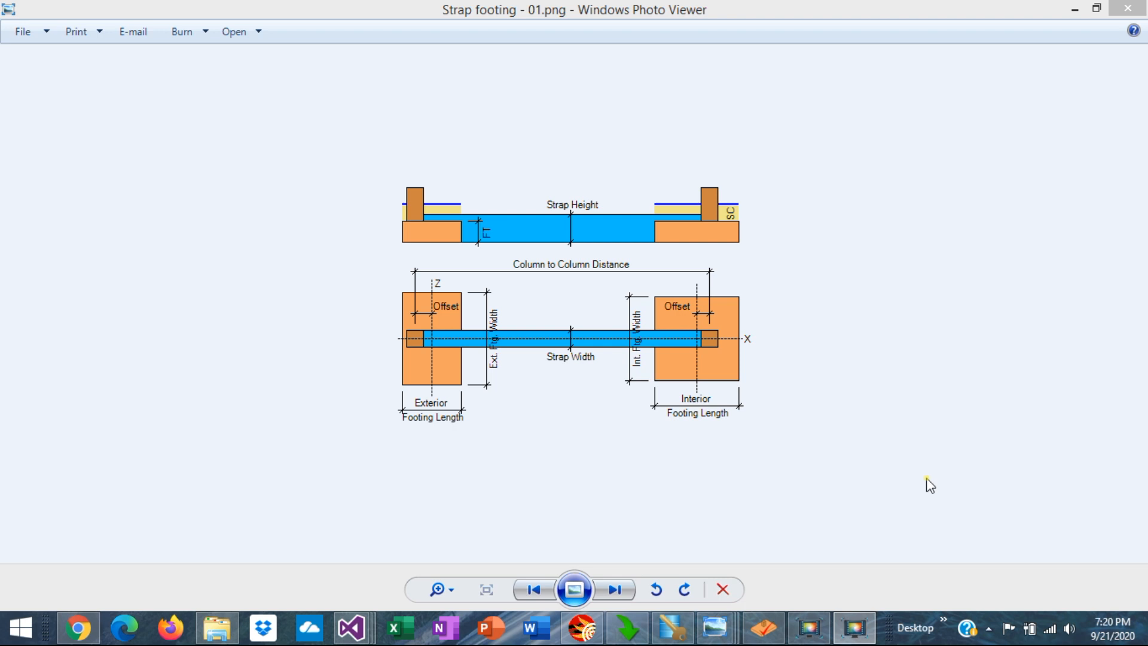
{"action": "mouse_move", "coordinate": [365, 431]}
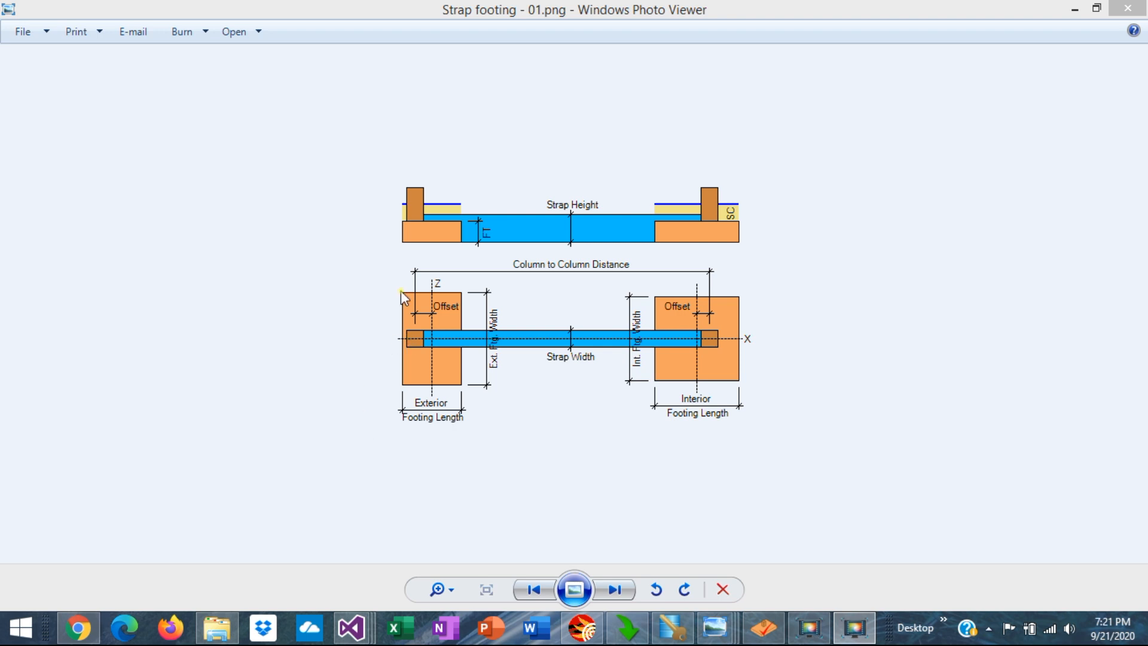
{"action": "mouse_move", "coordinate": [423, 241]}
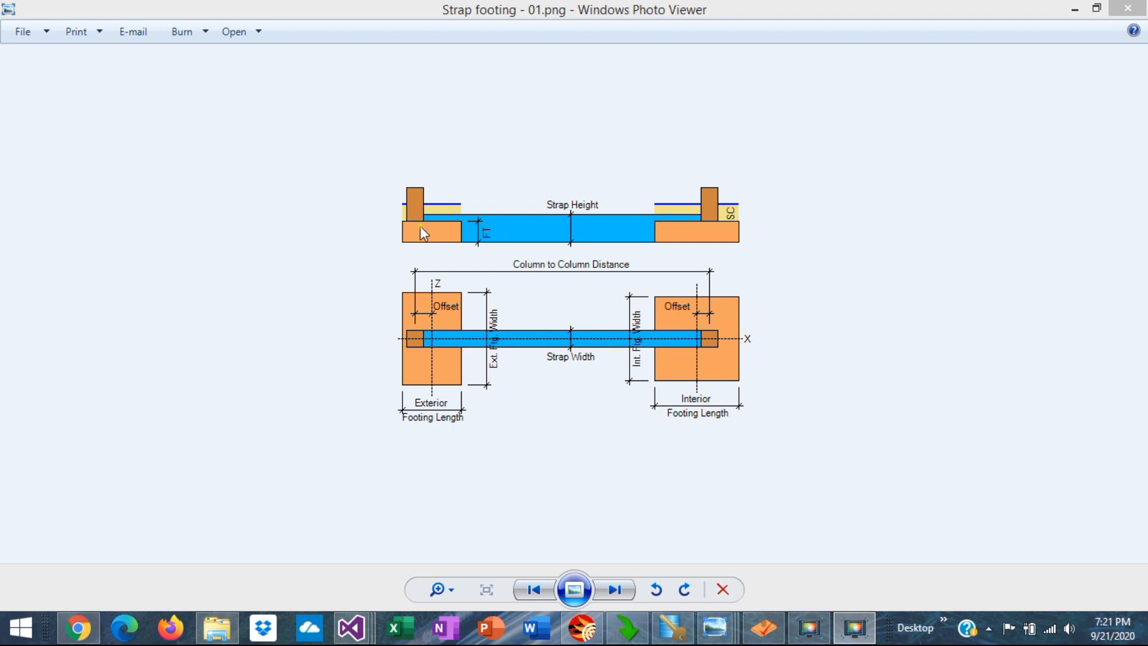
{"action": "mouse_move", "coordinate": [431, 261]}
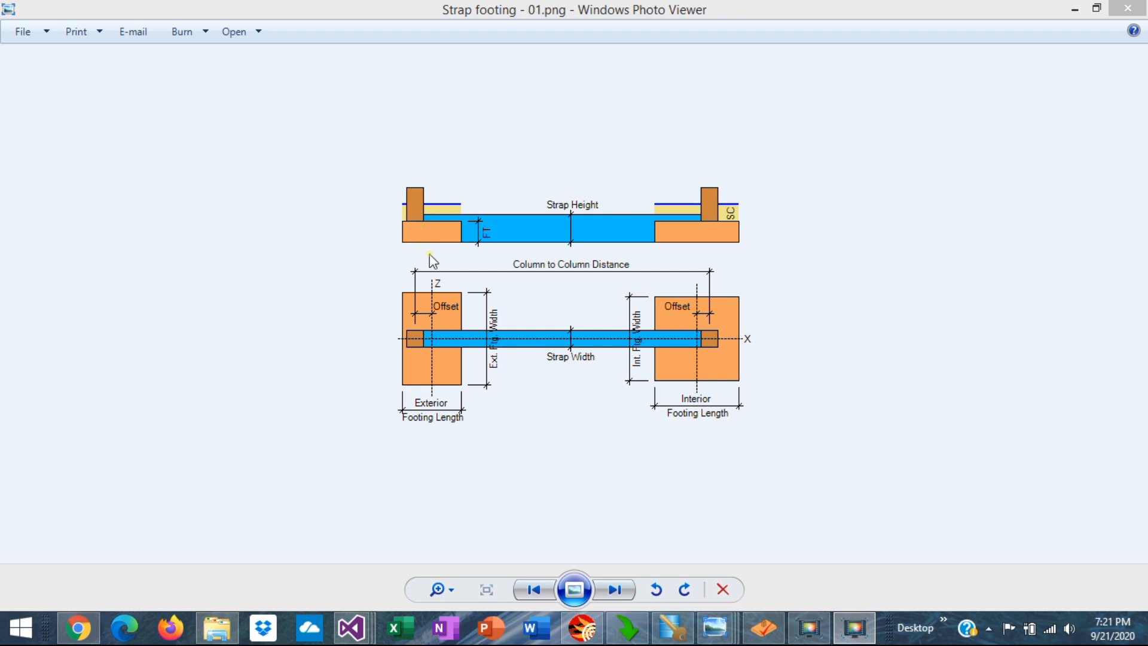
{"action": "mouse_move", "coordinate": [401, 371]}
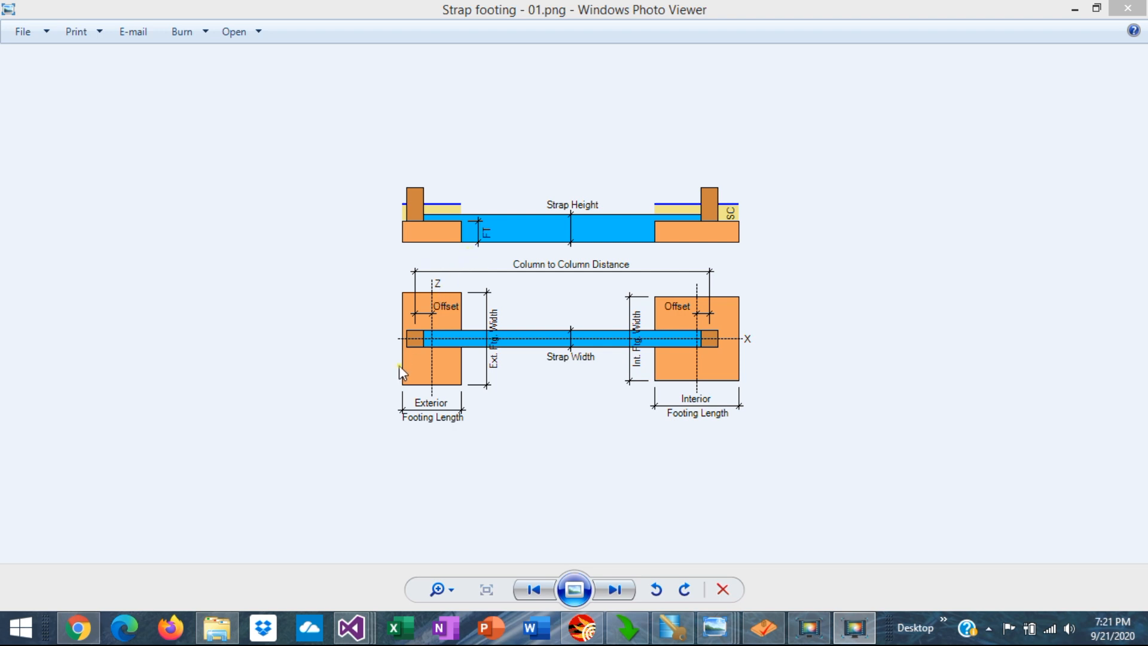
{"action": "mouse_move", "coordinate": [448, 349]}
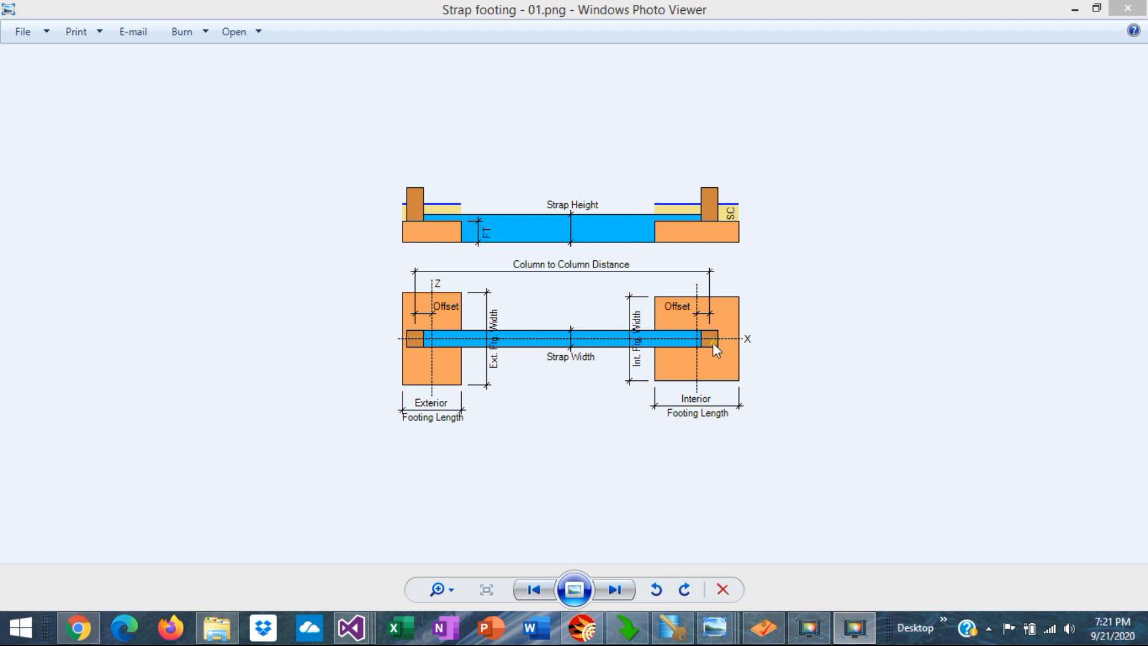
{"action": "mouse_move", "coordinate": [634, 339]}
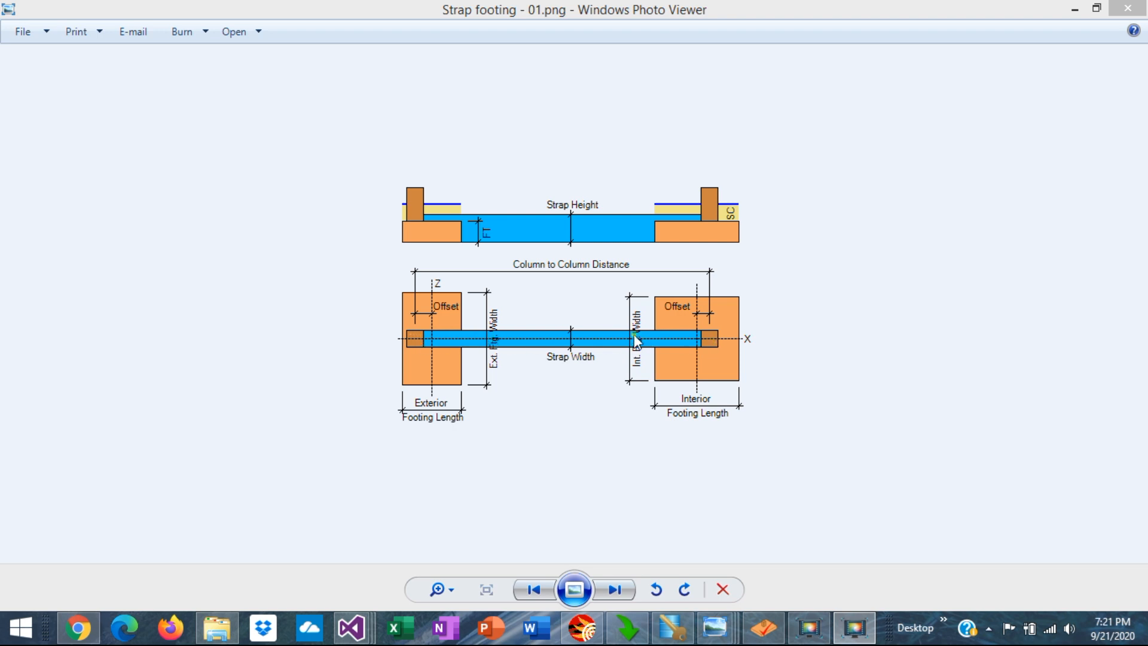
{"action": "mouse_move", "coordinate": [391, 339]}
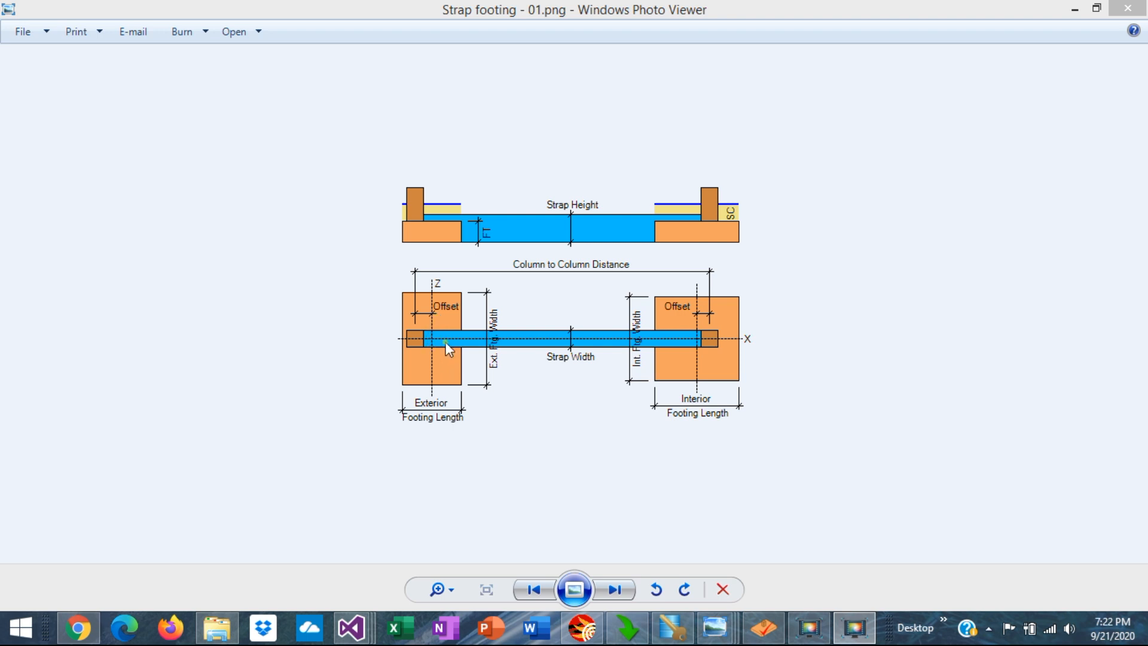
{"action": "mouse_move", "coordinate": [438, 391]}
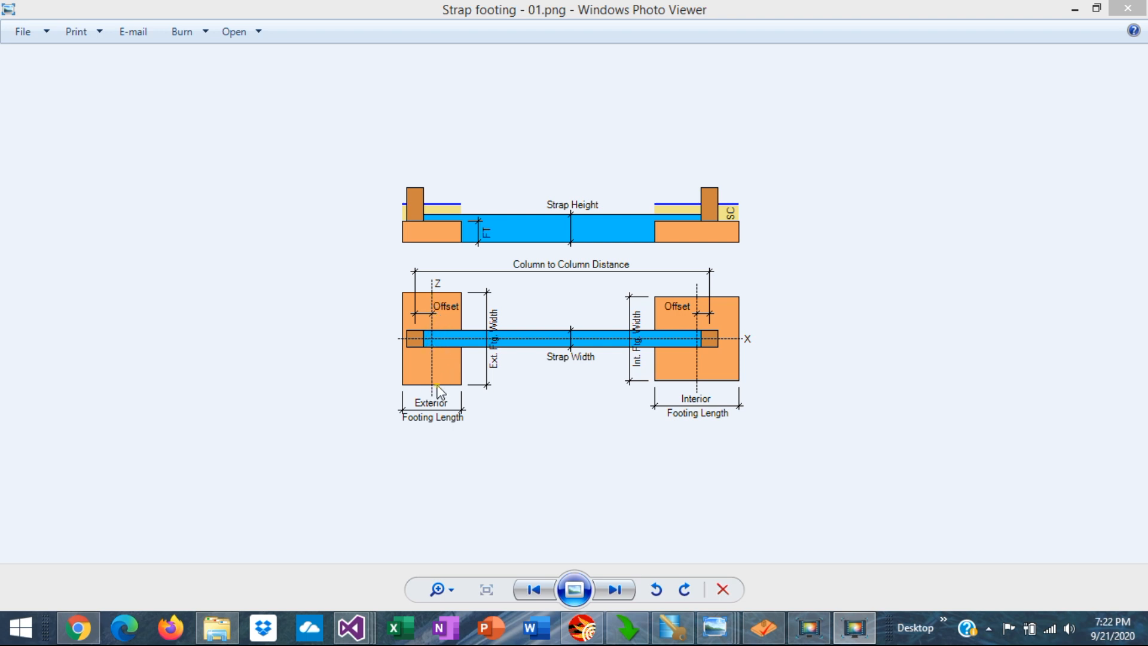
{"action": "mouse_move", "coordinate": [725, 337]}
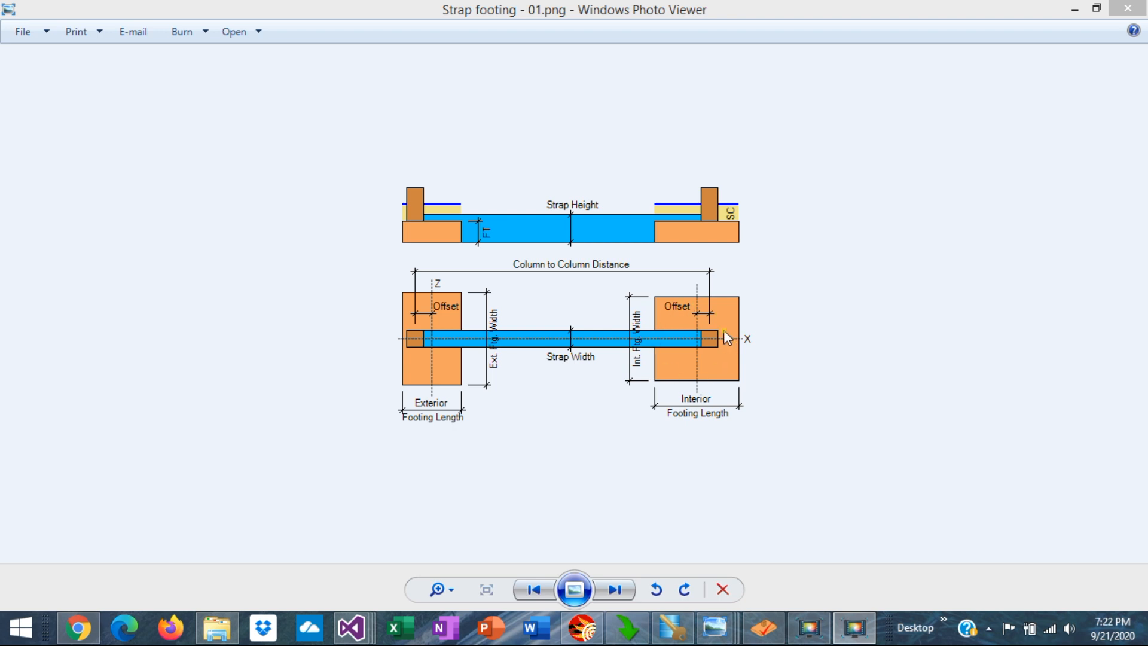
{"action": "mouse_move", "coordinate": [634, 335]}
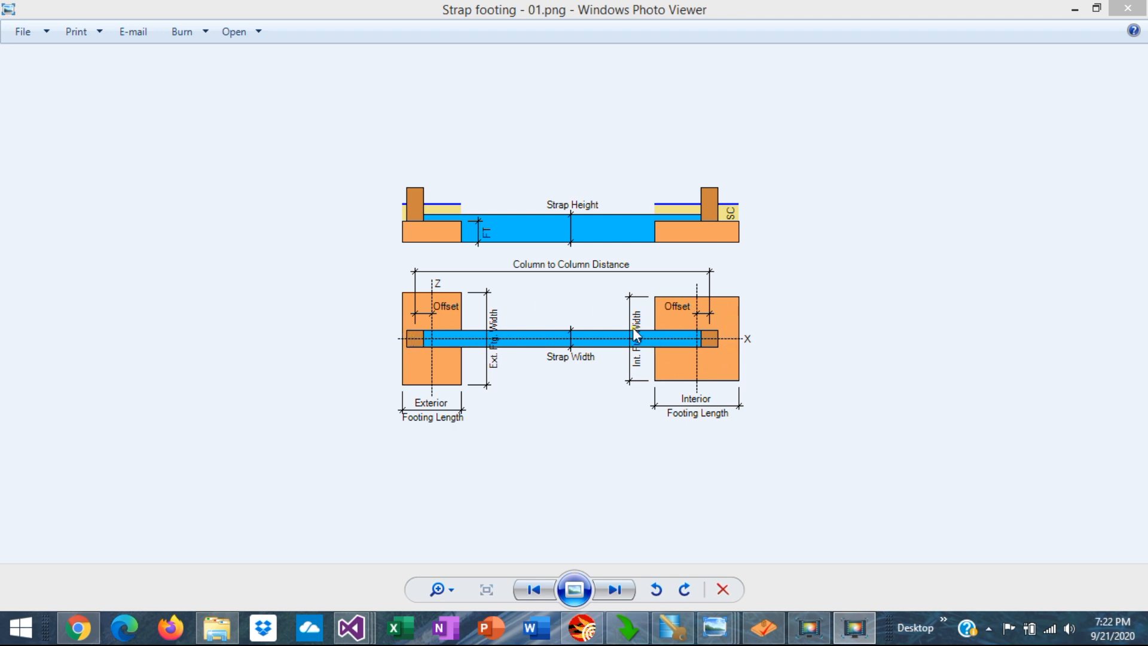
{"action": "mouse_move", "coordinate": [701, 345]}
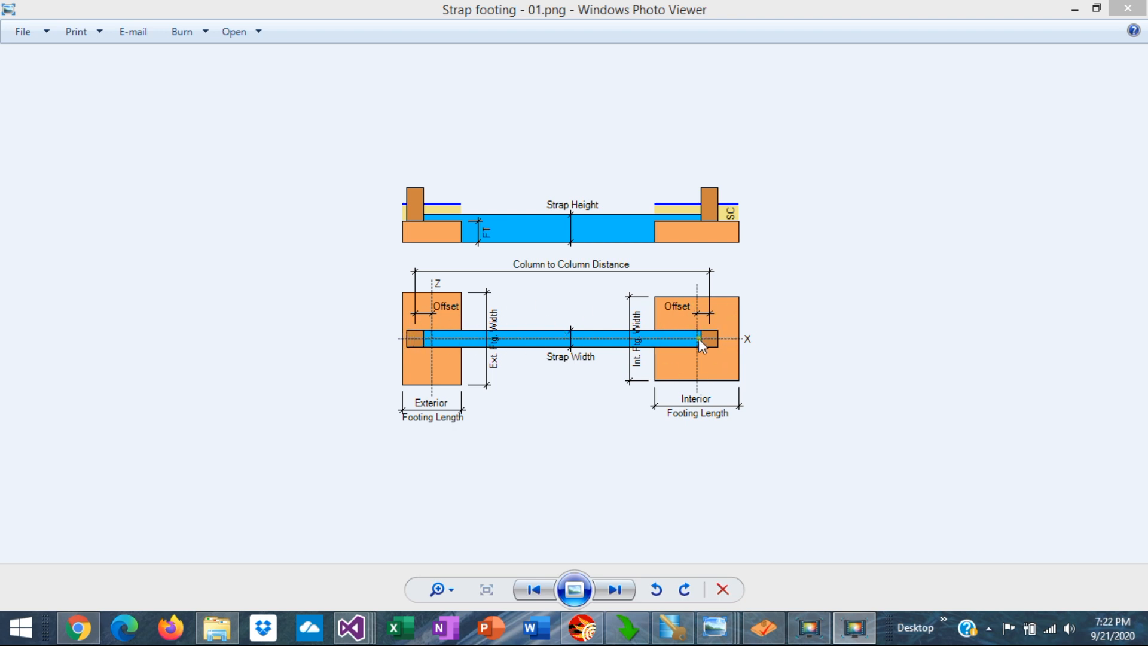
{"action": "mouse_move", "coordinate": [412, 253]}
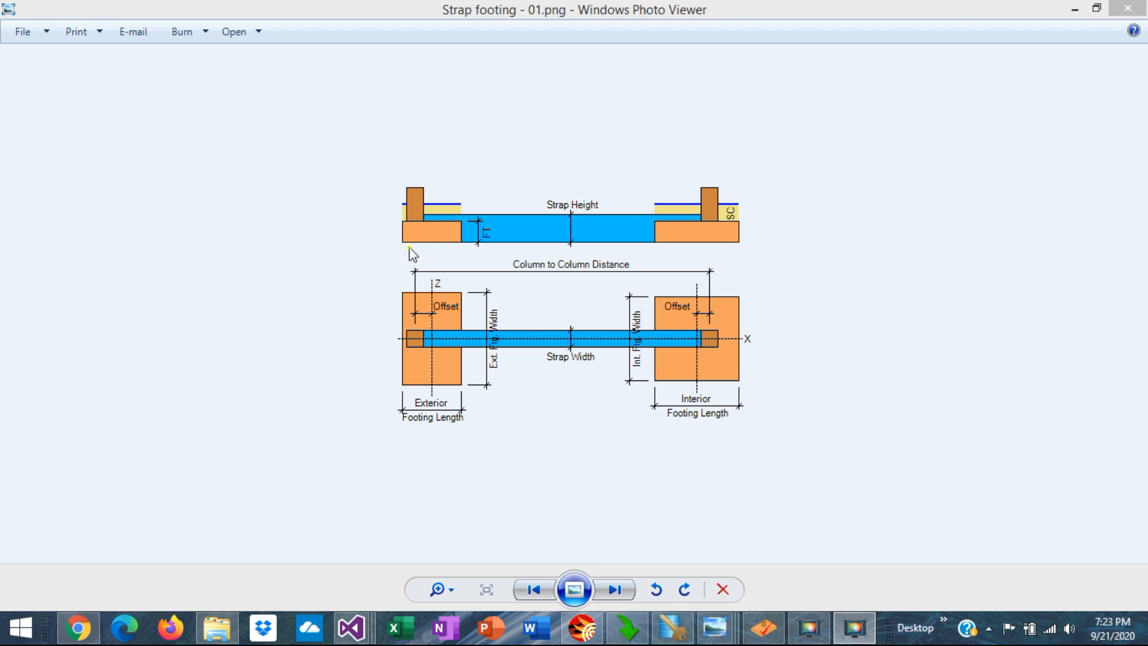
{"action": "mouse_move", "coordinate": [419, 252]}
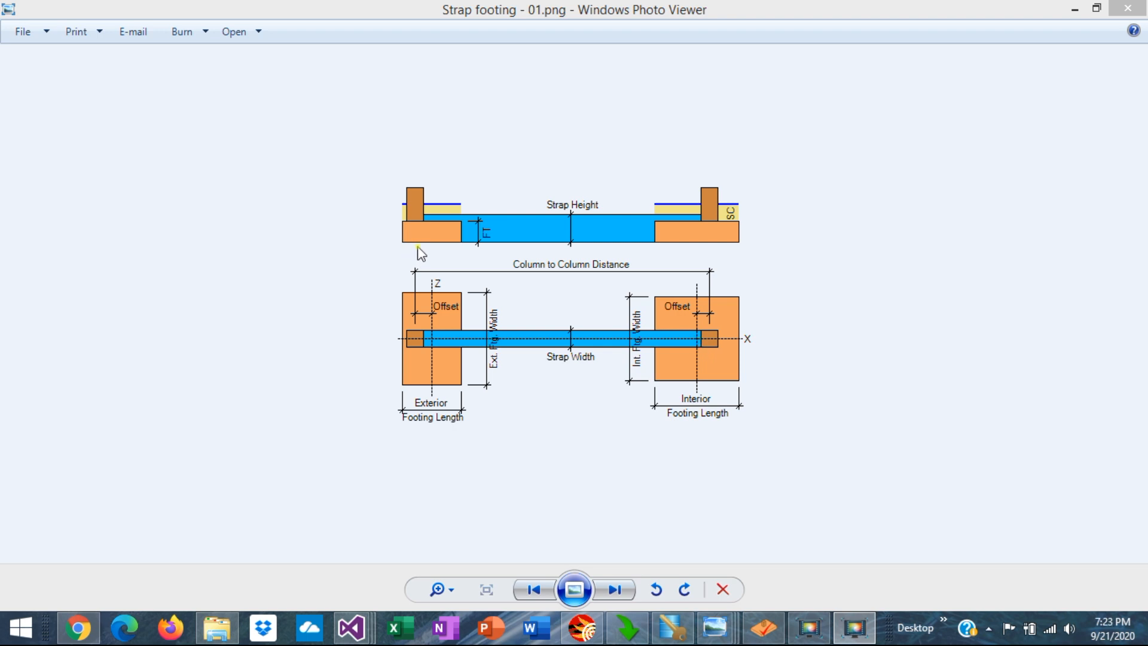
{"action": "mouse_move", "coordinate": [627, 242]}
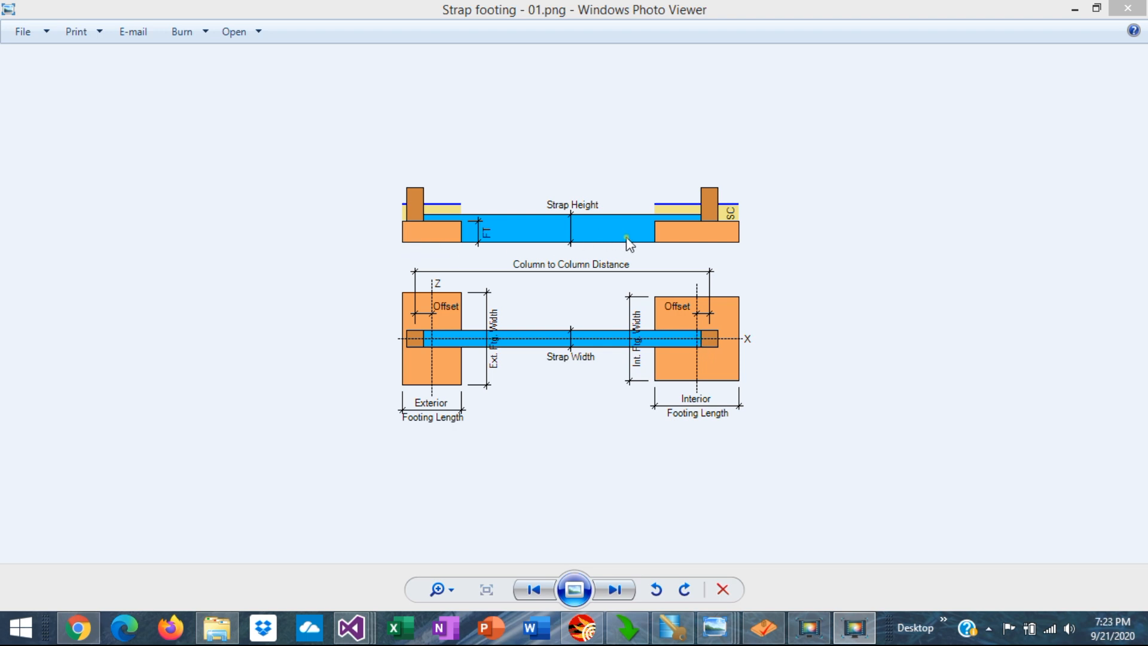
{"action": "mouse_move", "coordinate": [431, 255]}
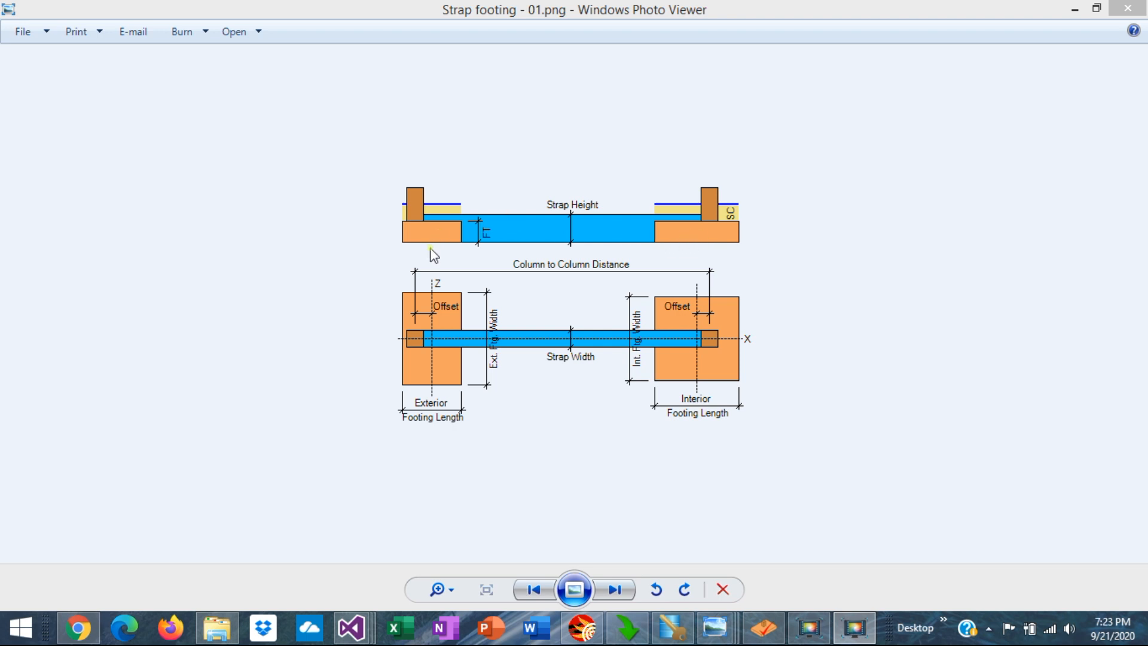
{"action": "mouse_move", "coordinate": [423, 225]}
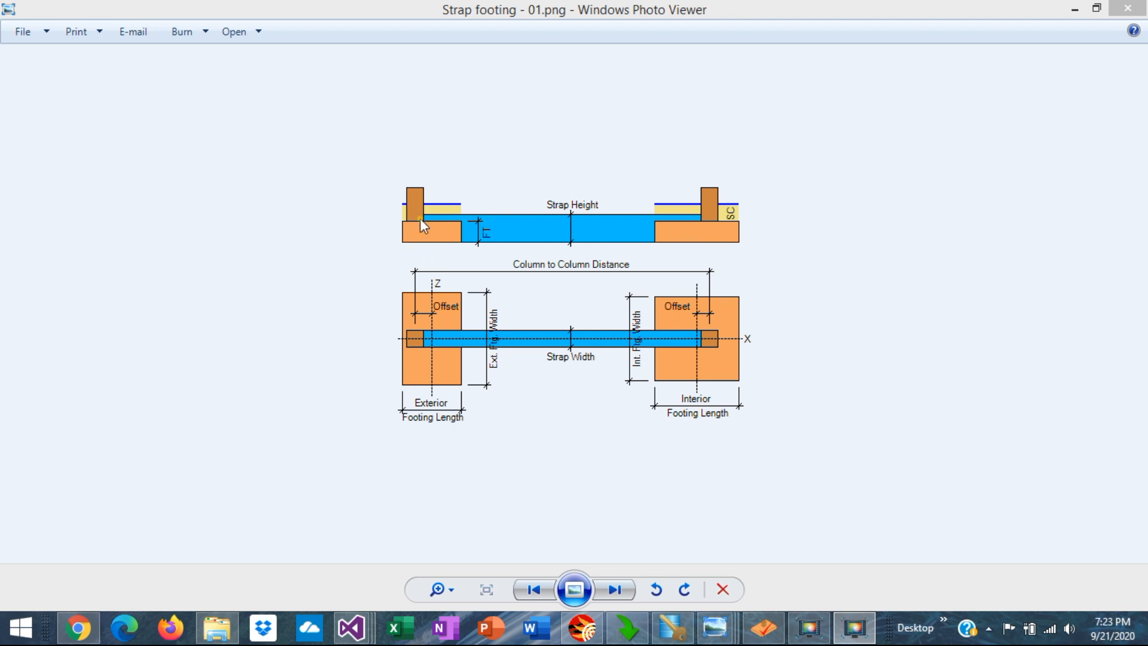
{"action": "mouse_move", "coordinate": [594, 225]}
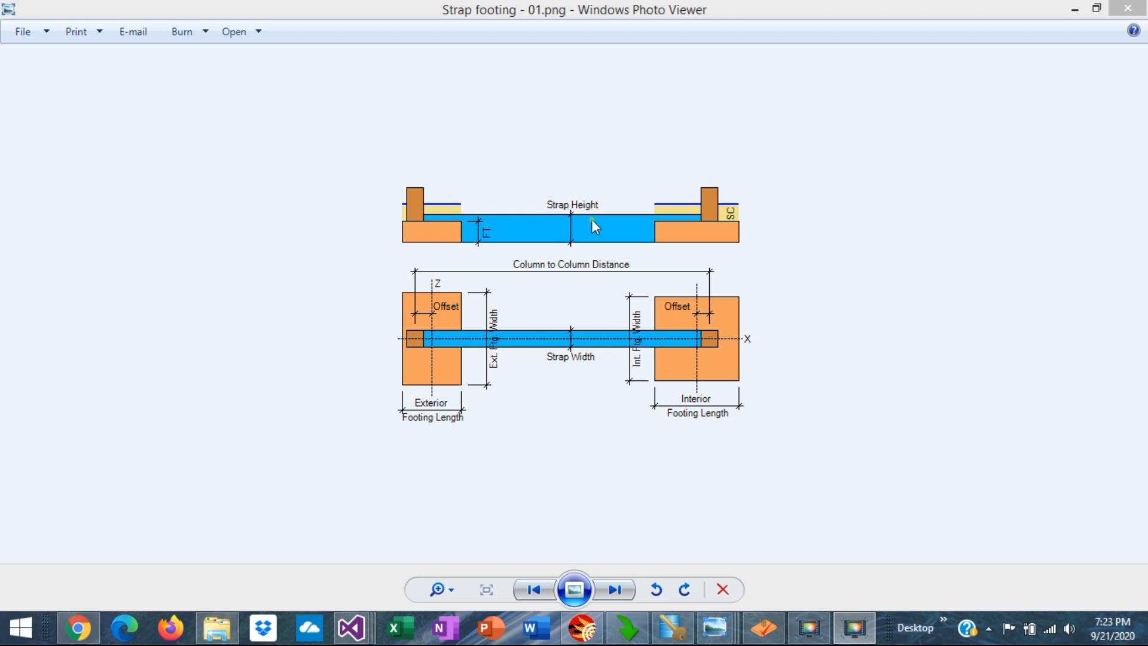
{"action": "mouse_move", "coordinate": [678, 229]}
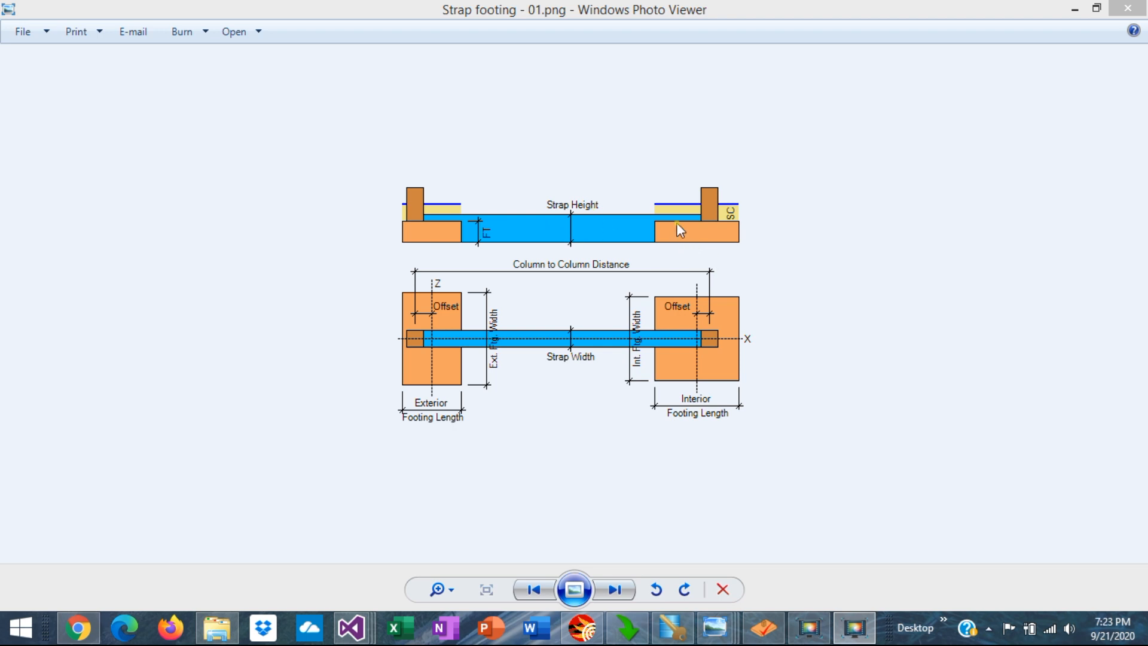
{"action": "mouse_move", "coordinate": [670, 231]}
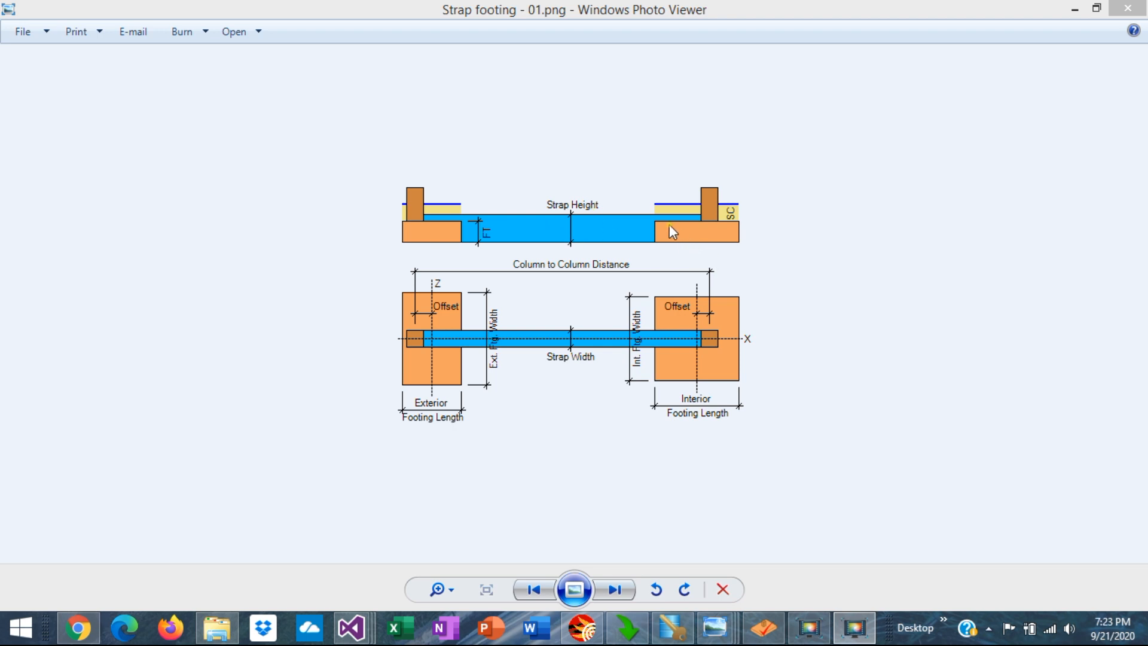
{"action": "mouse_move", "coordinate": [647, 236]}
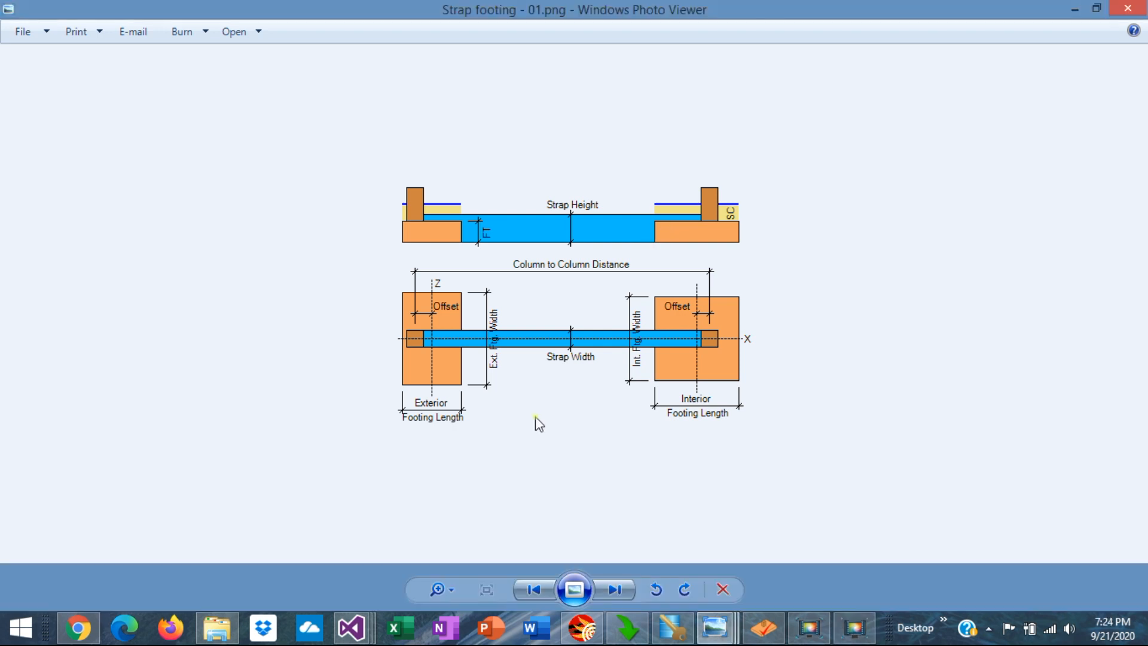
{"action": "mouse_move", "coordinate": [583, 391]}
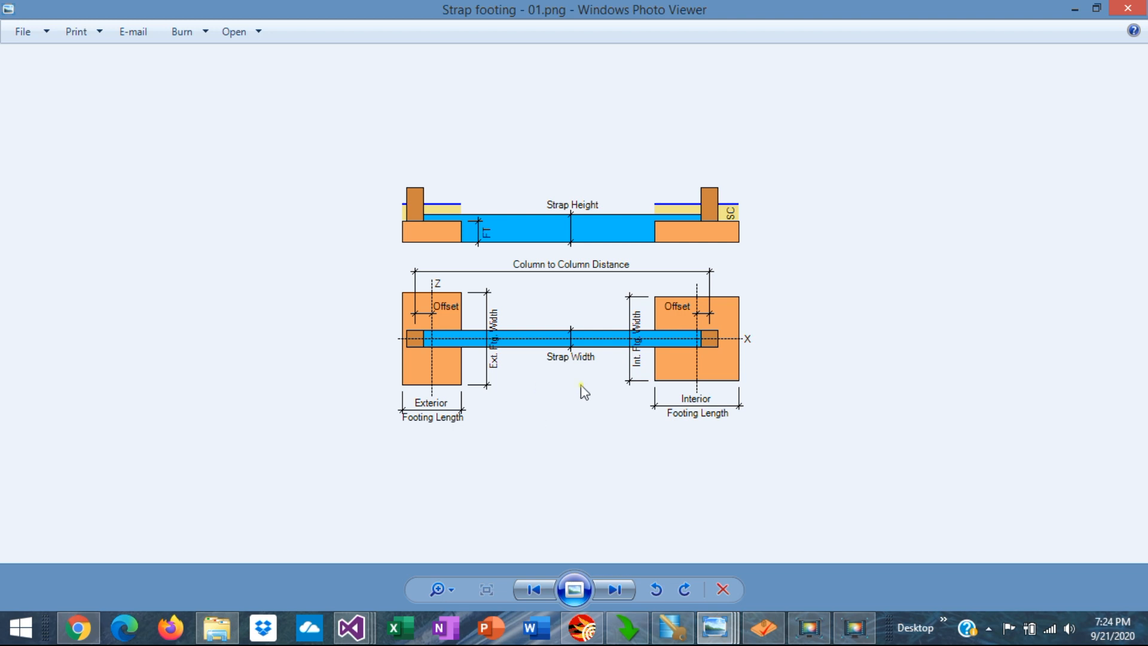
{"action": "mouse_move", "coordinate": [593, 339]}
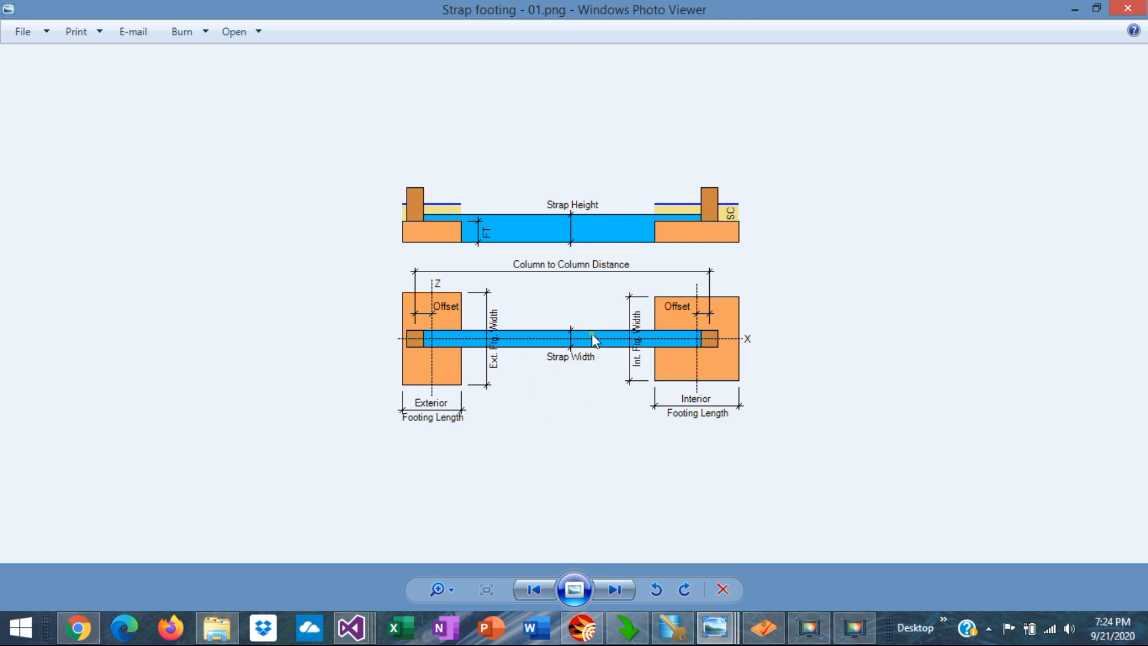
{"action": "mouse_move", "coordinate": [541, 313]}
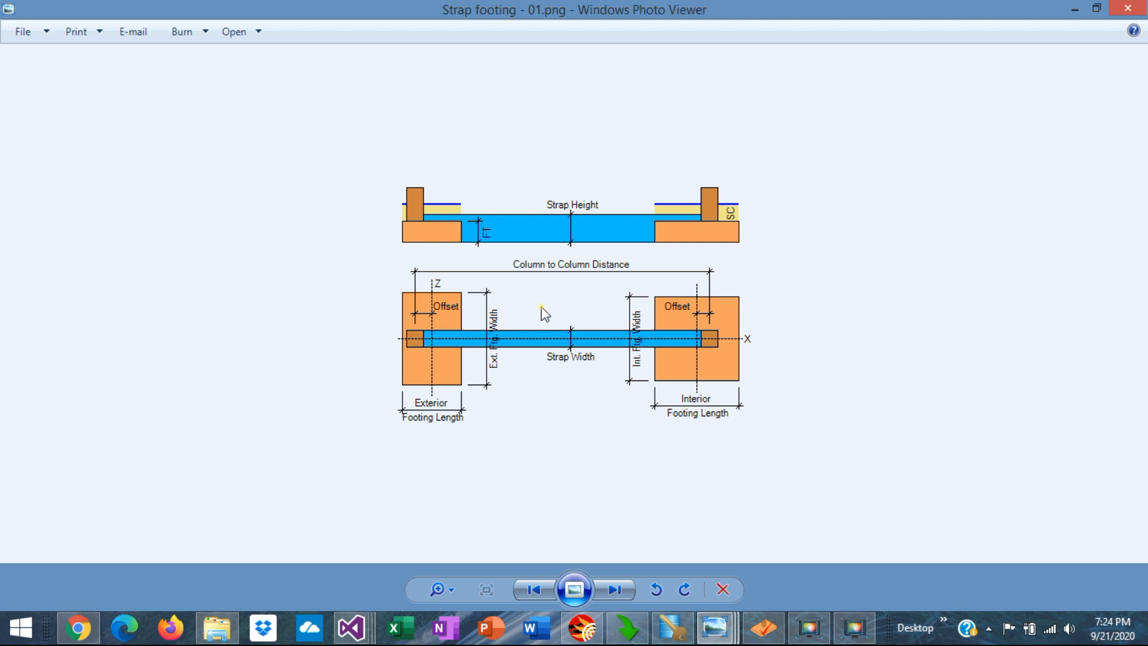
{"action": "mouse_move", "coordinate": [565, 311]}
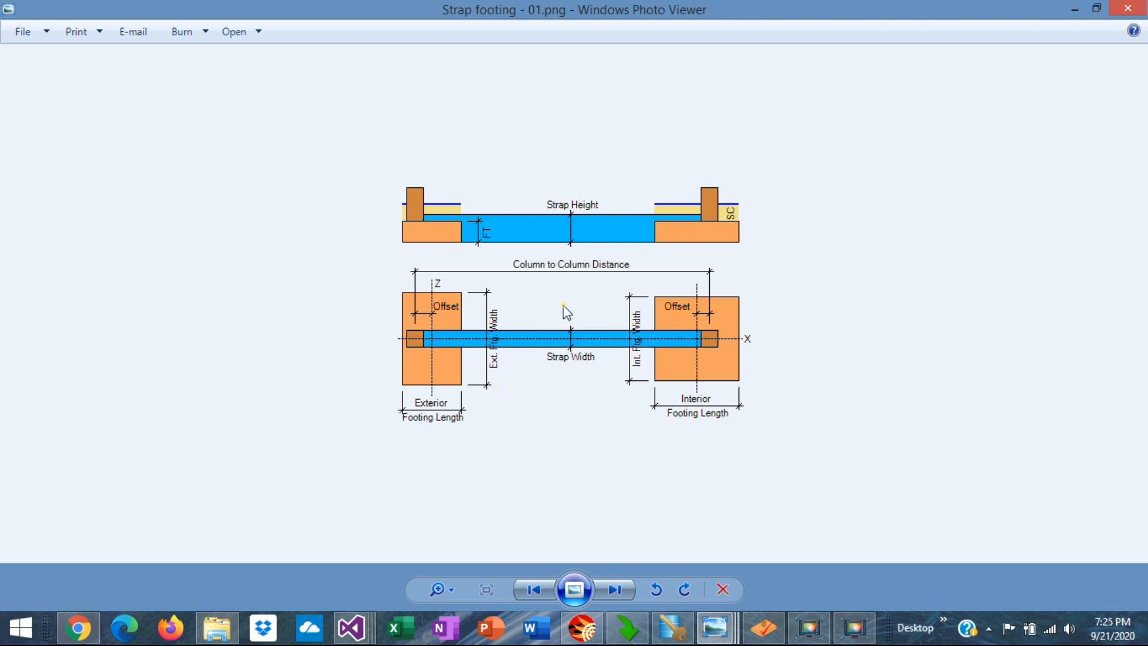
{"action": "mouse_move", "coordinate": [718, 293]}
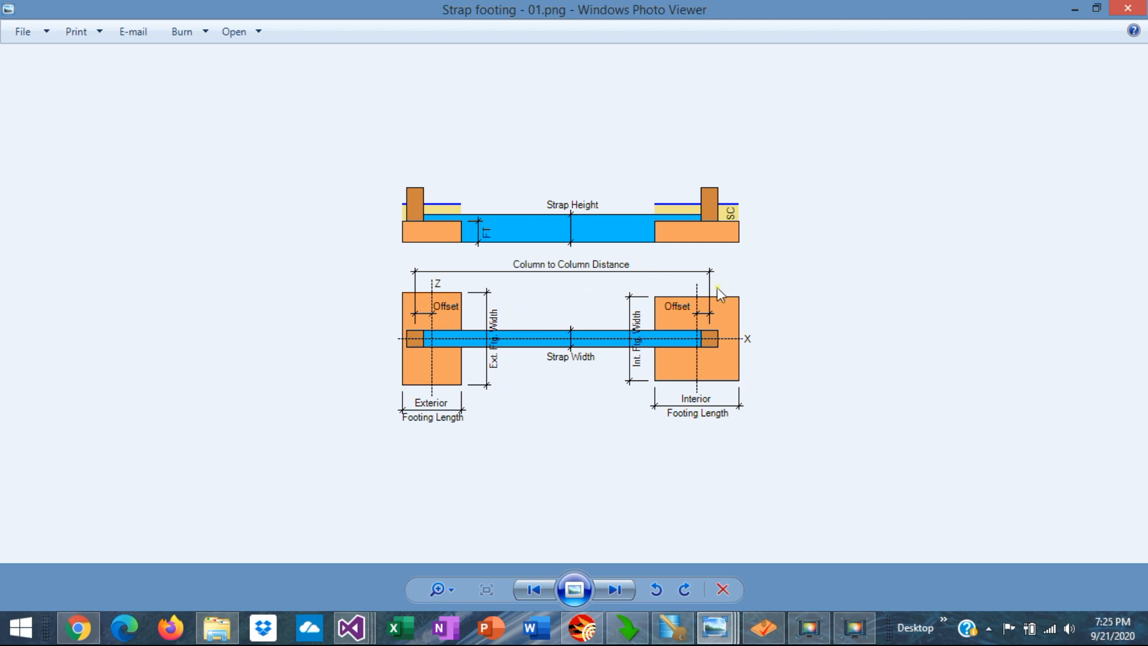
{"action": "mouse_move", "coordinate": [649, 308]}
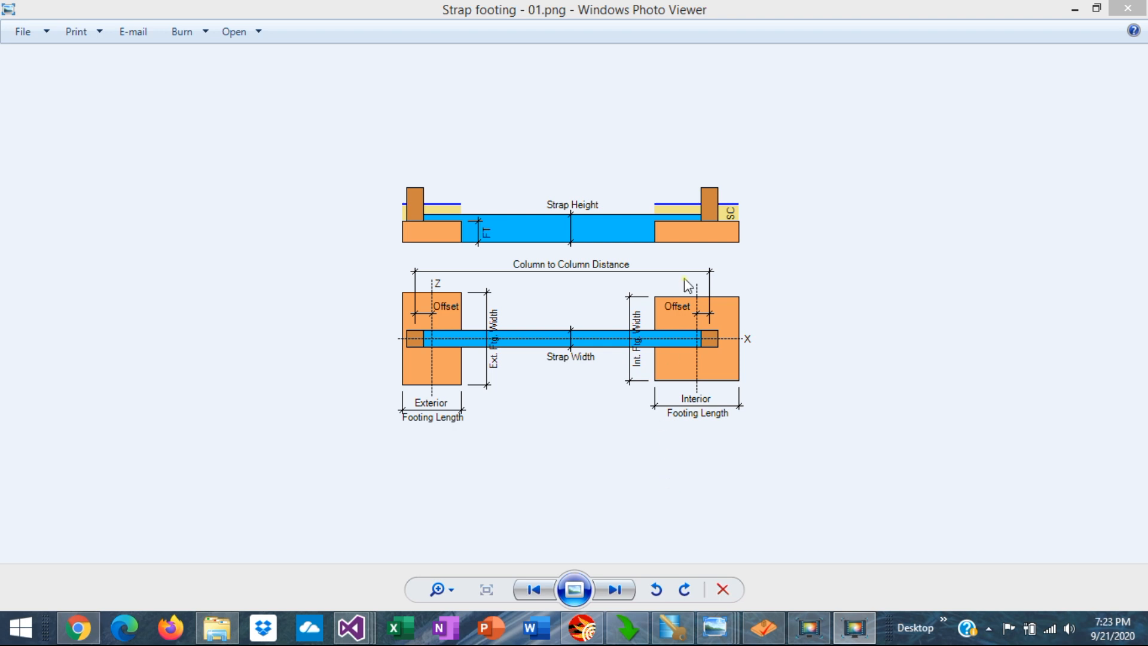
{"action": "mouse_move", "coordinate": [718, 239]}
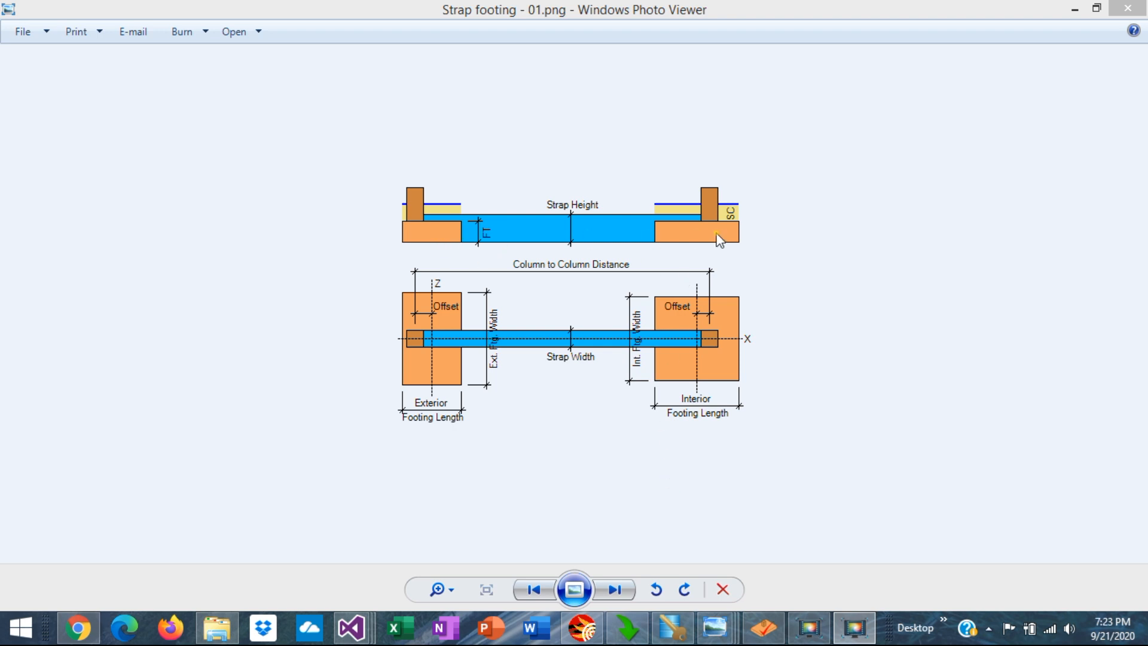
{"action": "mouse_move", "coordinate": [724, 631]}
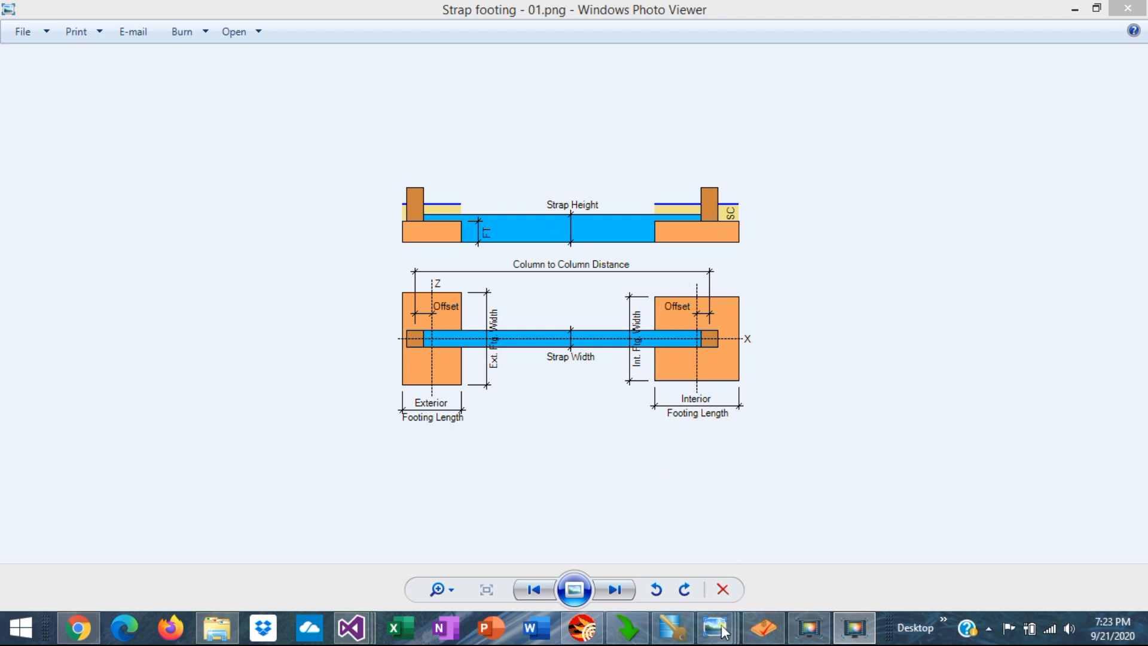
- Advance from Strap footing - 02.png to 03.png, showing the shear and moment diagrams
{"action": "left_click", "coordinate": [613, 588]}
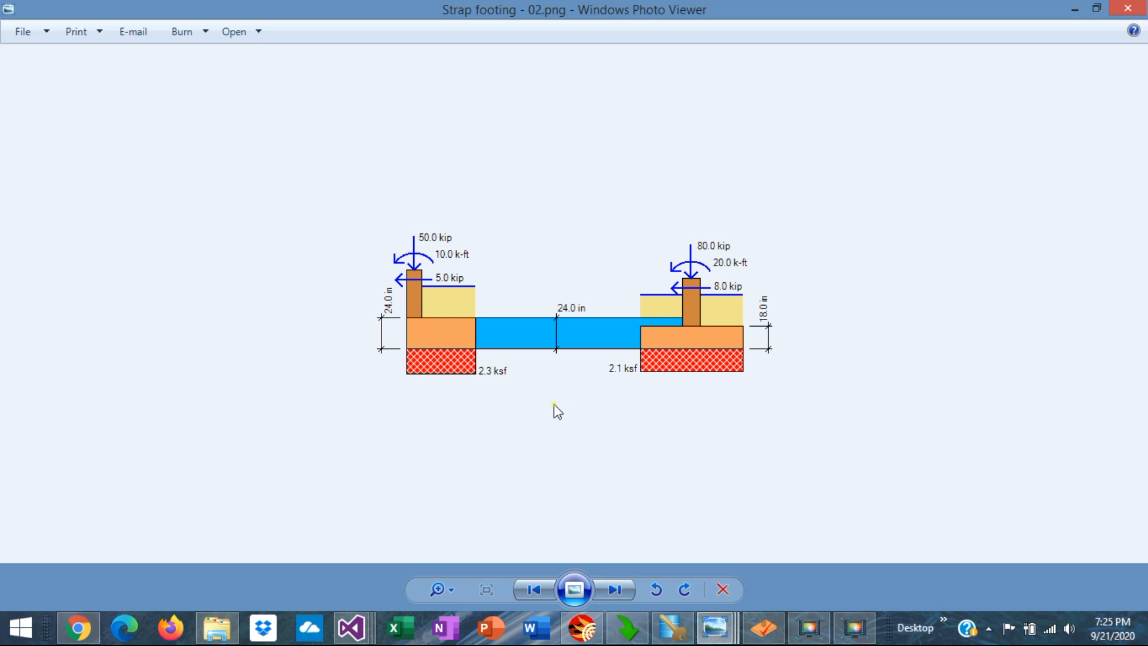
{"action": "mouse_move", "coordinate": [708, 312]}
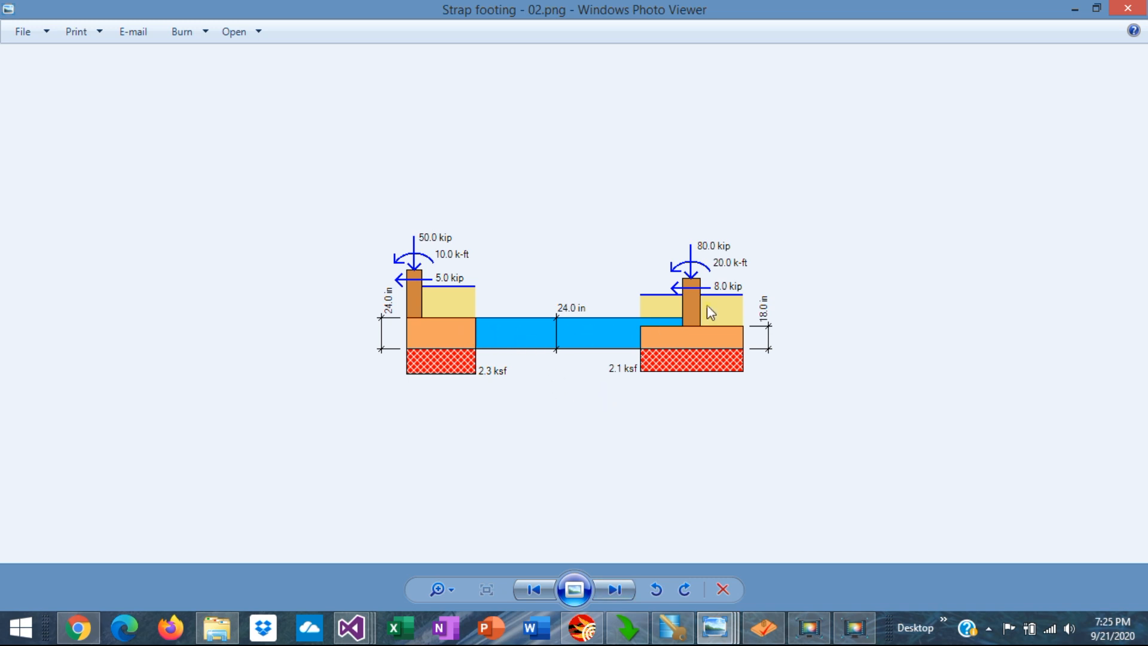
{"action": "mouse_move", "coordinate": [558, 335]}
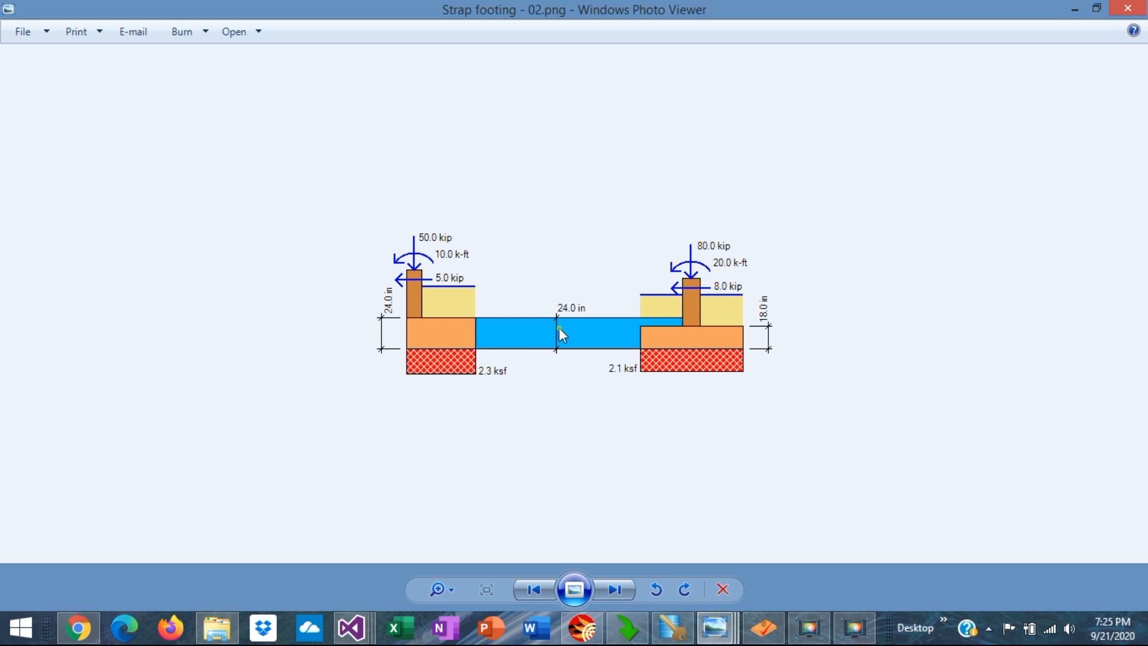
{"action": "mouse_move", "coordinate": [557, 353]}
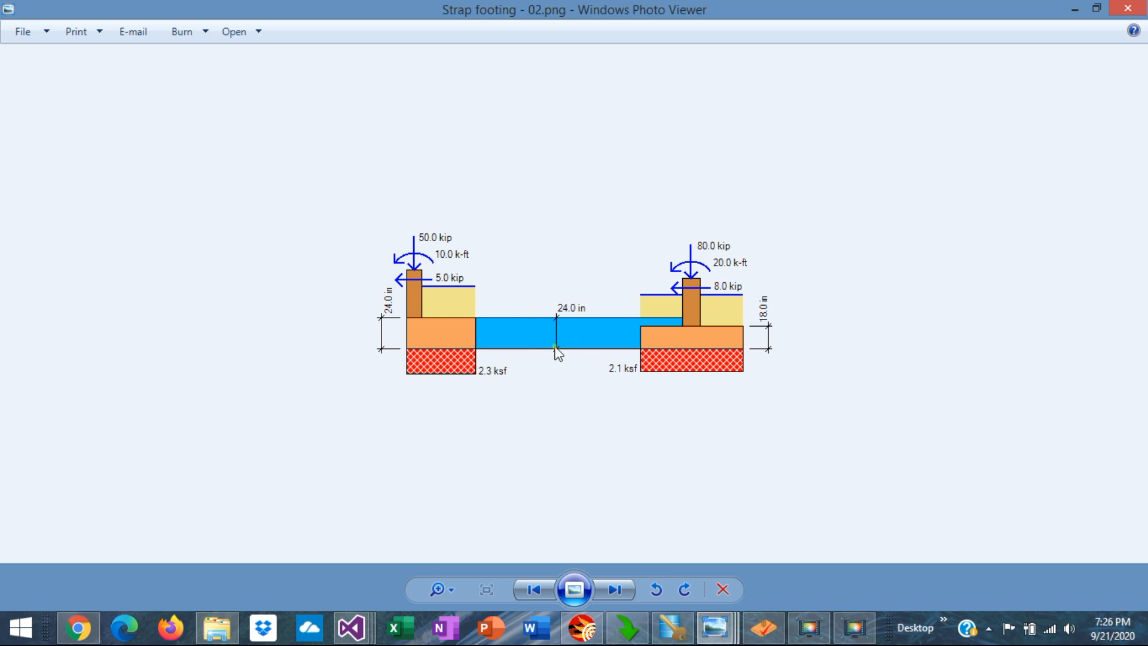
{"action": "mouse_move", "coordinate": [731, 345]}
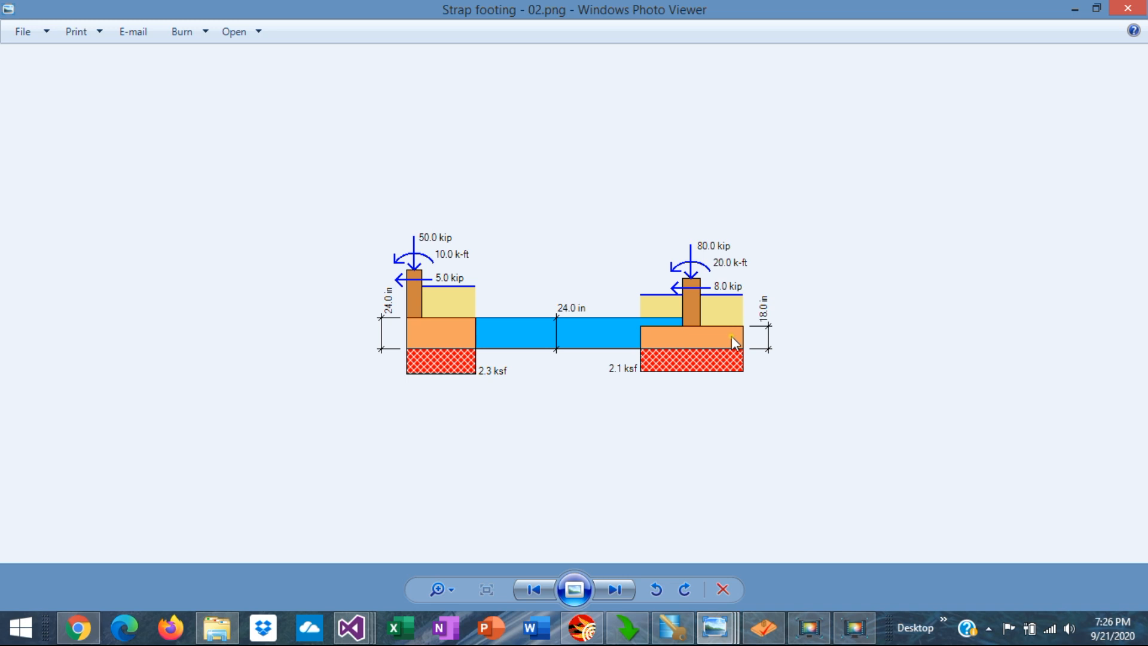
{"action": "mouse_move", "coordinate": [515, 427]}
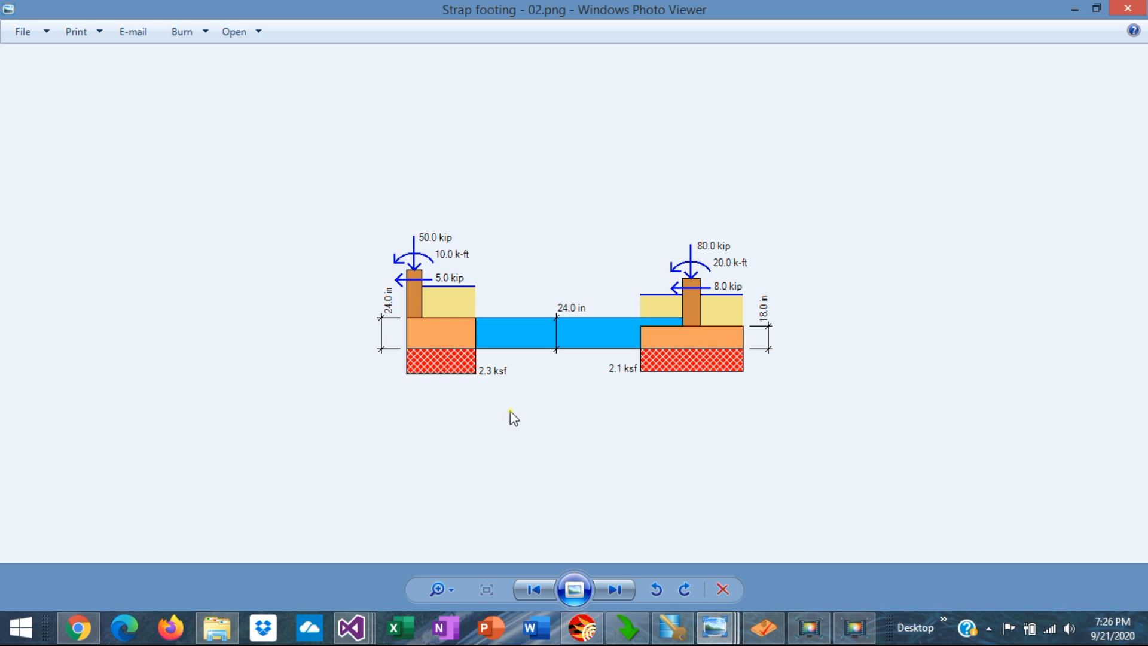
{"action": "mouse_move", "coordinate": [472, 391]}
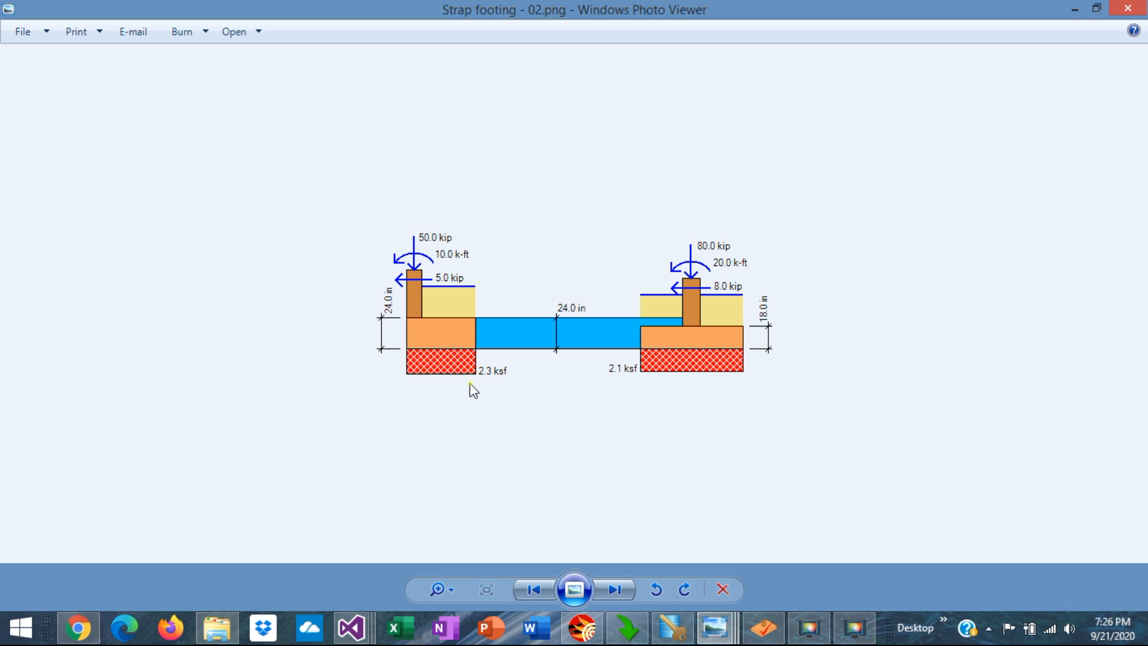
{"action": "mouse_move", "coordinate": [443, 346]}
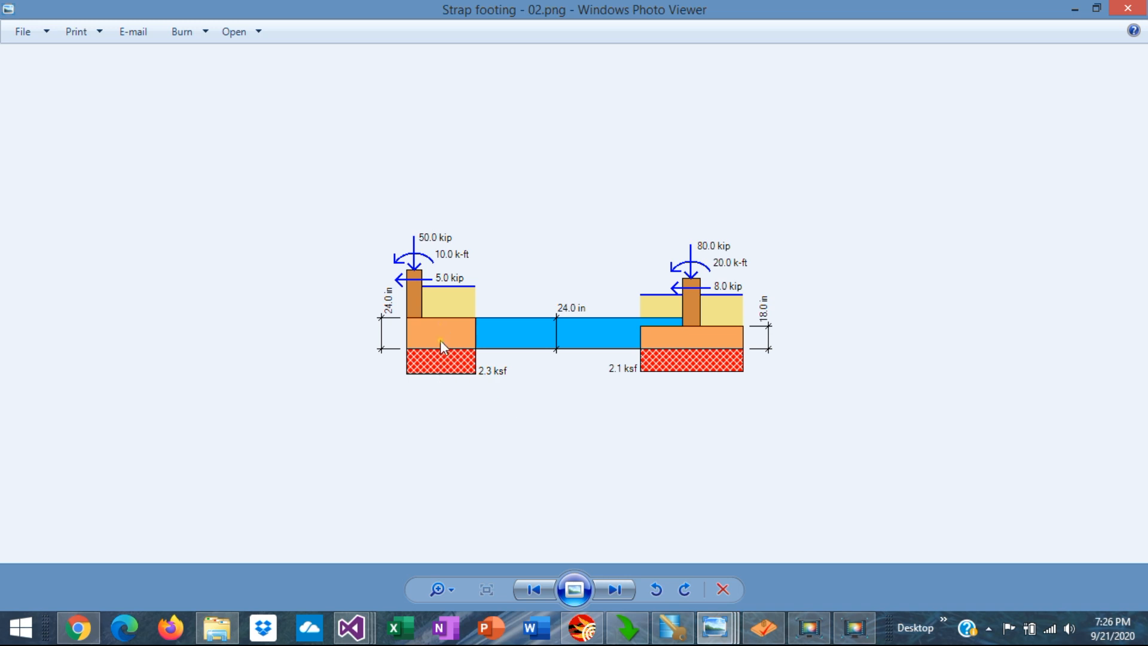
{"action": "mouse_move", "coordinate": [441, 358]}
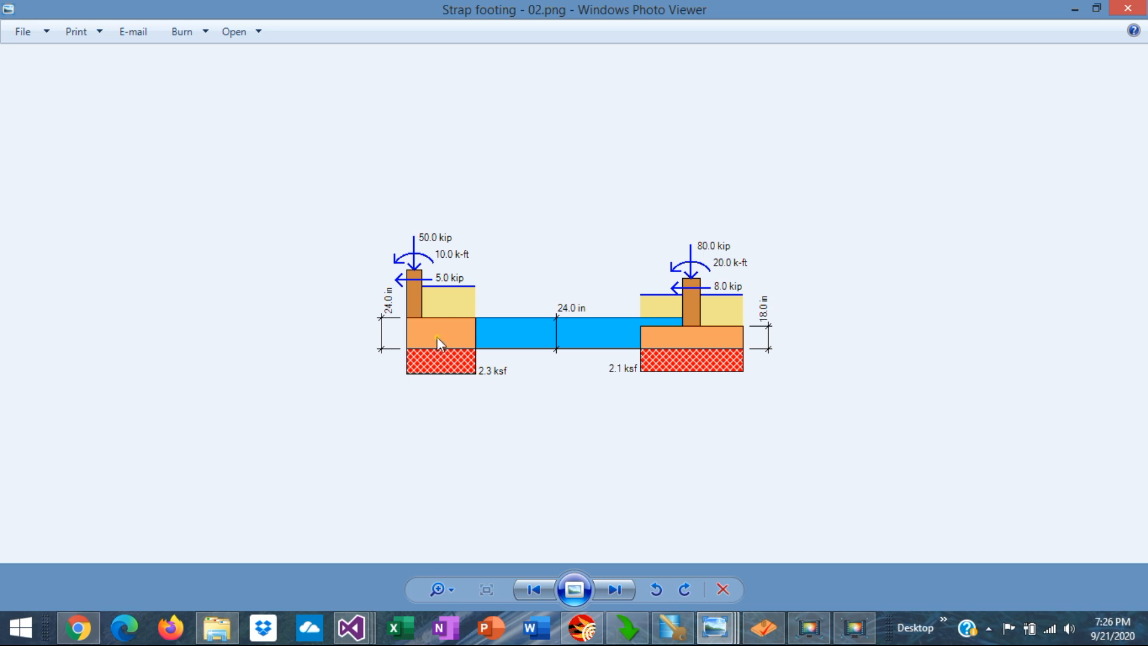
{"action": "mouse_move", "coordinate": [453, 395]}
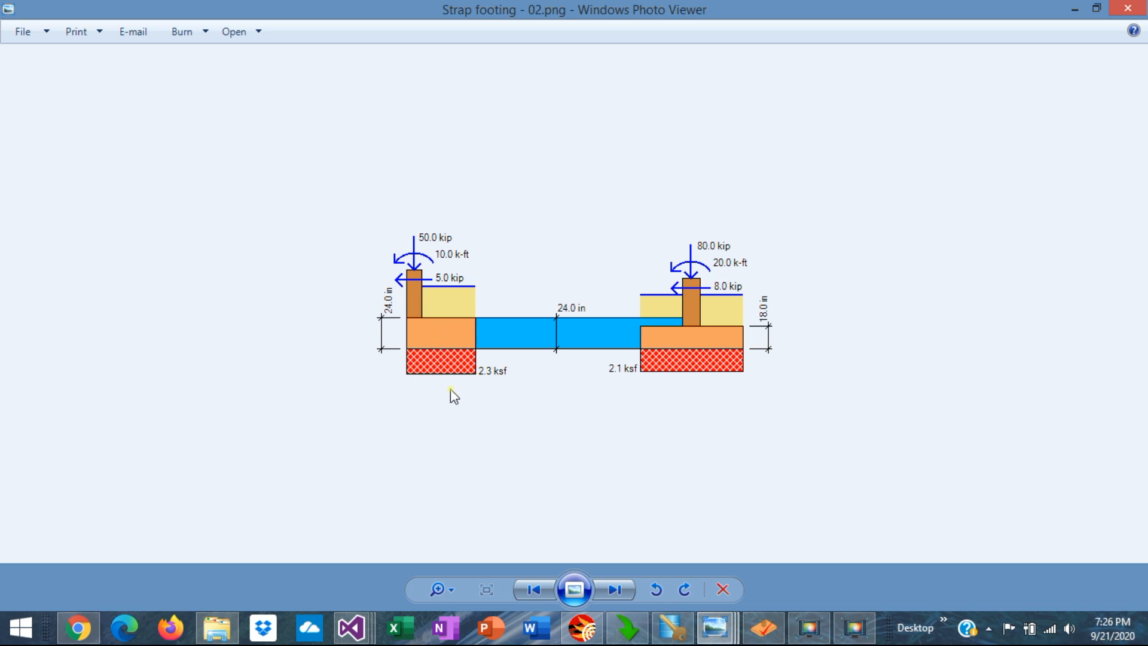
{"action": "mouse_move", "coordinate": [433, 335]}
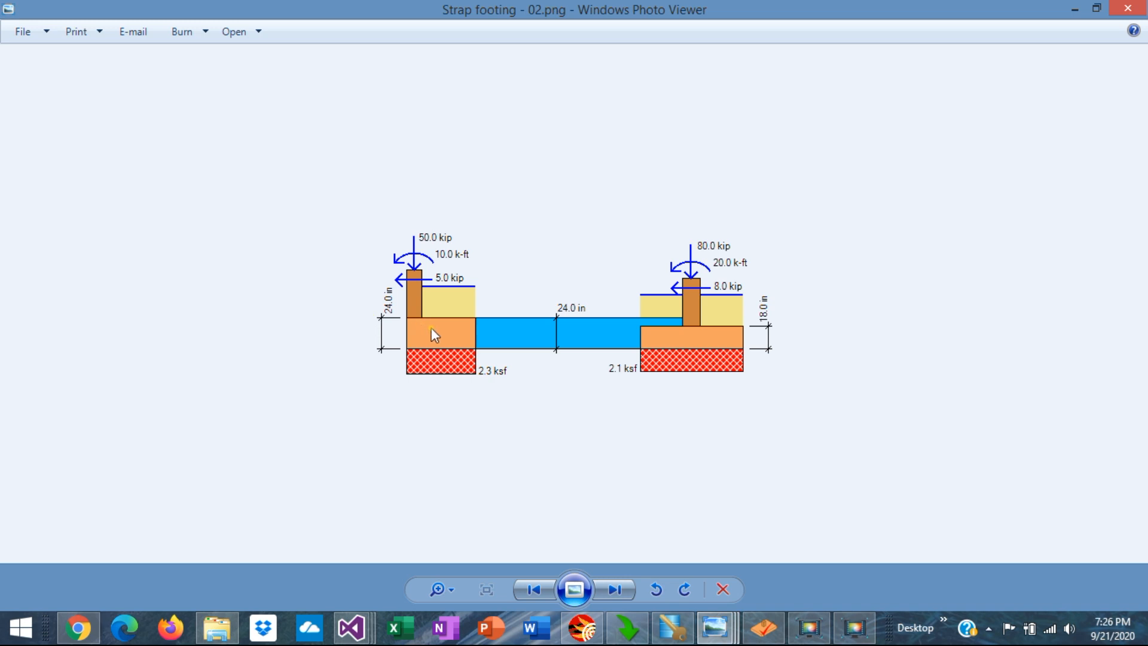
{"action": "mouse_move", "coordinate": [650, 329]}
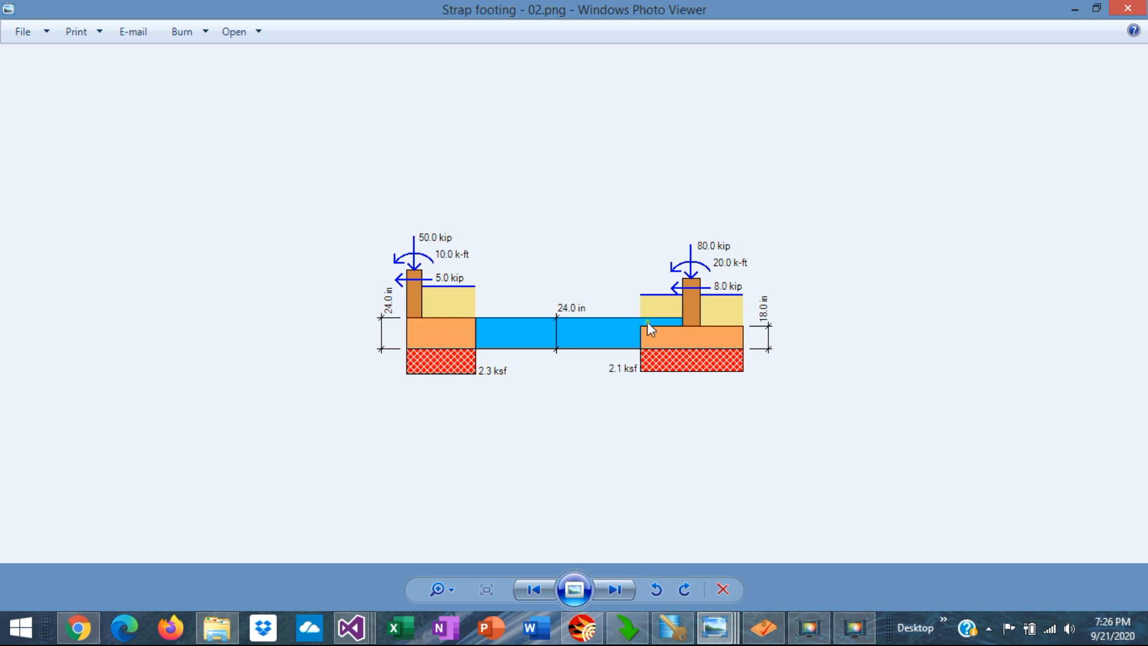
{"action": "mouse_move", "coordinate": [707, 322]}
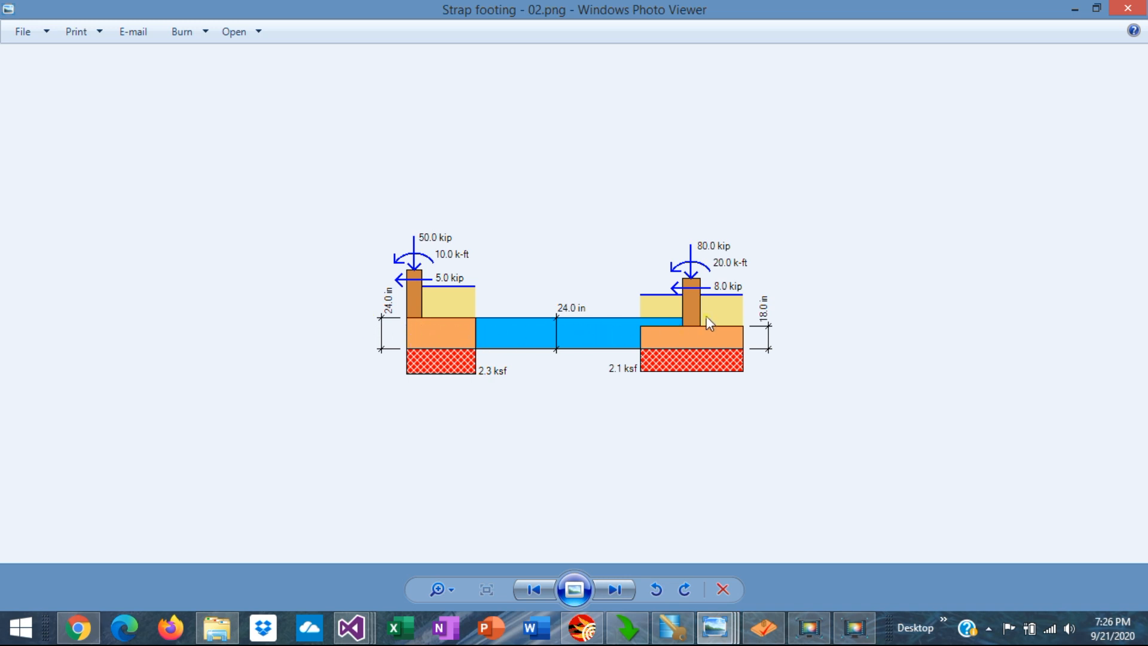
{"action": "mouse_move", "coordinate": [639, 342]}
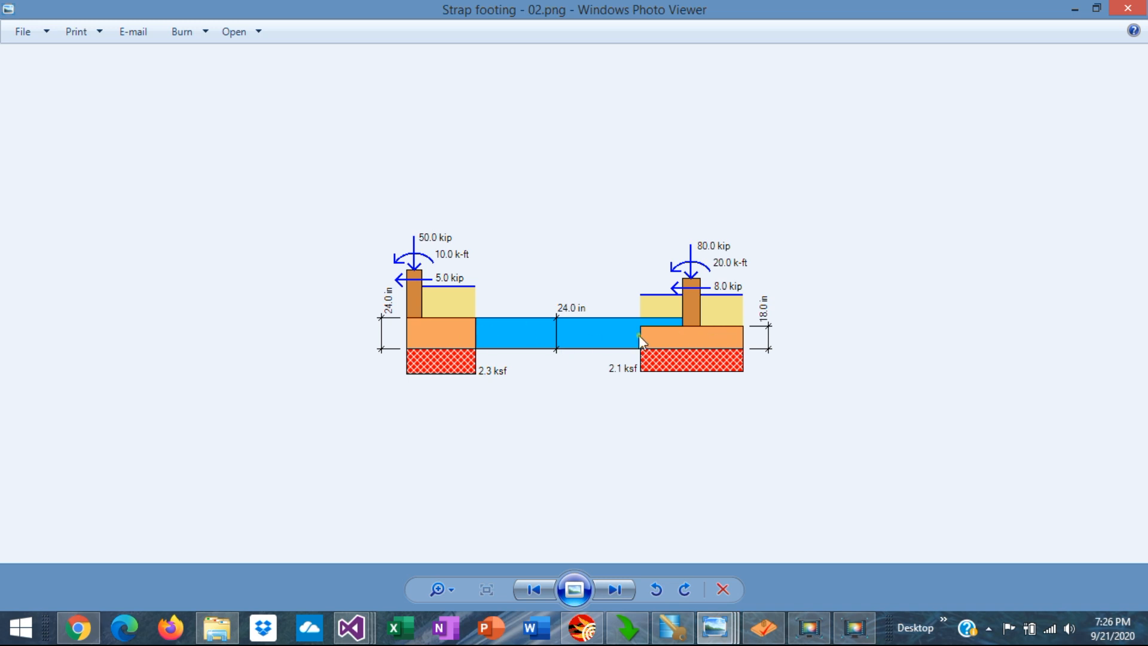
{"action": "left_click", "coordinate": [613, 590]}
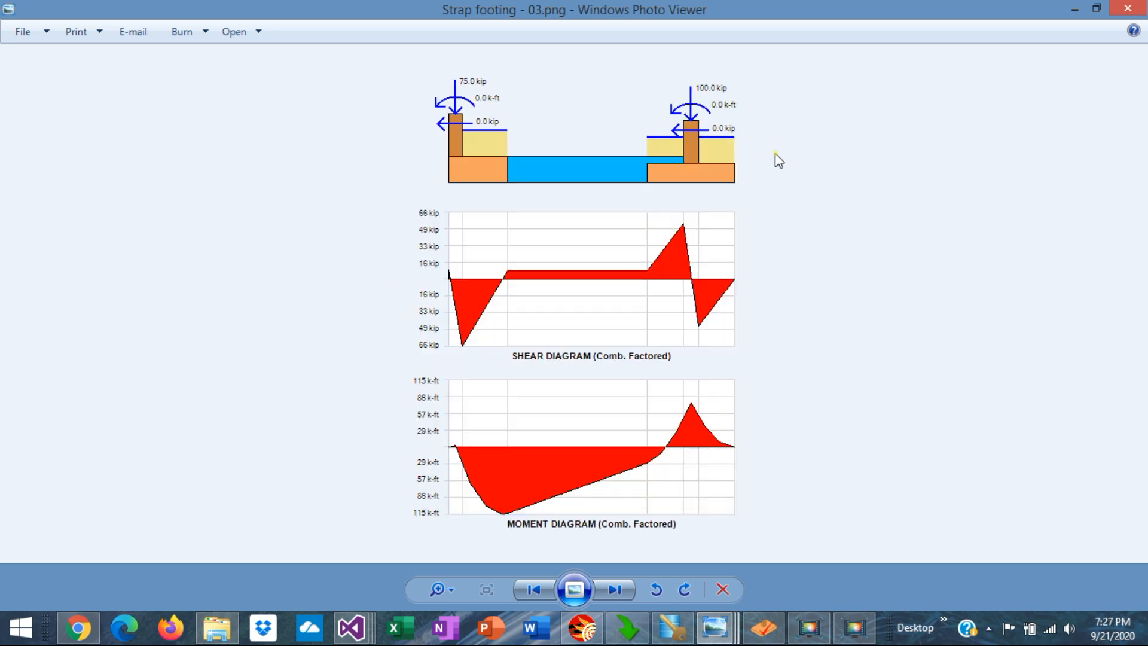
{"action": "mouse_move", "coordinate": [600, 416]}
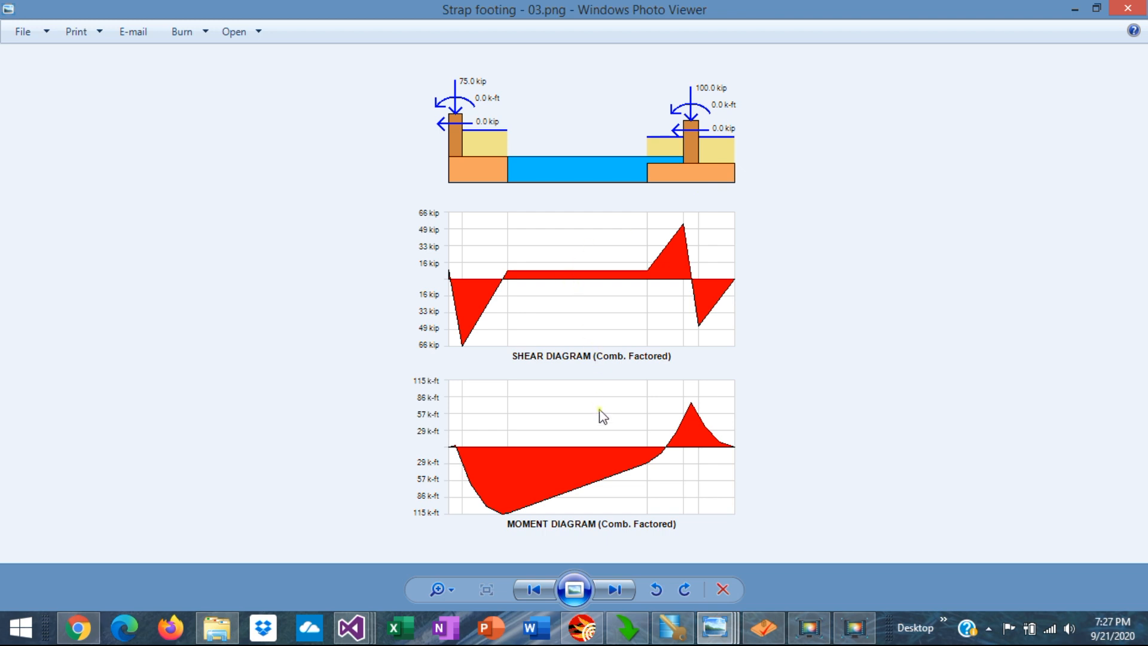
{"action": "mouse_move", "coordinate": [600, 441]}
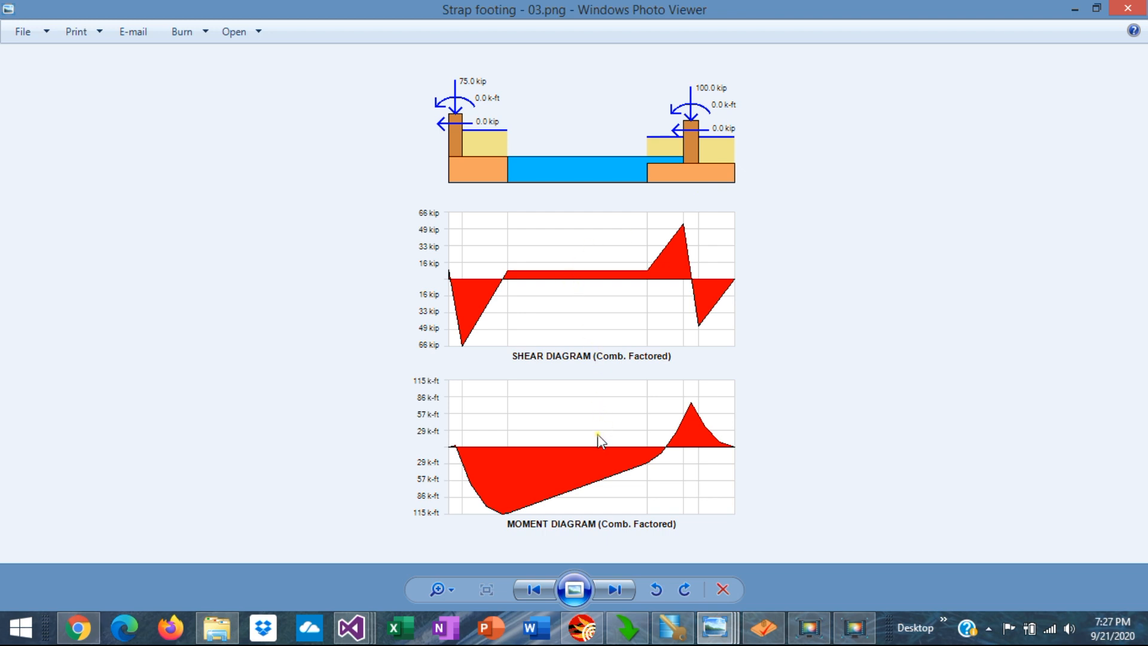
{"action": "mouse_move", "coordinate": [503, 285]}
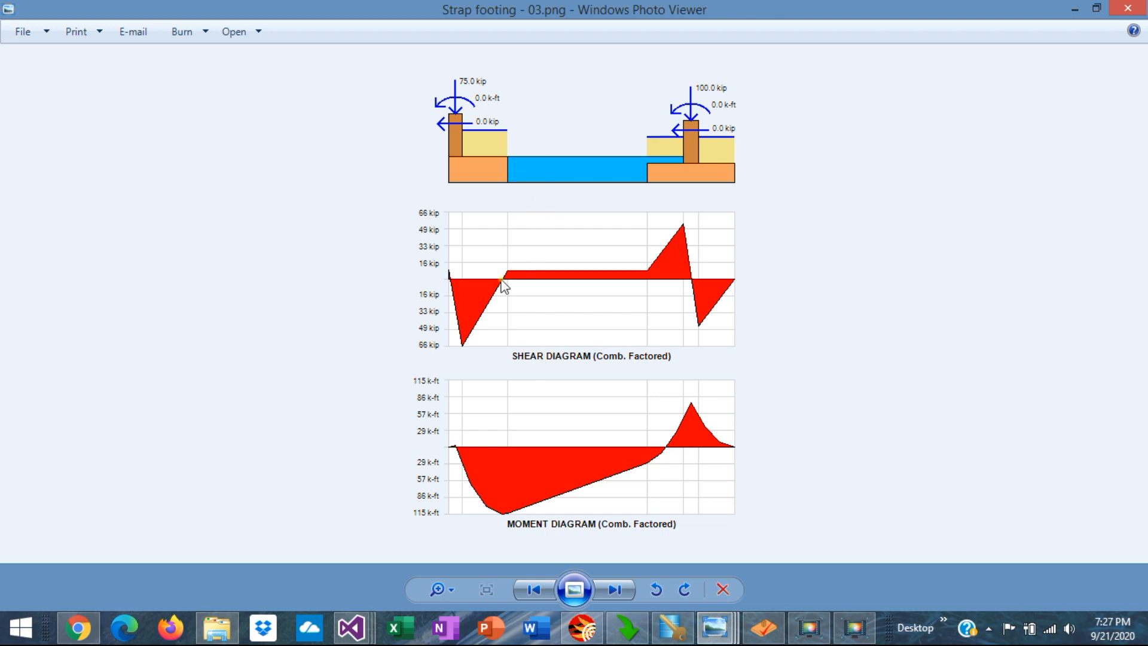
{"action": "mouse_move", "coordinate": [562, 284]}
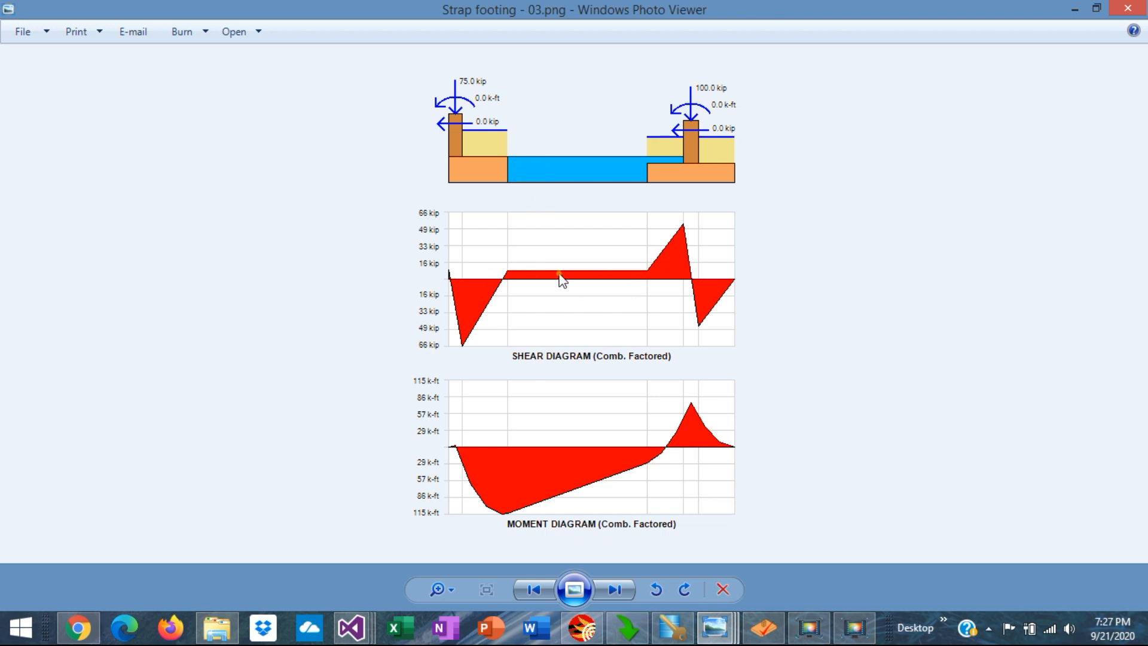
{"action": "mouse_move", "coordinate": [485, 510]}
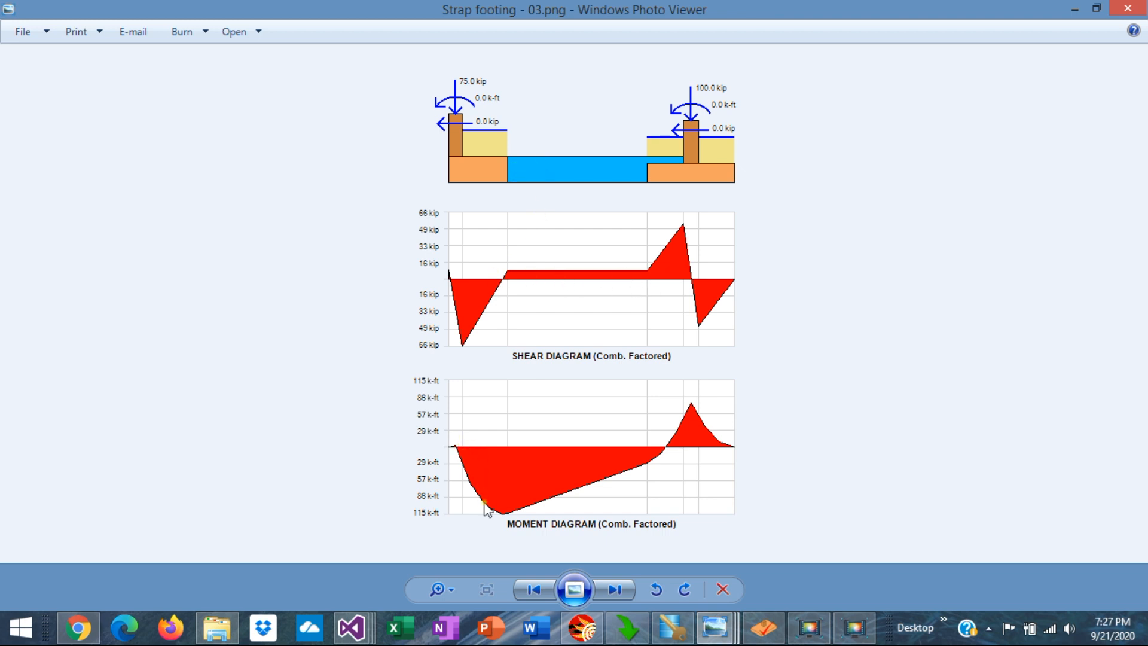
{"action": "mouse_move", "coordinate": [449, 496]}
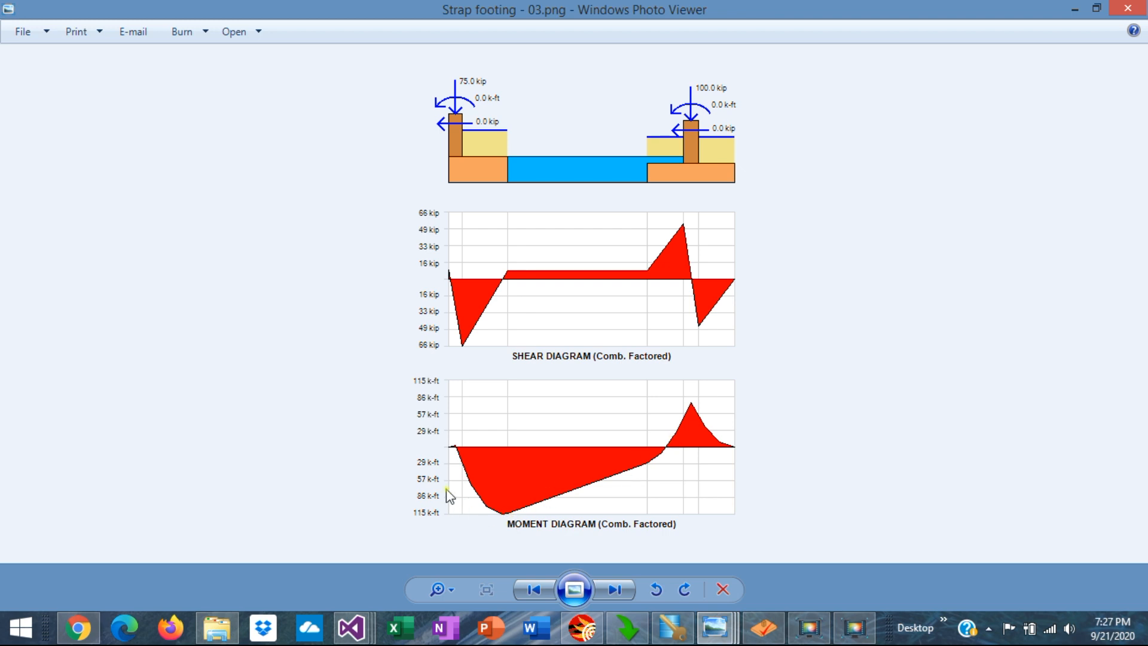
{"action": "mouse_move", "coordinate": [596, 326]}
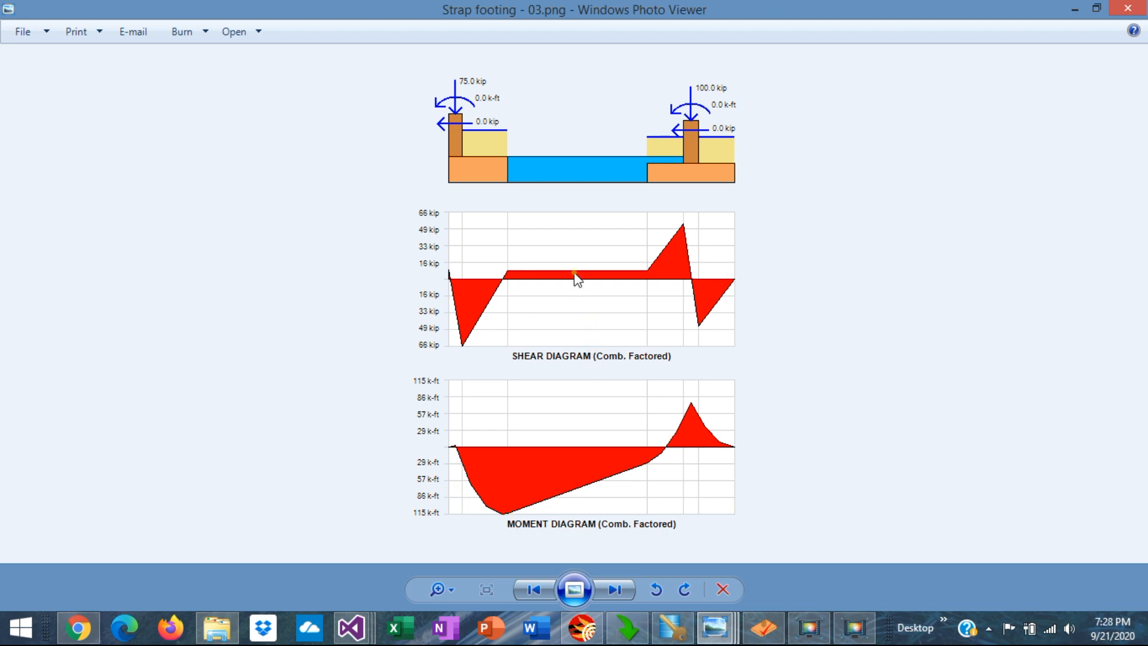
{"action": "mouse_move", "coordinate": [463, 453]}
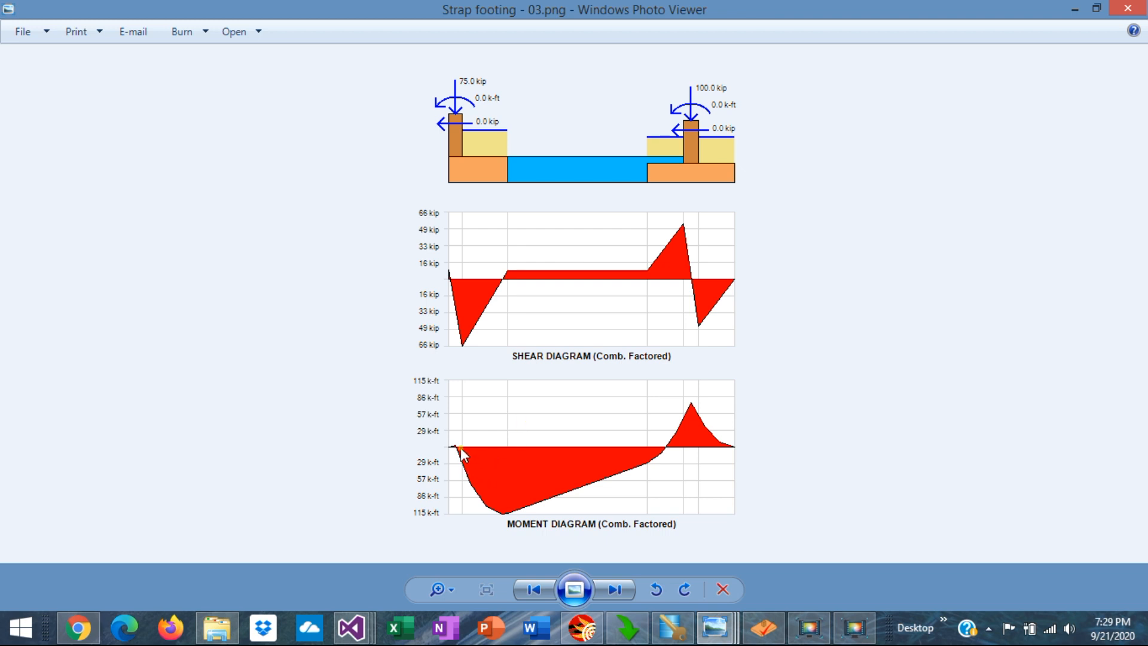
{"action": "mouse_move", "coordinate": [624, 458]}
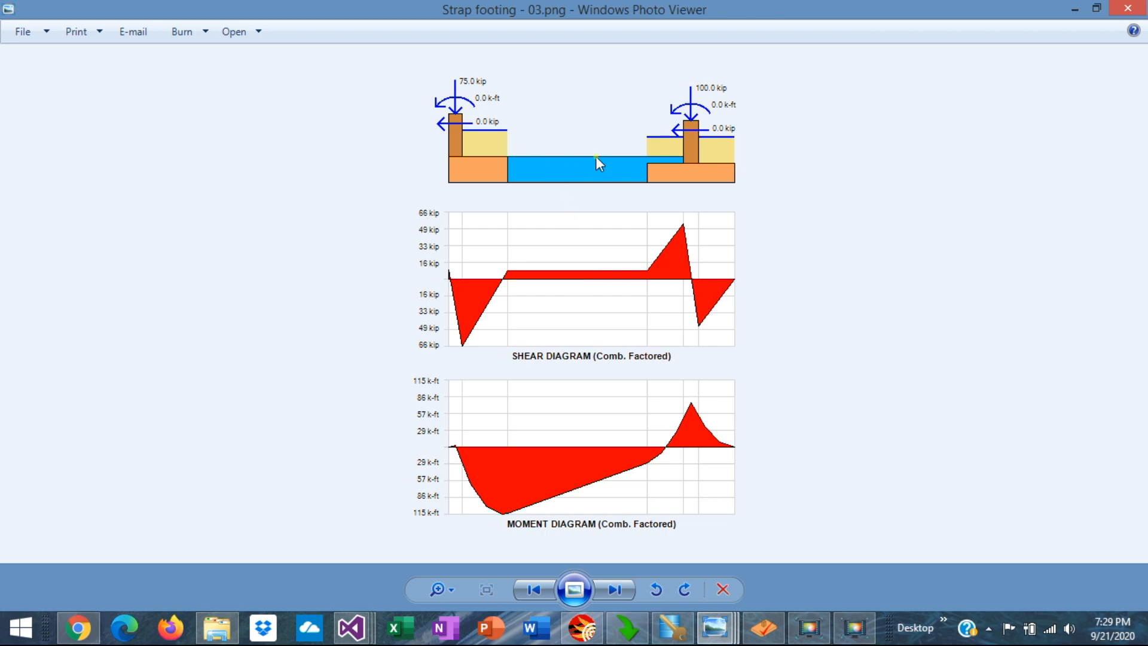
- Advance to Strap footing - 04.png with the reinforcement elevation and plan views
{"action": "left_click", "coordinate": [615, 589]}
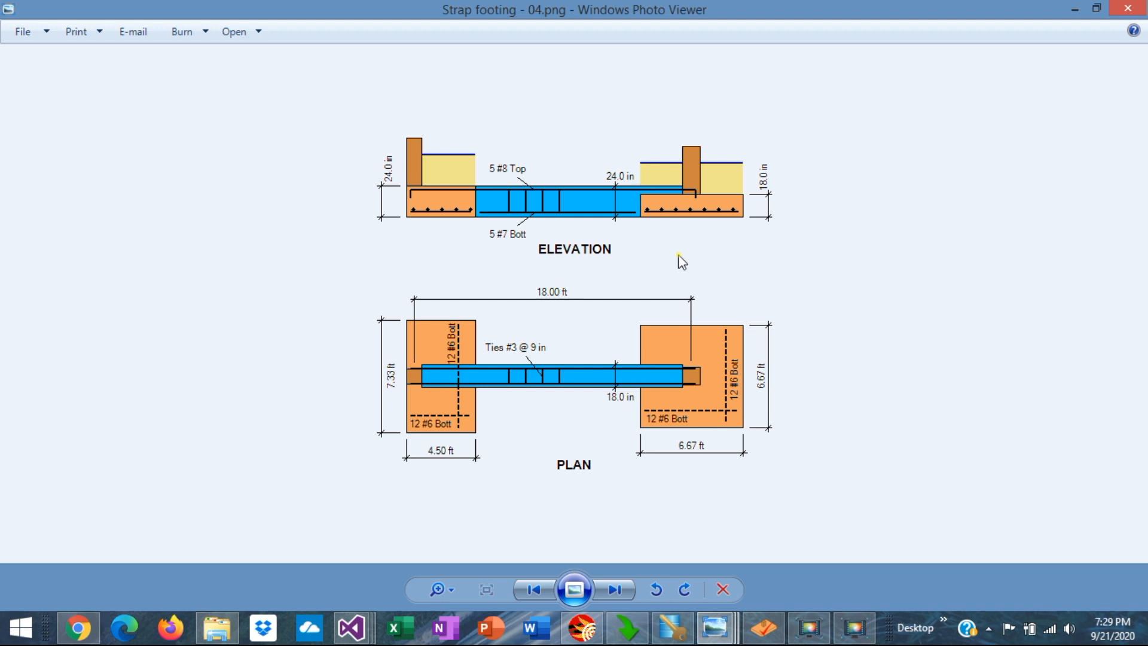
{"action": "mouse_move", "coordinate": [535, 401]}
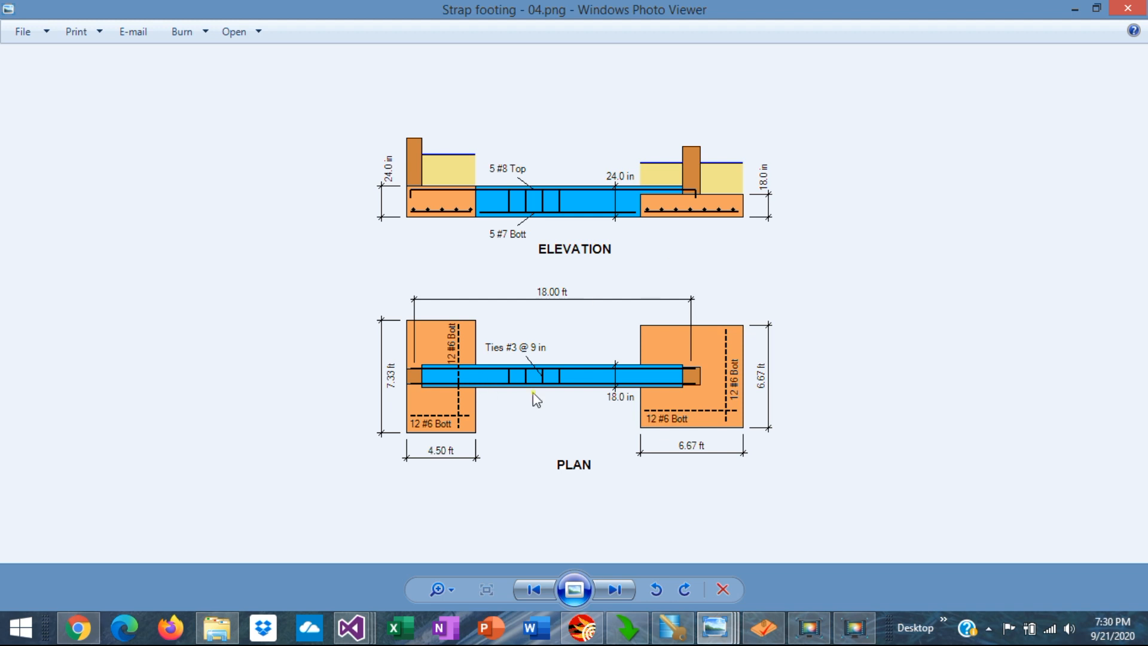
{"action": "mouse_move", "coordinate": [558, 379]}
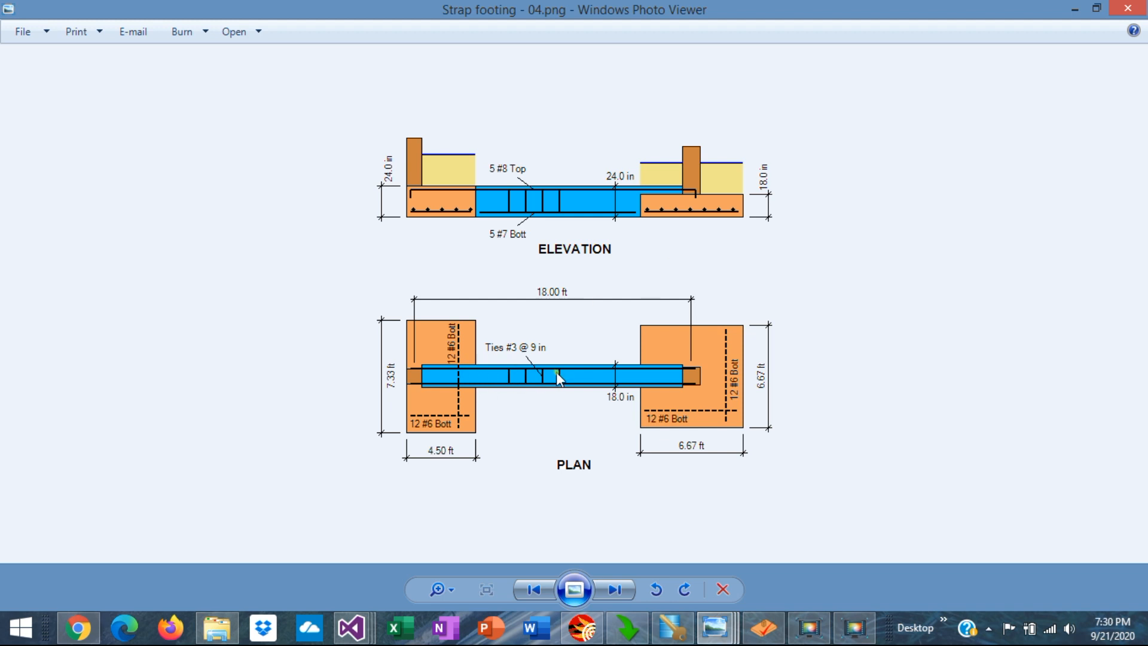
{"action": "mouse_move", "coordinate": [611, 193]}
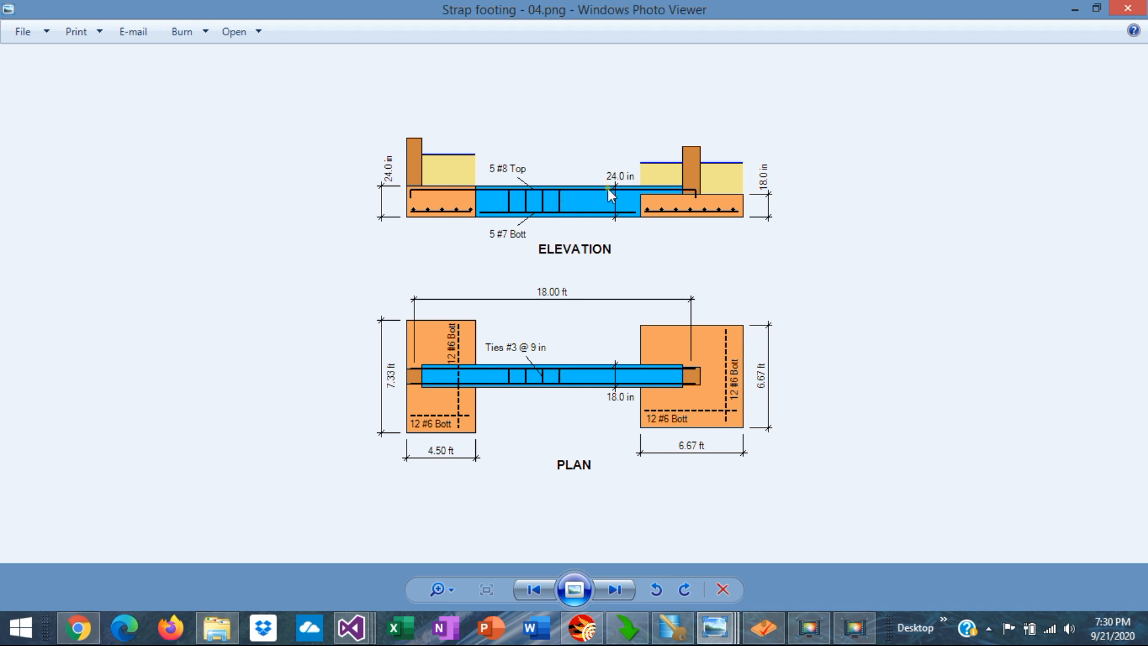
{"action": "mouse_move", "coordinate": [540, 182]}
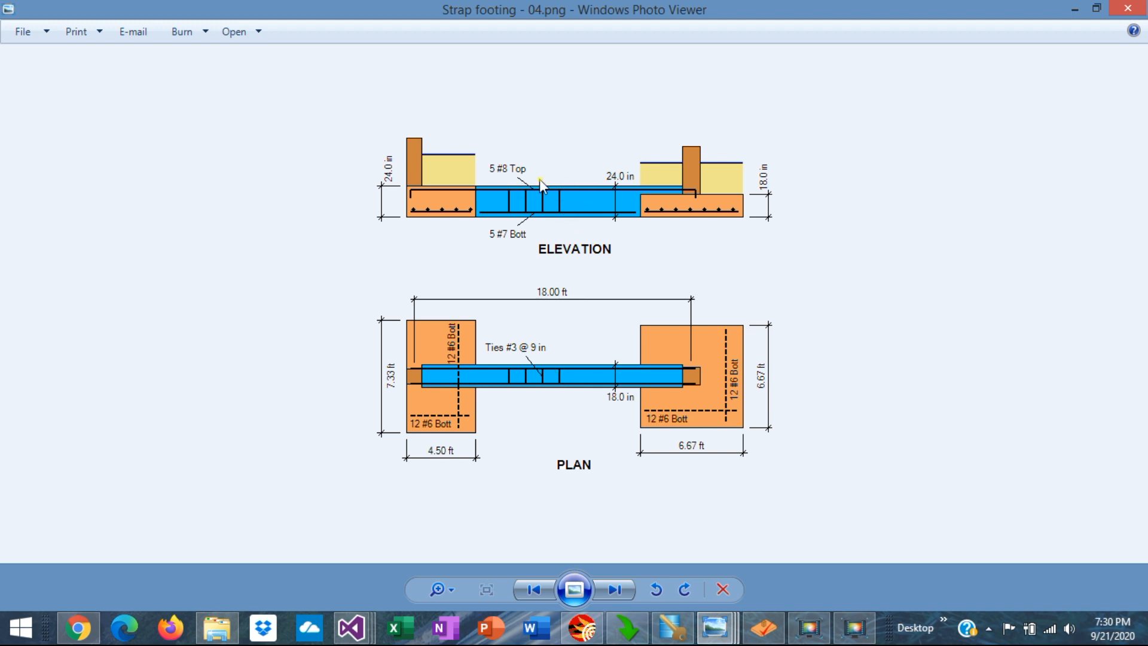
{"action": "mouse_move", "coordinate": [578, 187]}
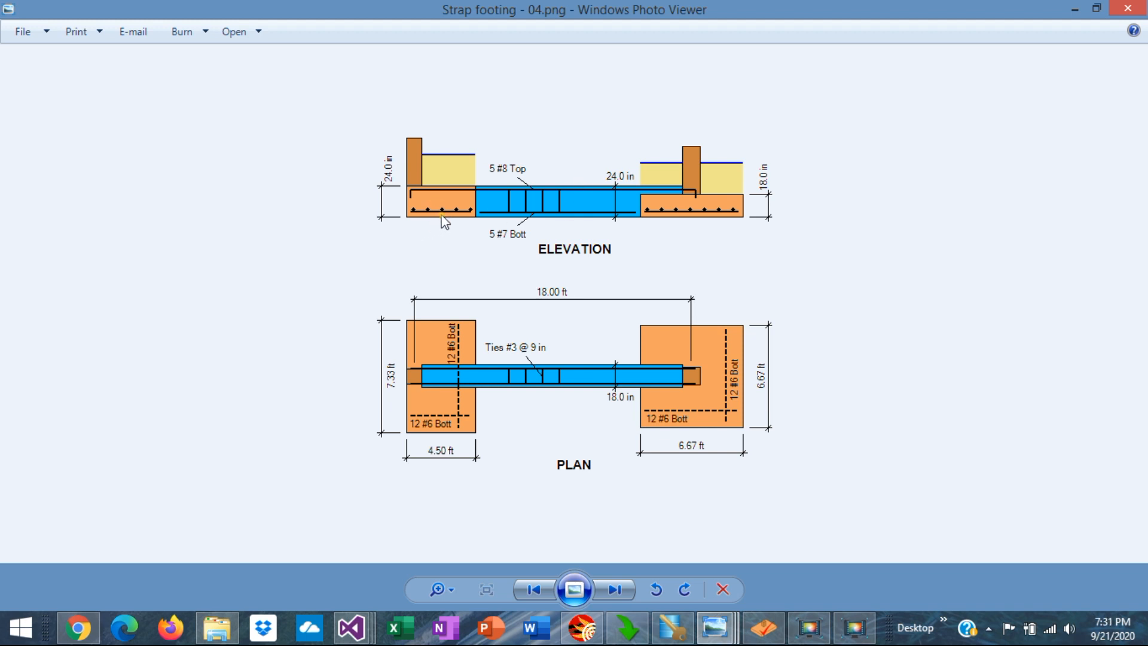
{"action": "mouse_move", "coordinate": [466, 218]}
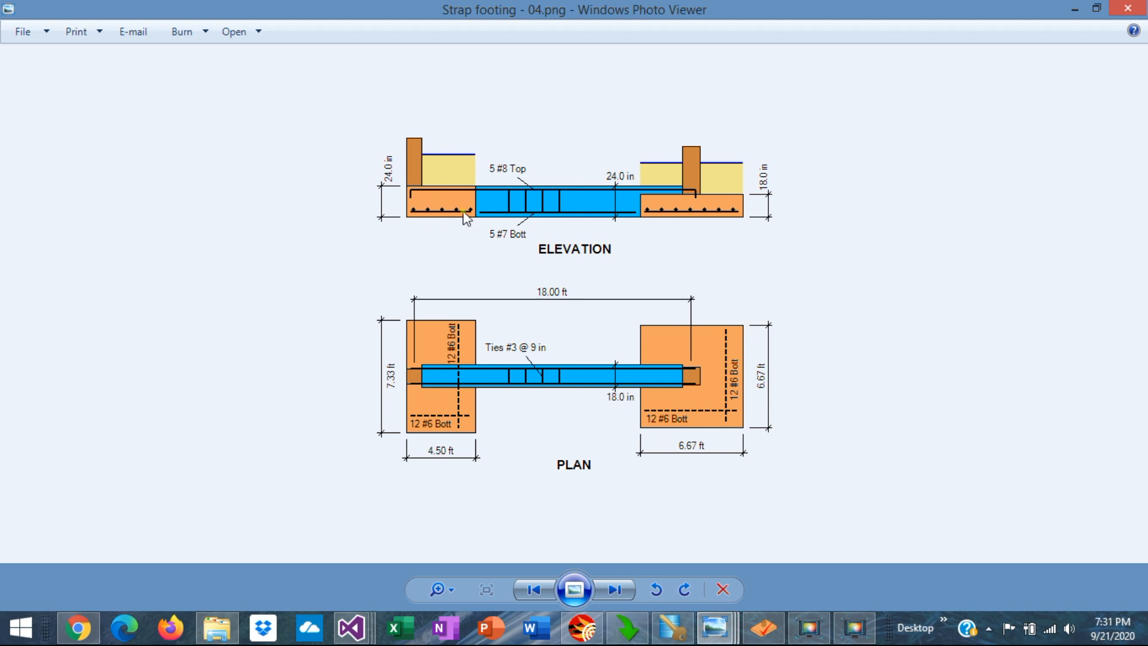
{"action": "mouse_move", "coordinate": [711, 378]}
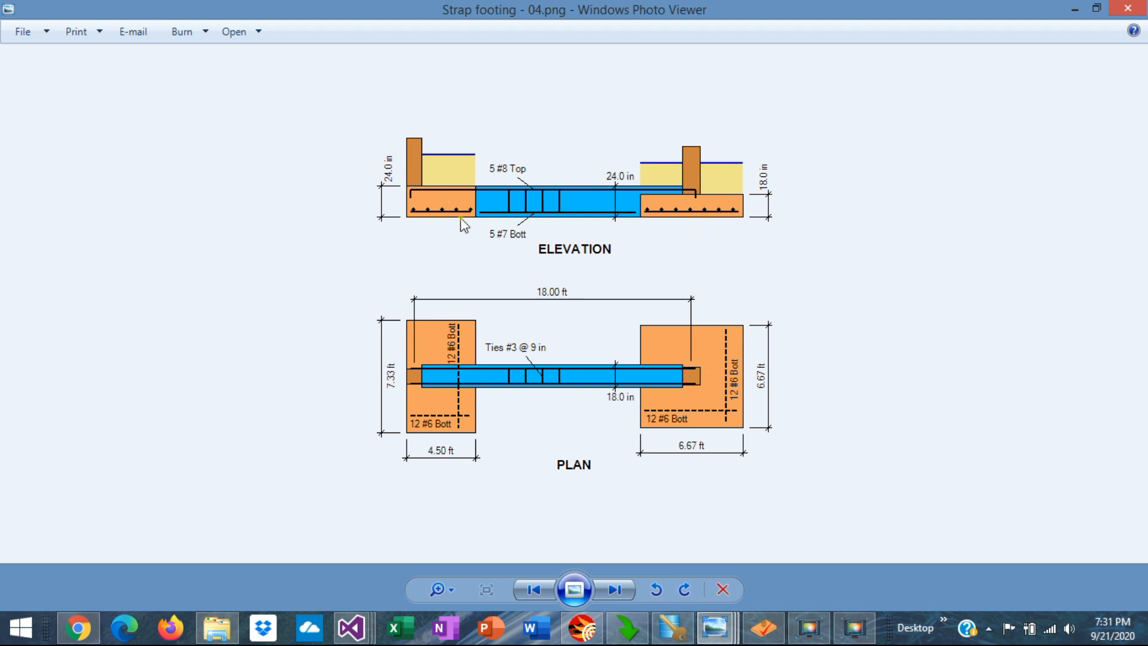
{"action": "mouse_move", "coordinate": [463, 359]}
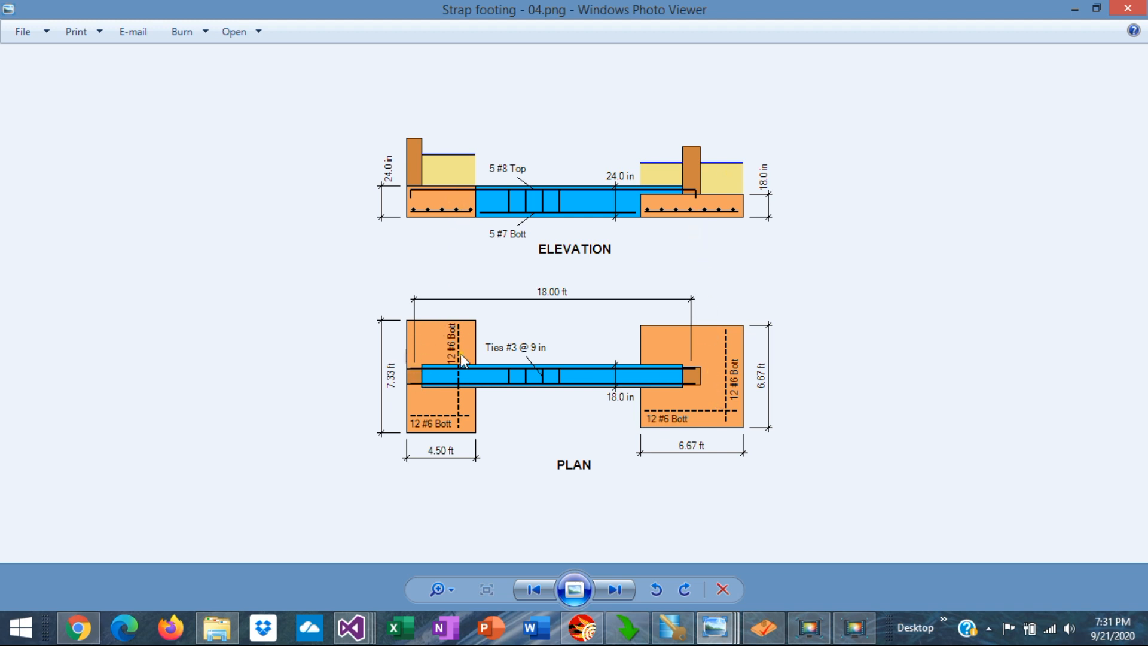
{"action": "mouse_move", "coordinate": [415, 361]}
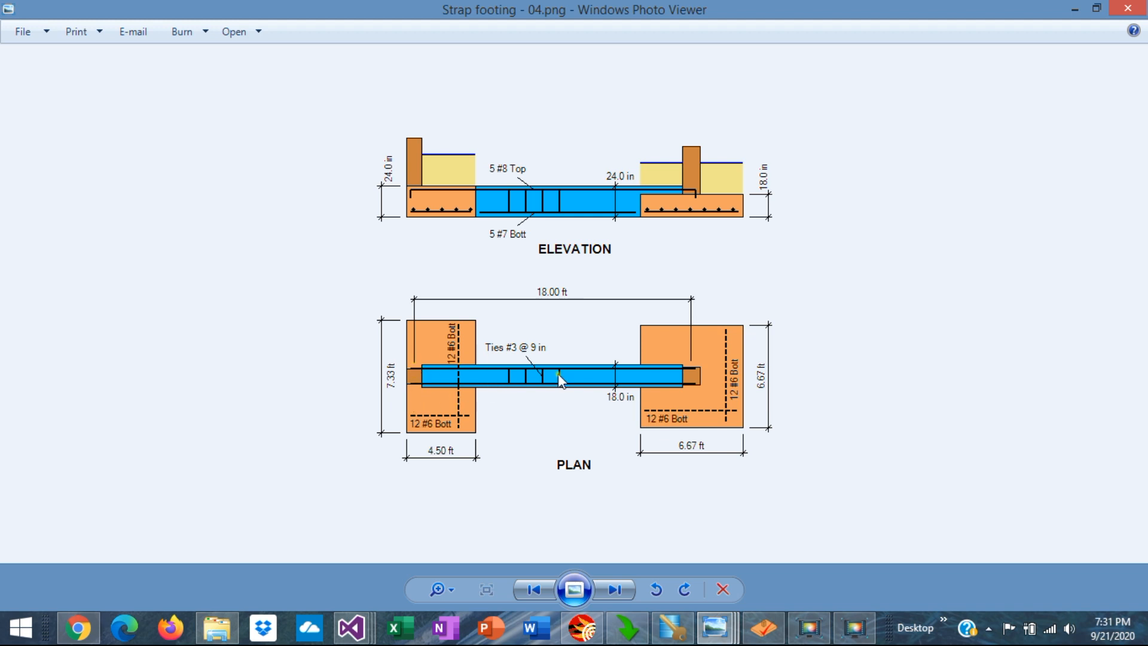
{"action": "mouse_move", "coordinate": [732, 411]}
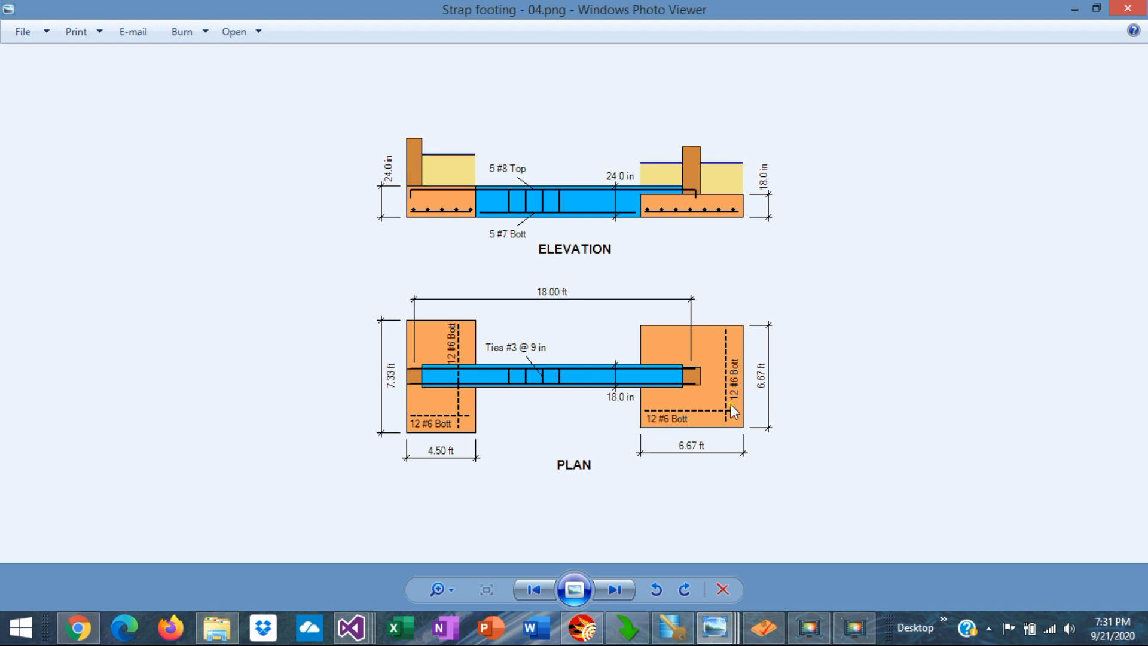
{"action": "mouse_move", "coordinate": [720, 358]}
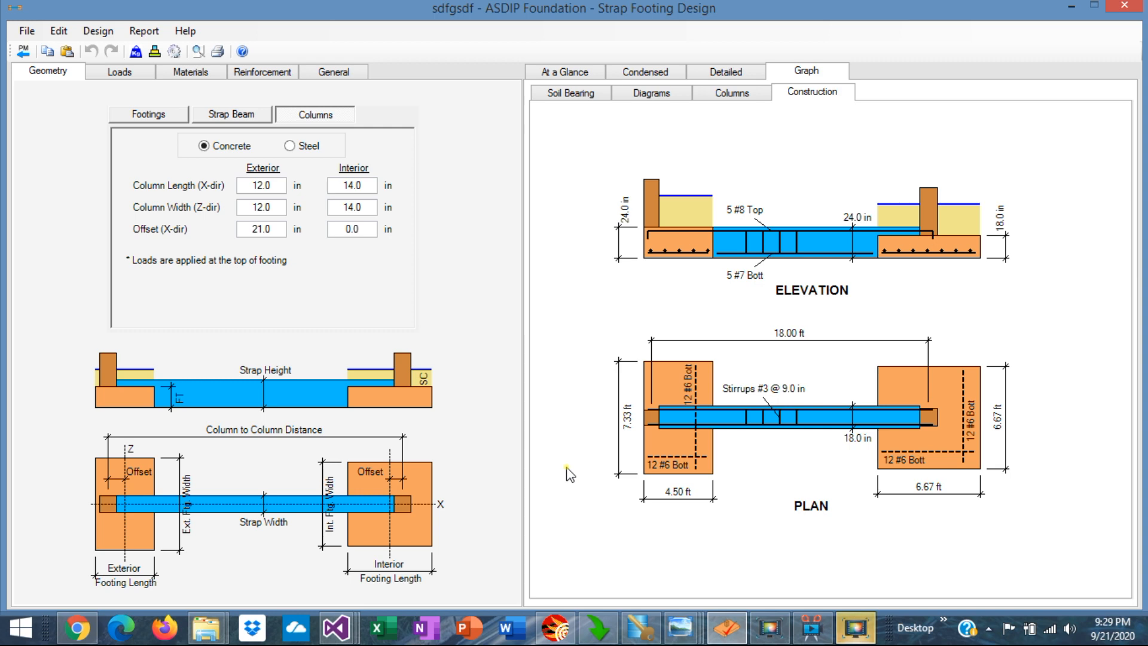
- Review the footing, strap beam width/height and column size and offset geometry
{"action": "left_click", "coordinate": [147, 115]}
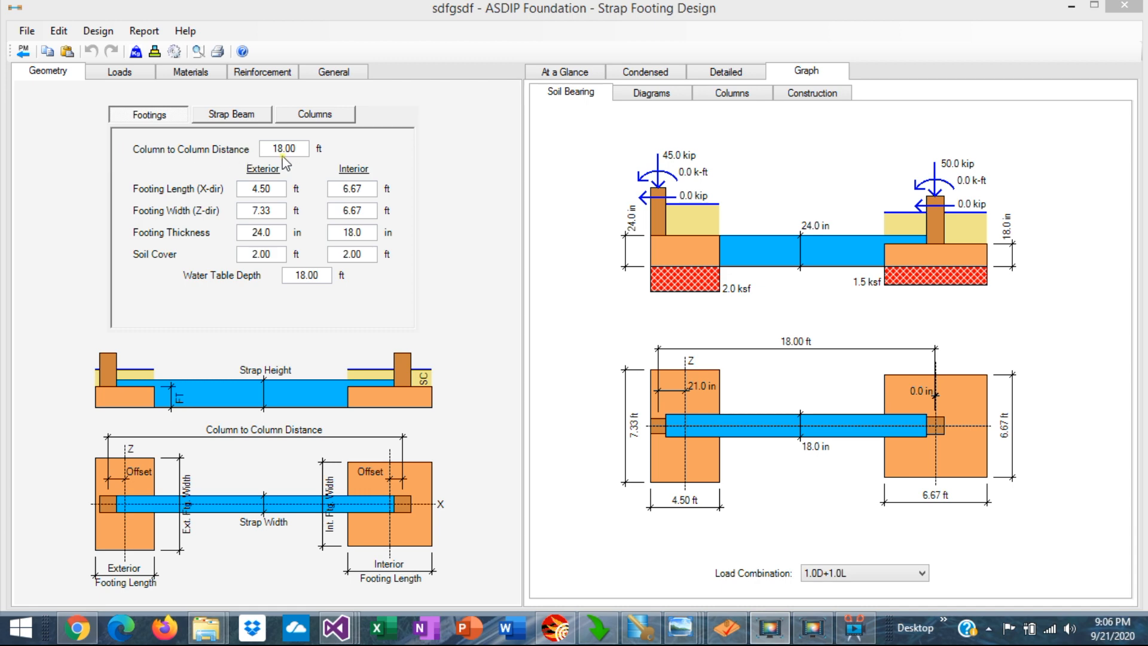
{"action": "mouse_move", "coordinate": [212, 215]}
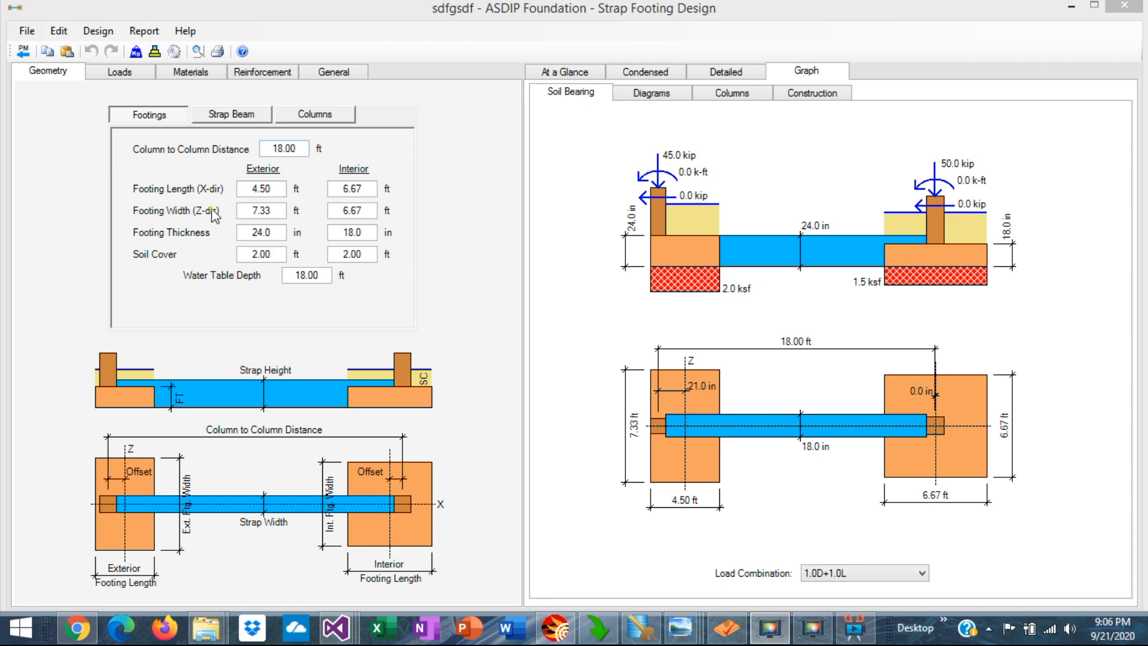
{"action": "mouse_move", "coordinate": [228, 214]}
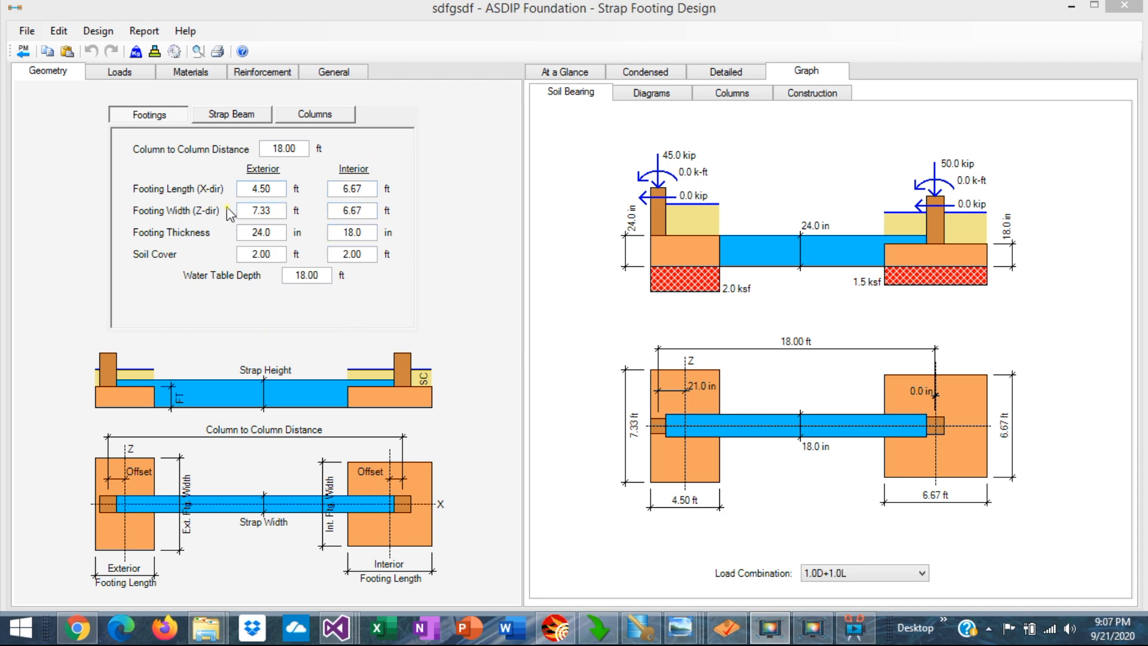
{"action": "mouse_move", "coordinate": [190, 255]}
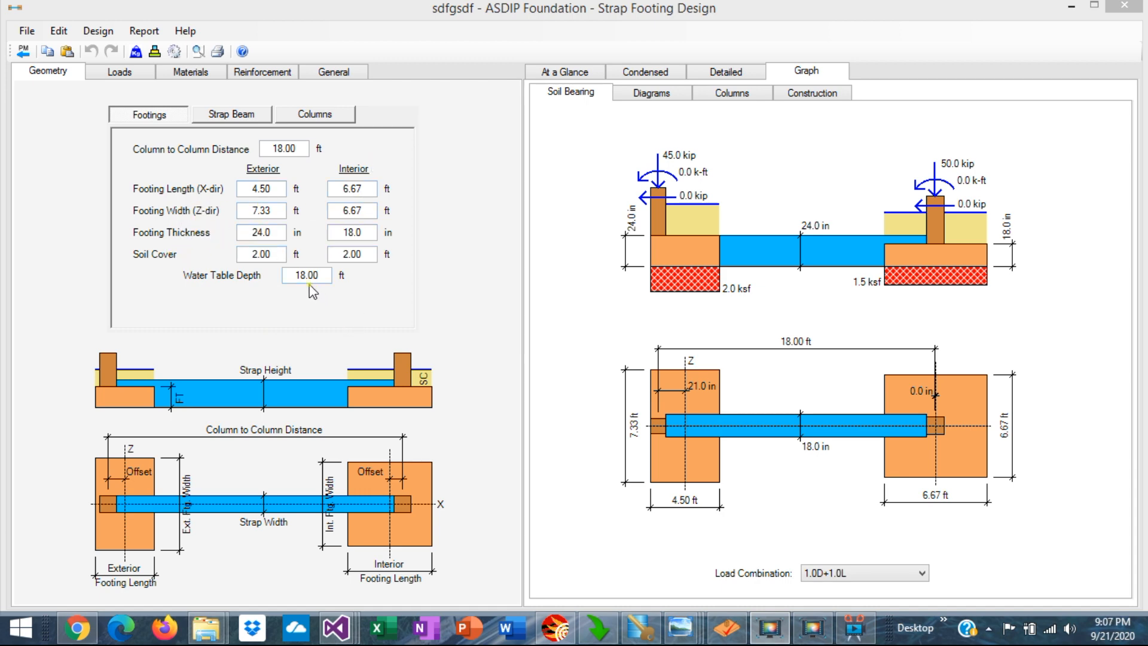
{"action": "left_click", "coordinate": [230, 114]}
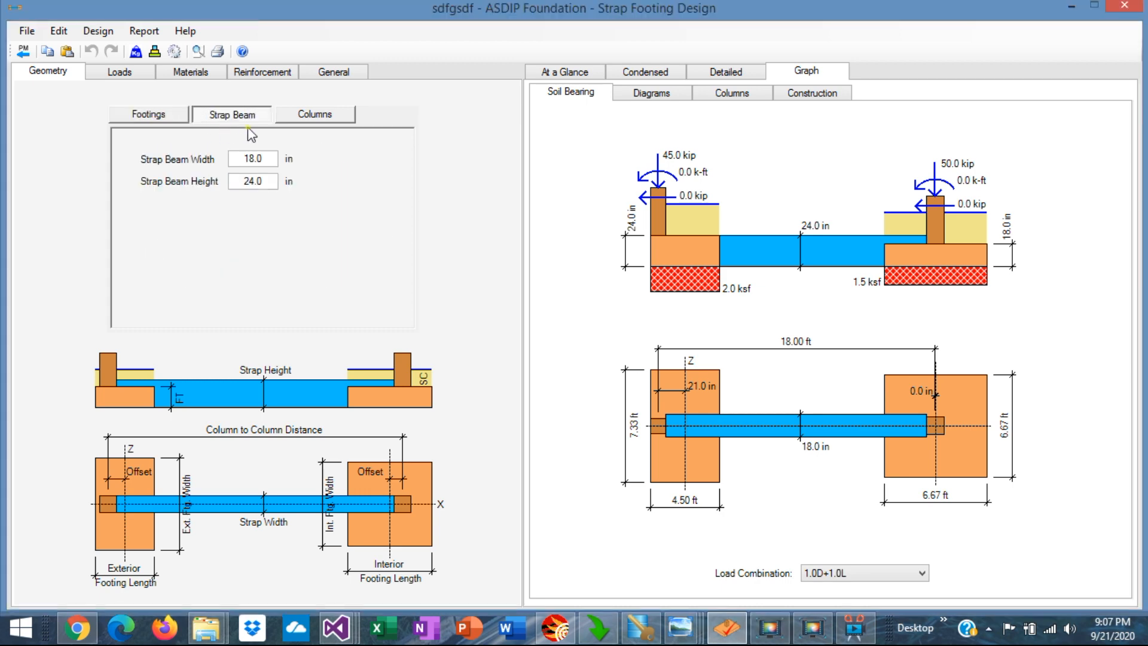
{"action": "mouse_move", "coordinate": [261, 226]}
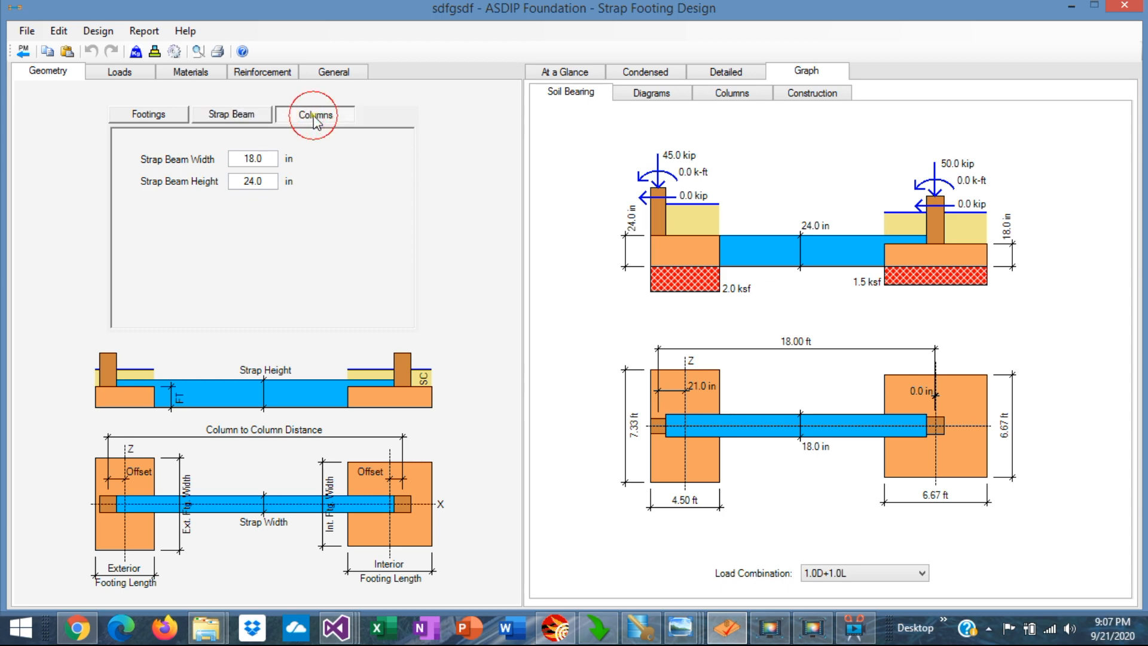
{"action": "left_click", "coordinate": [314, 115]}
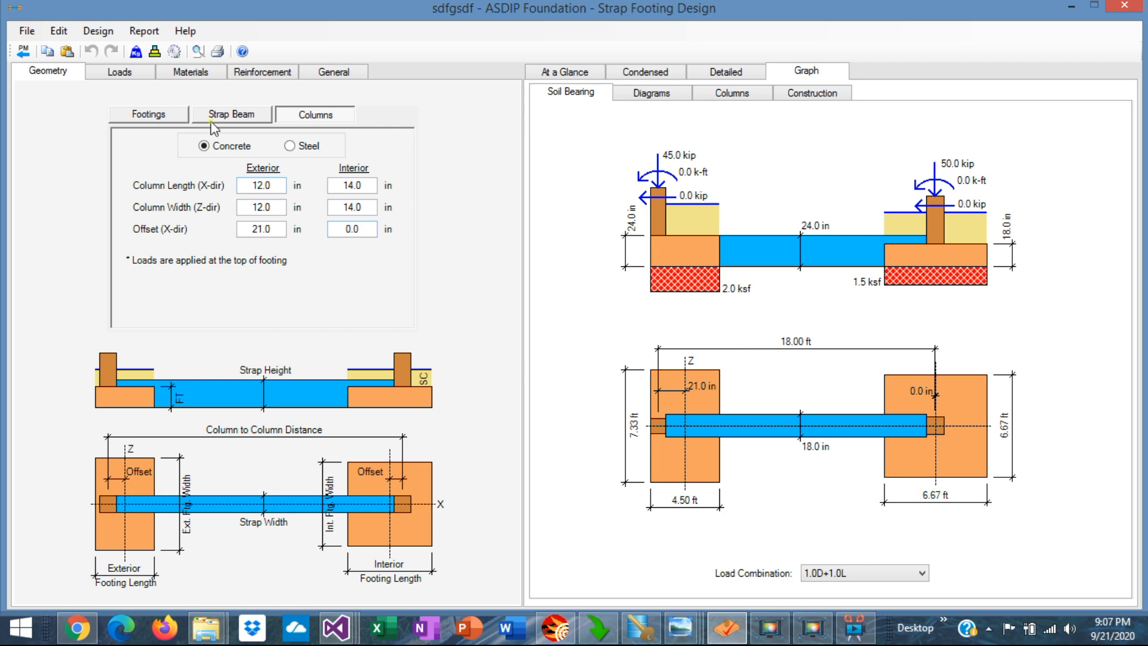
{"action": "left_click", "coordinate": [118, 71]}
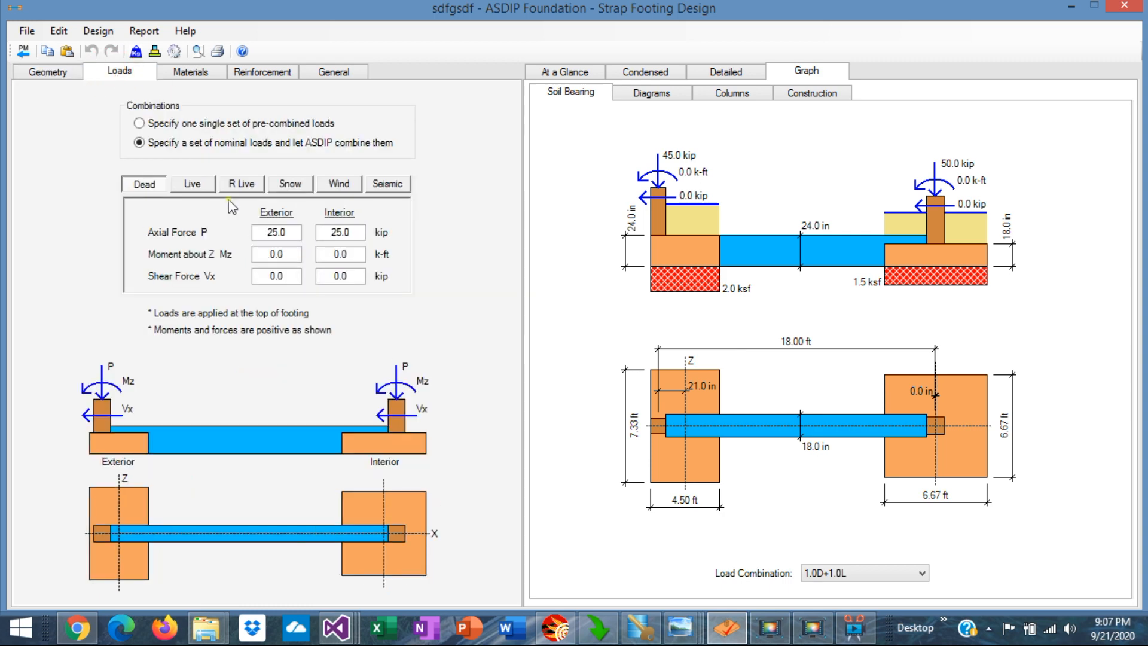
{"action": "left_click", "coordinate": [138, 123]}
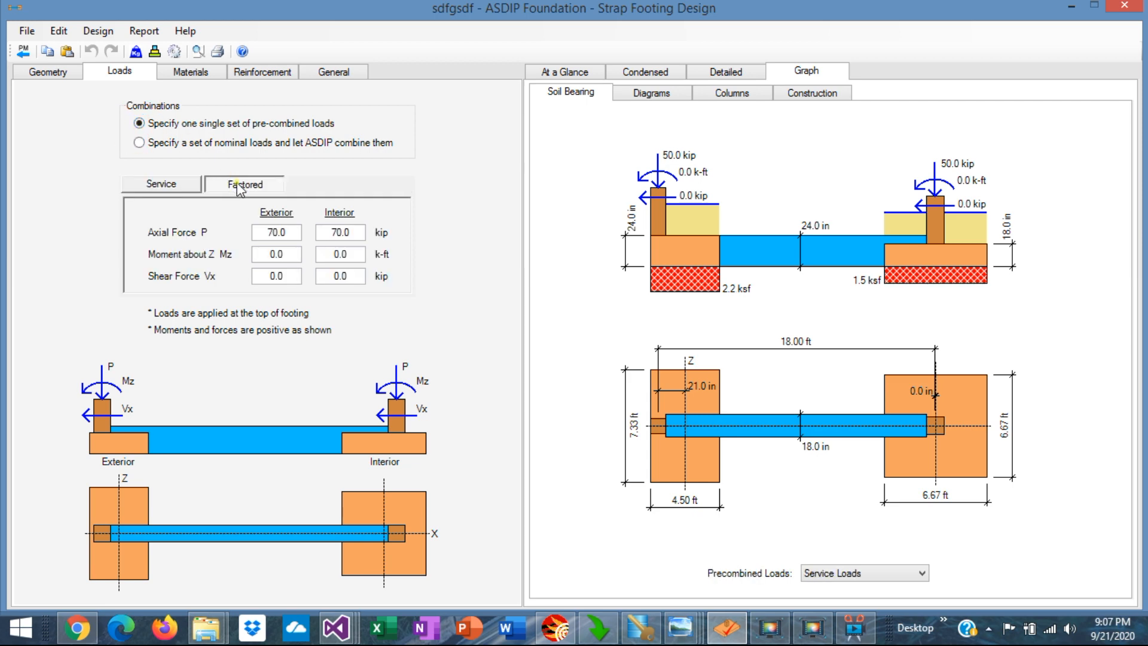
{"action": "left_click", "coordinate": [138, 142]}
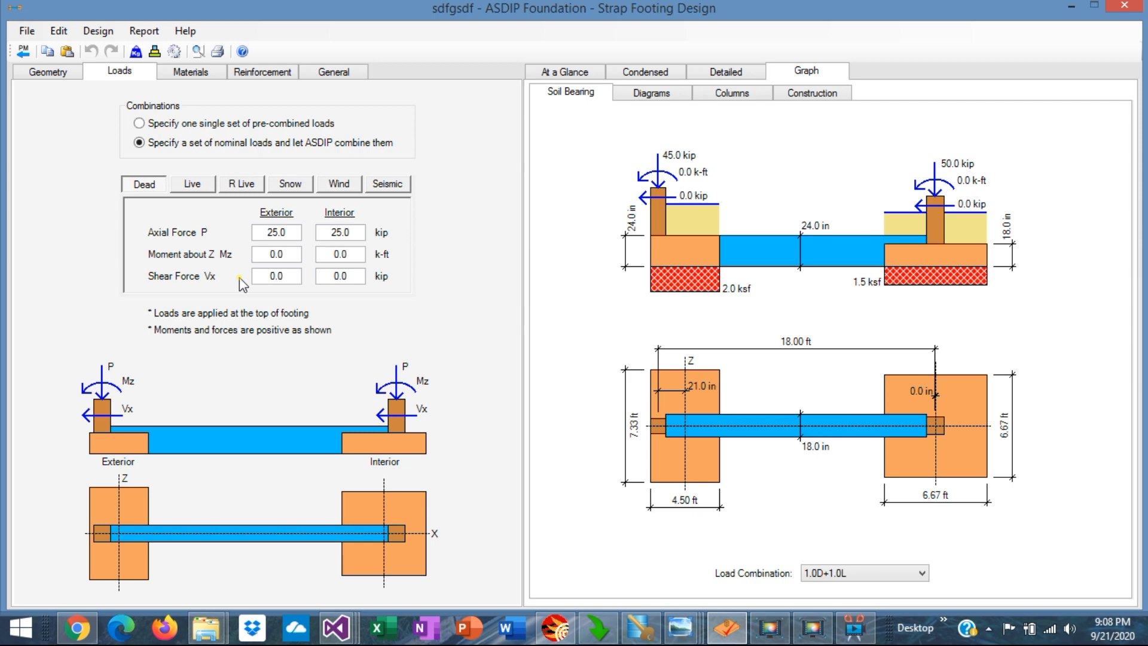
- Review footing, column concrete/steel and soil material properties, then strap beam reinforcement settings
{"action": "left_click", "coordinate": [191, 71]}
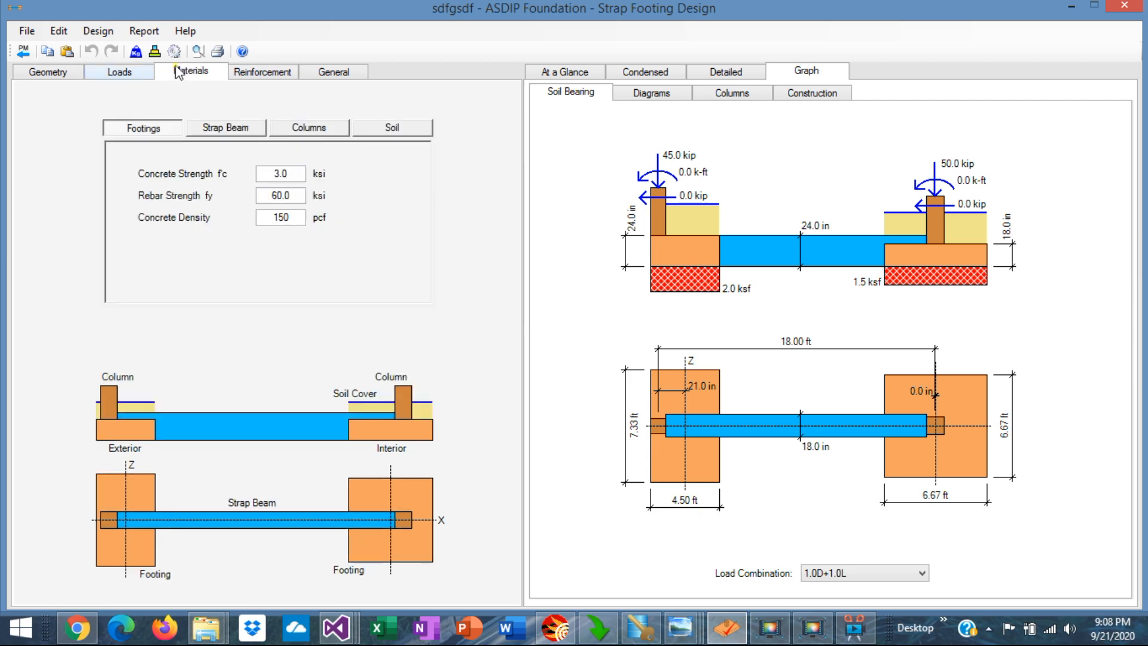
{"action": "left_click", "coordinate": [192, 72]}
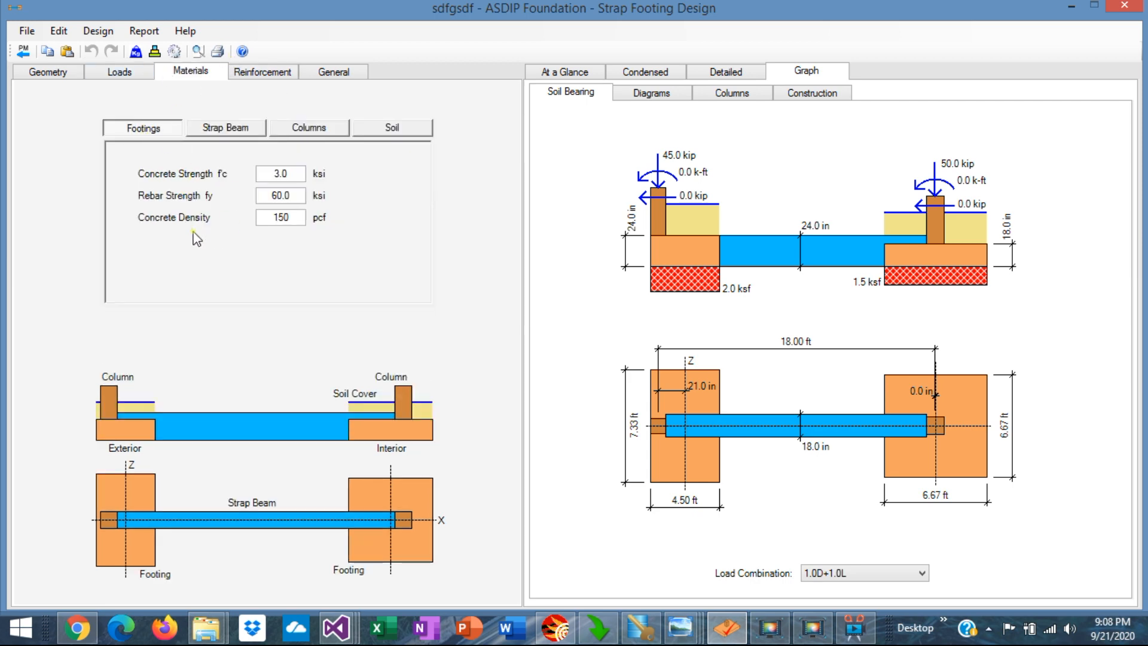
{"action": "left_click", "coordinate": [226, 127]}
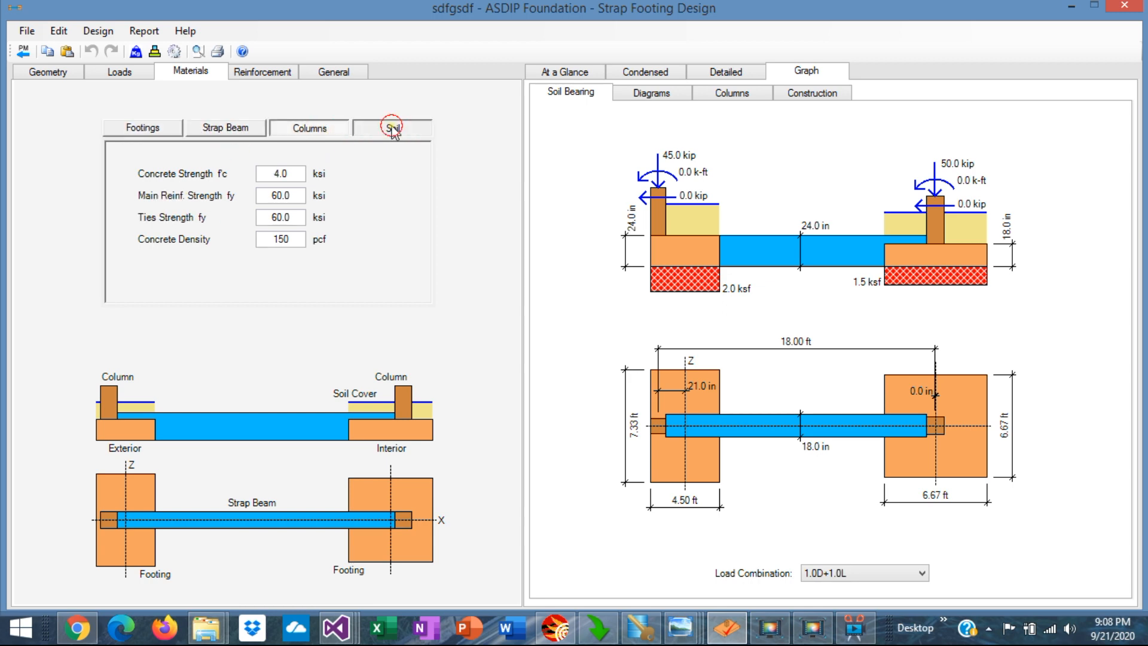
{"action": "left_click", "coordinate": [261, 71]}
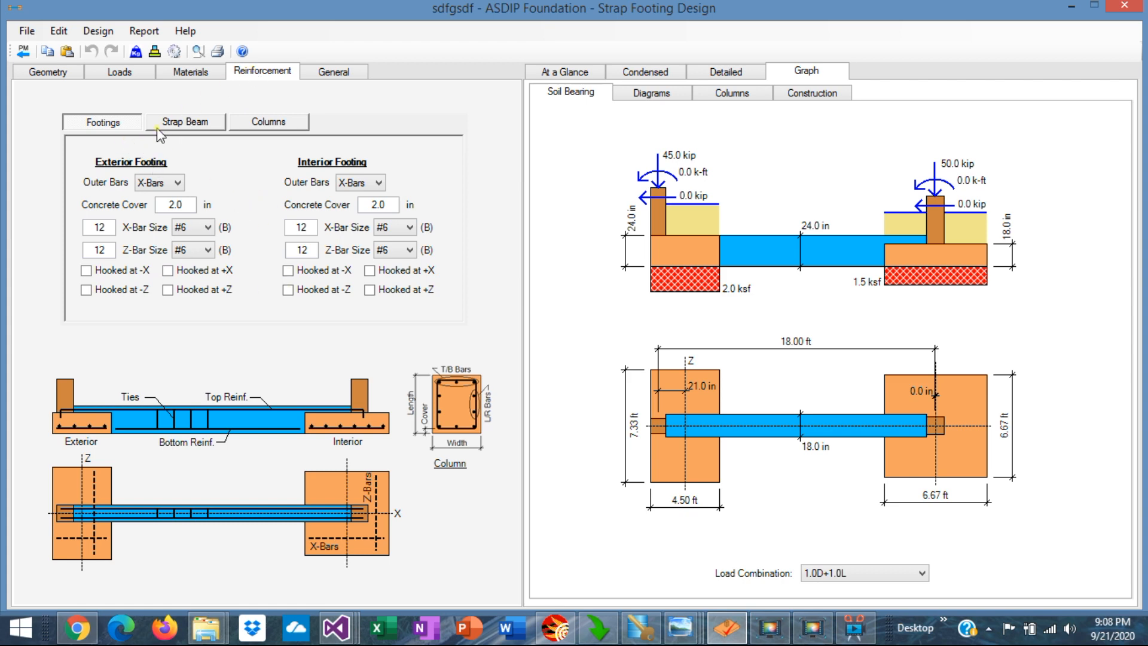
{"action": "left_click", "coordinate": [185, 121]}
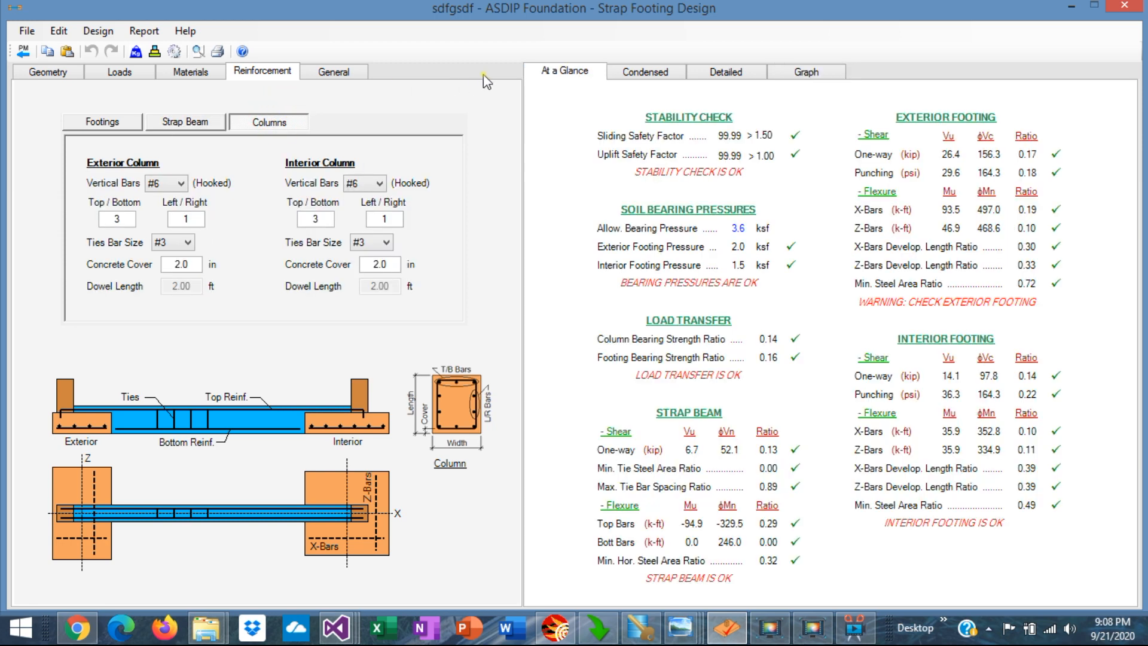
{"action": "mouse_move", "coordinate": [662, 255]}
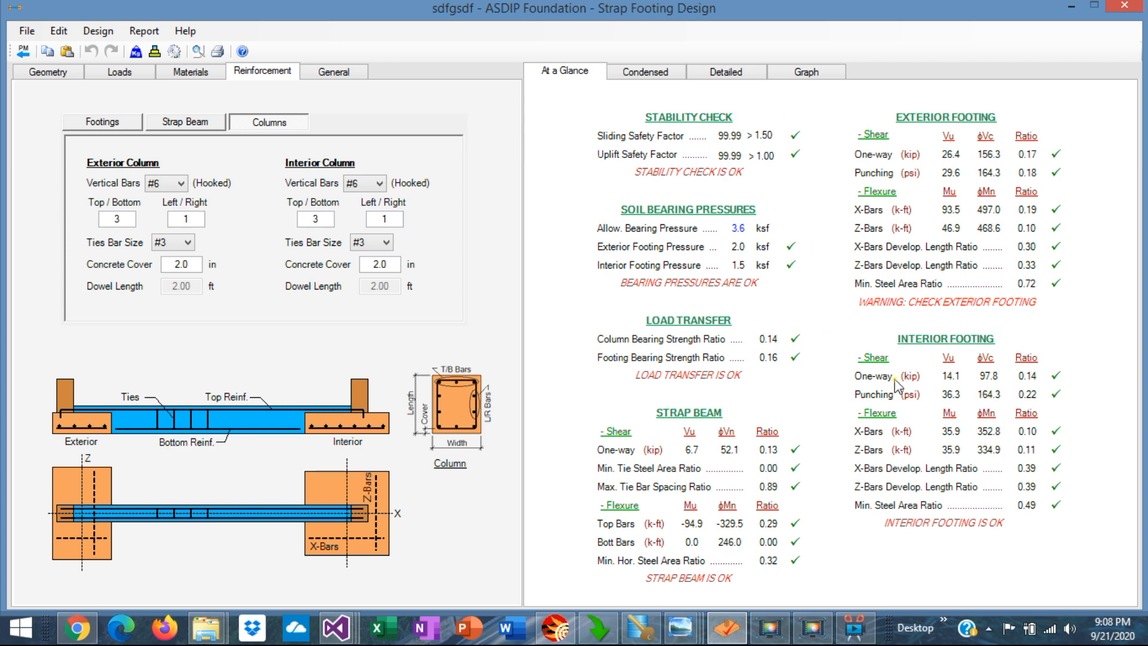
{"action": "mouse_move", "coordinate": [849, 206]}
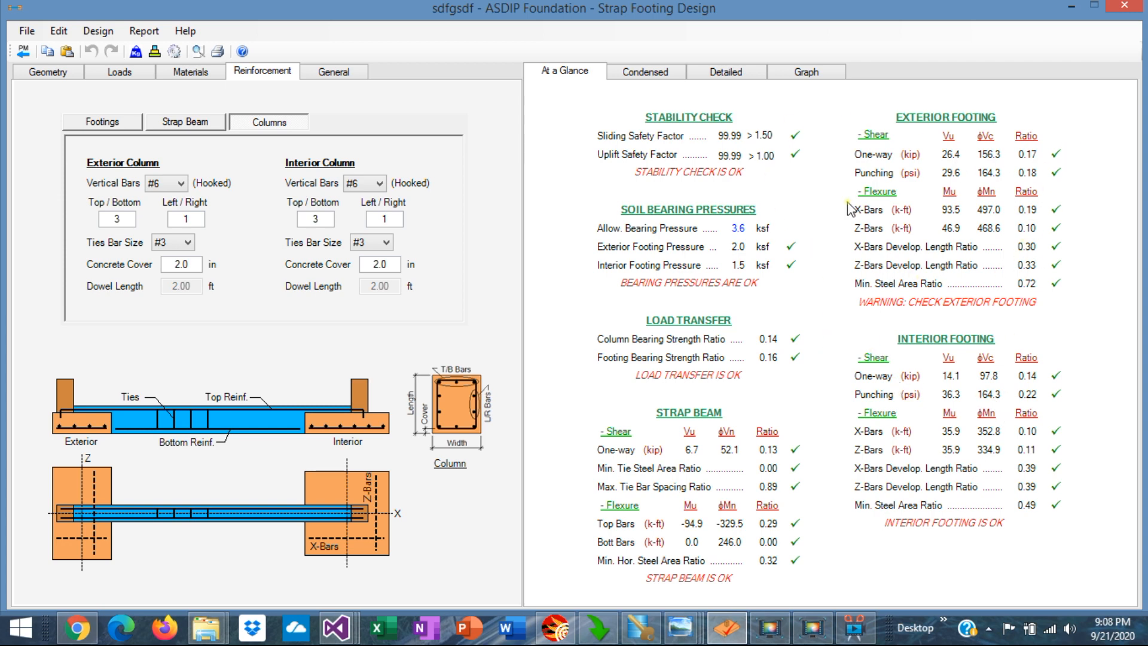
{"action": "mouse_move", "coordinate": [1039, 371]}
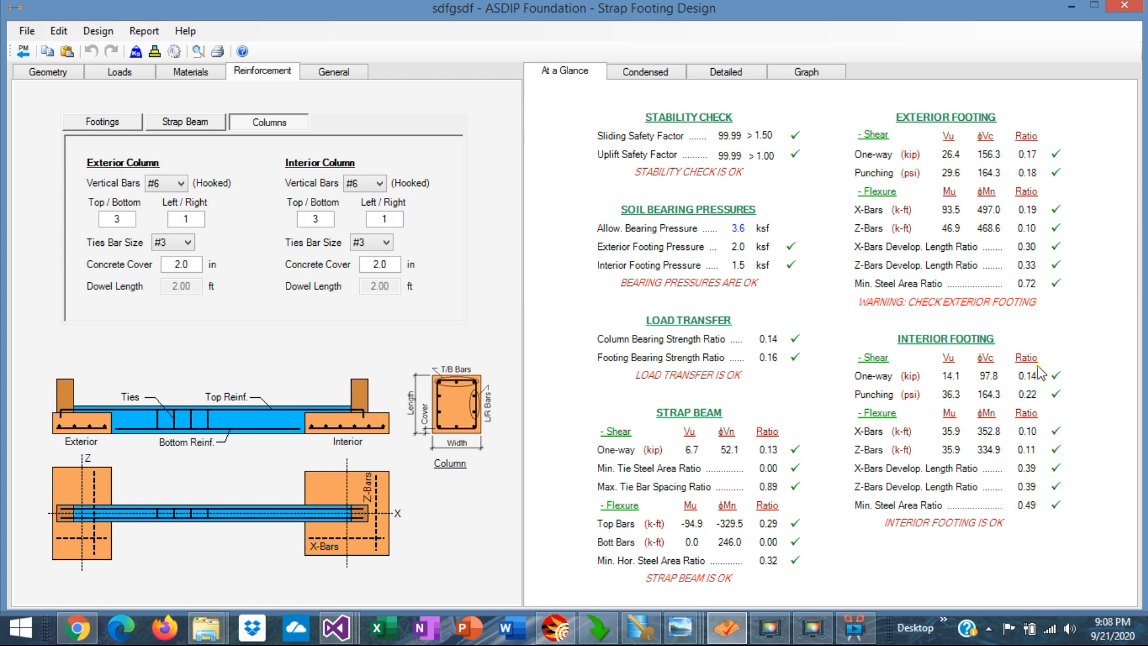
- Open the Condensed results report after reviewing the At a Glance design checks
{"action": "left_click", "coordinate": [644, 72]}
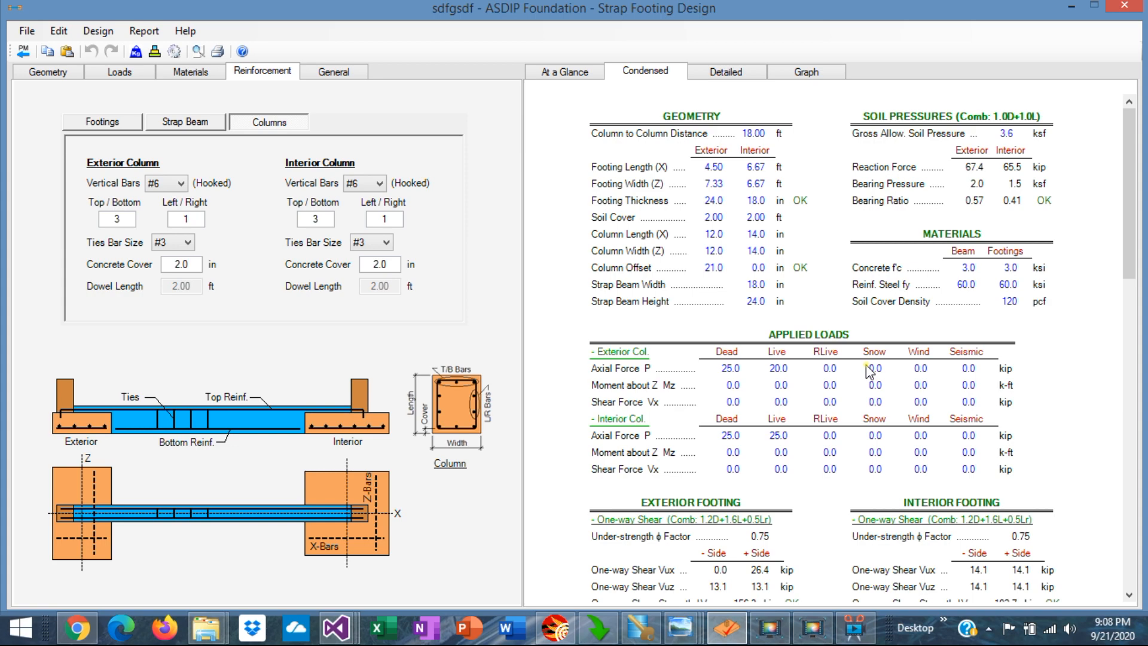
{"action": "scroll", "scroll_direction": "down", "scroll_amount": 3}
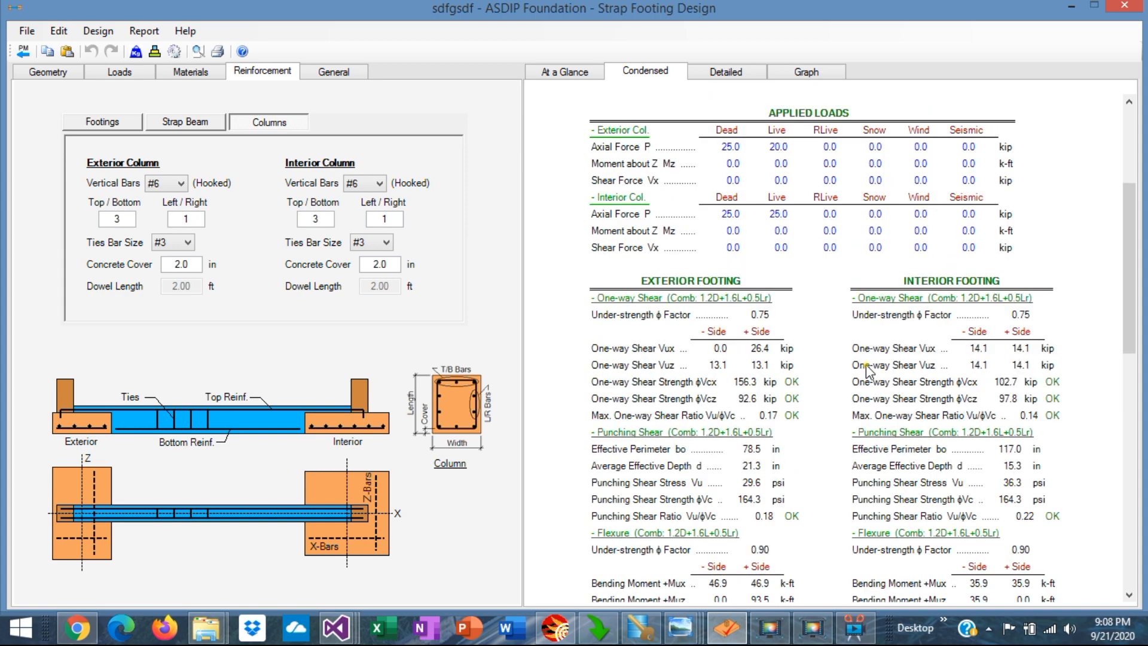
{"action": "scroll", "scroll_direction": "down", "scroll_amount": 3}
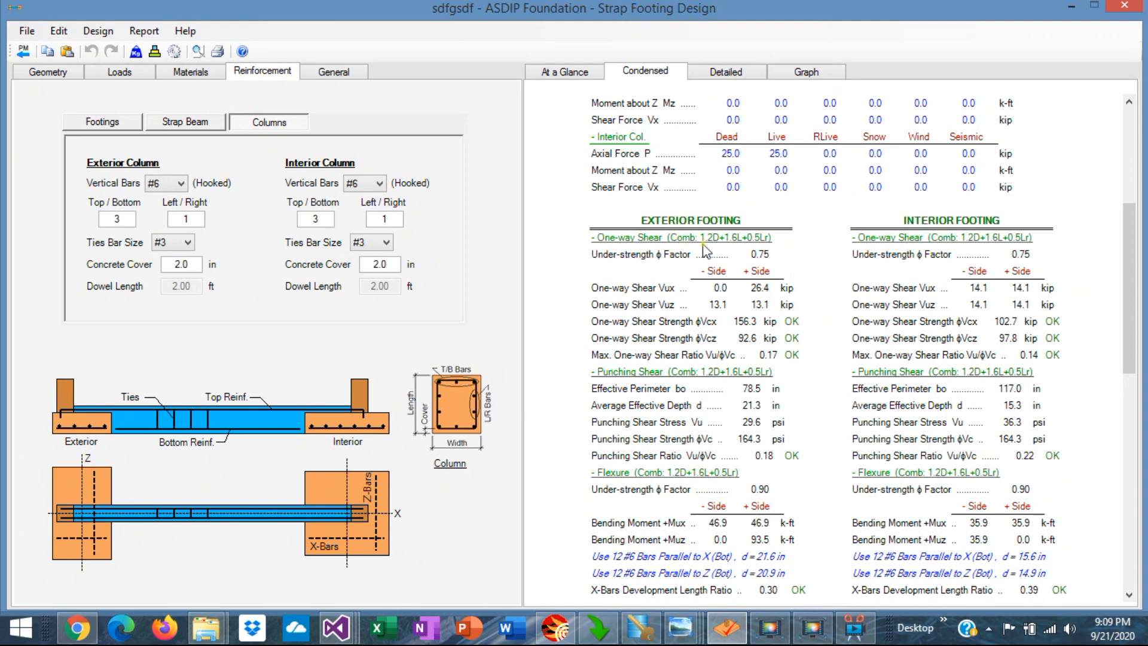
{"action": "mouse_move", "coordinate": [615, 388]}
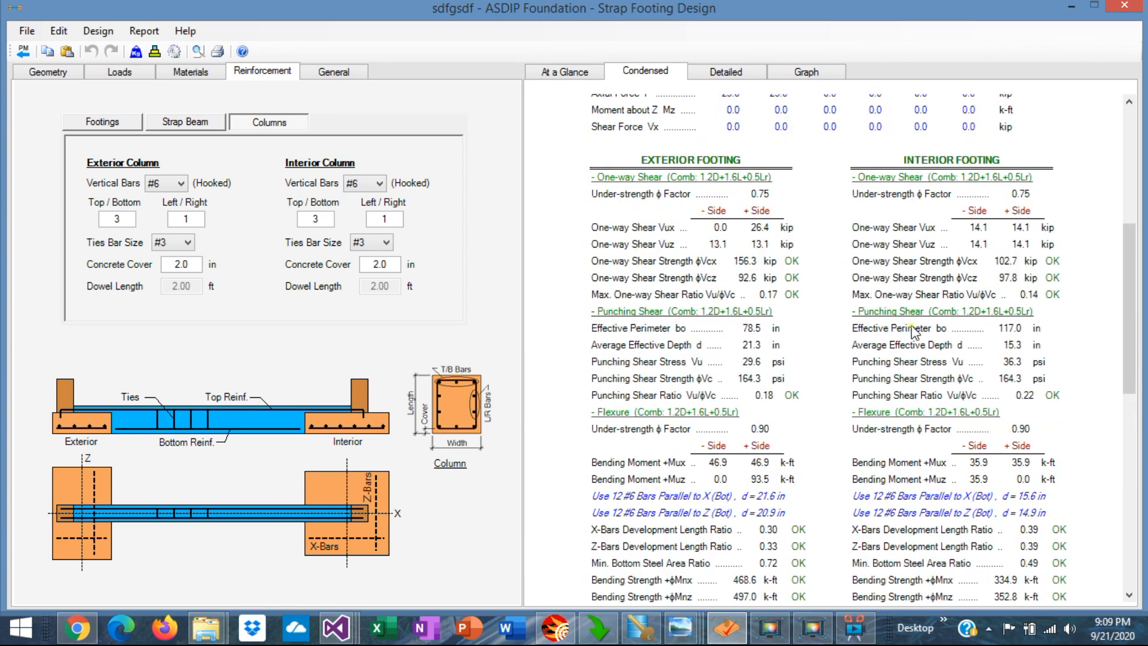
{"action": "scroll", "scroll_direction": "down", "scroll_amount": 3}
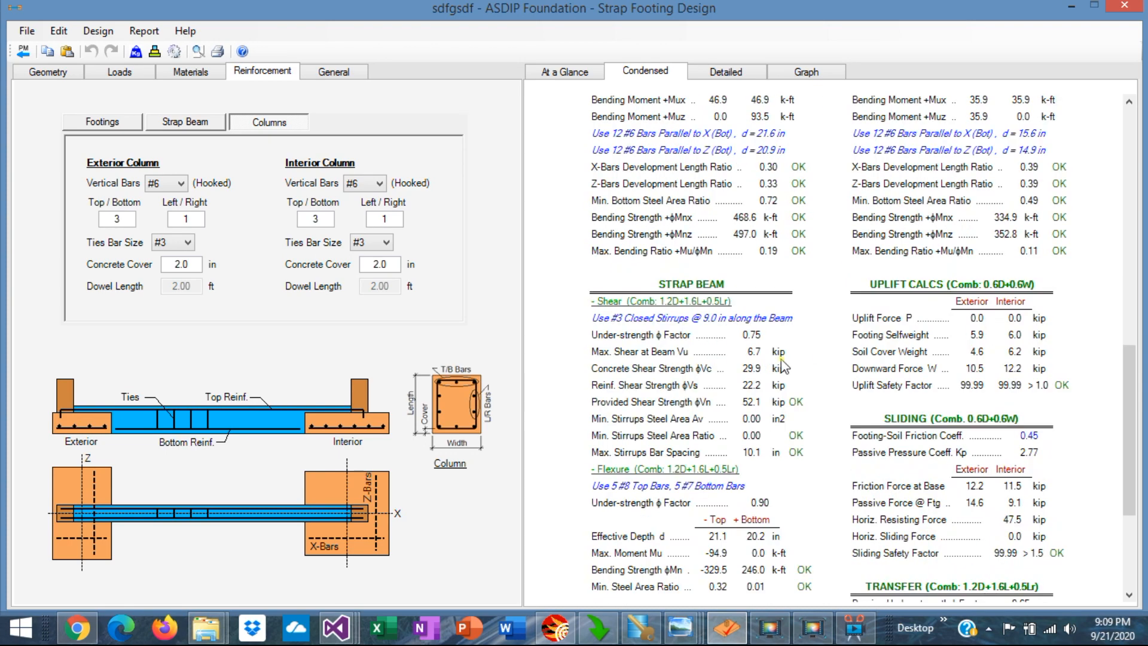
{"action": "mouse_move", "coordinate": [718, 405]}
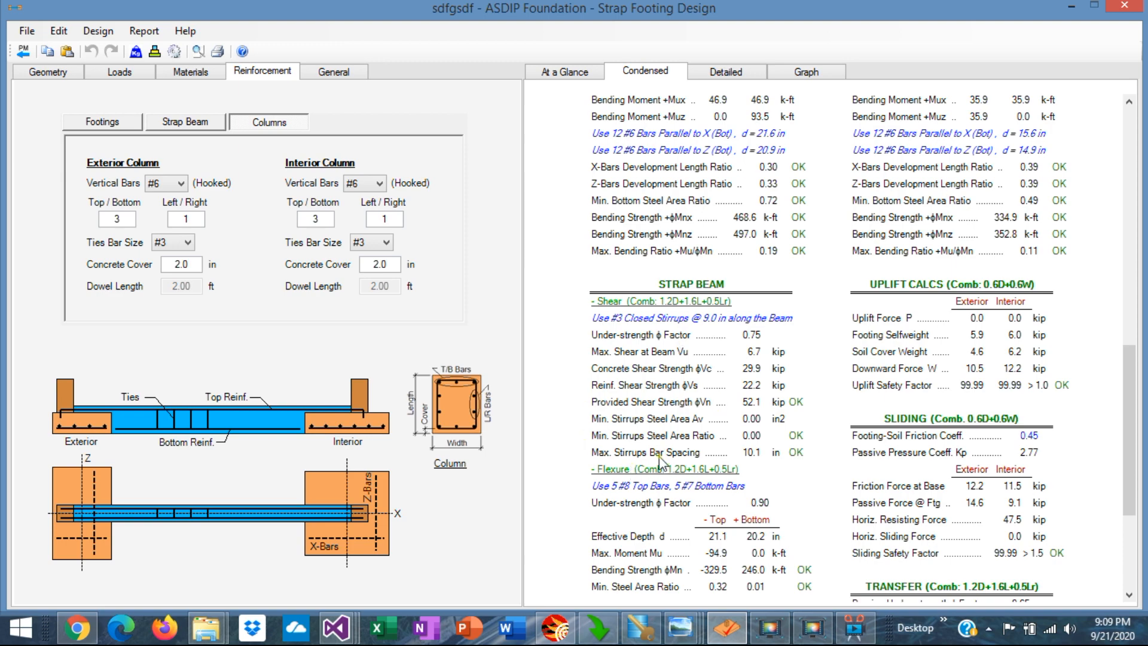
{"action": "scroll", "scroll_direction": "down", "scroll_amount": 3}
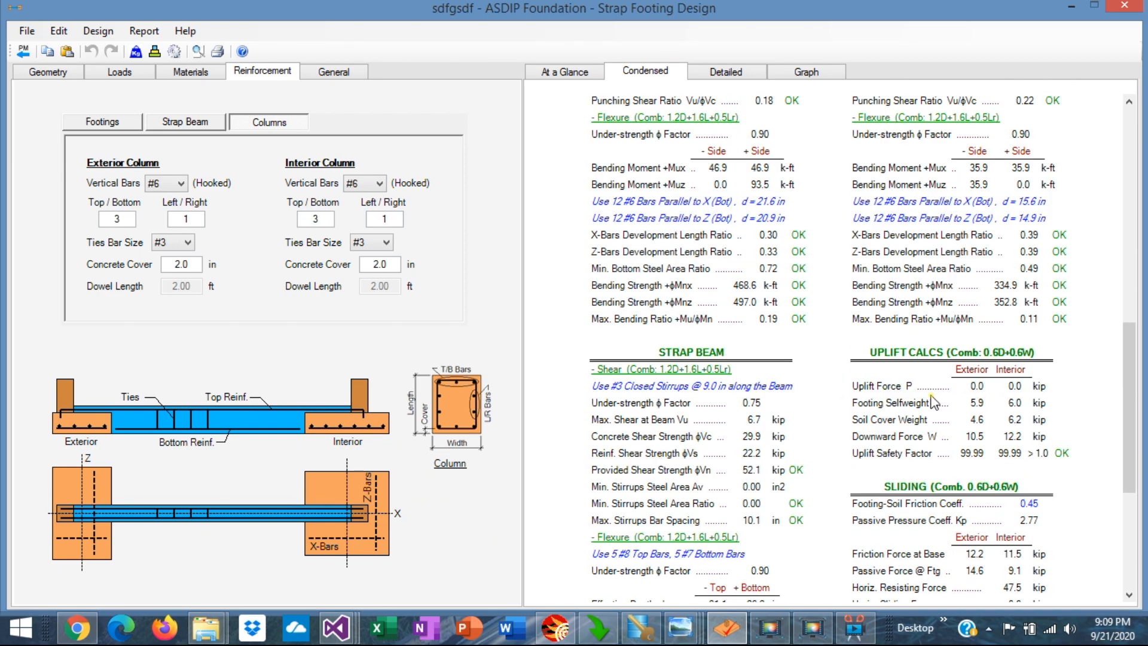
{"action": "scroll", "scroll_direction": "down", "scroll_amount": 3}
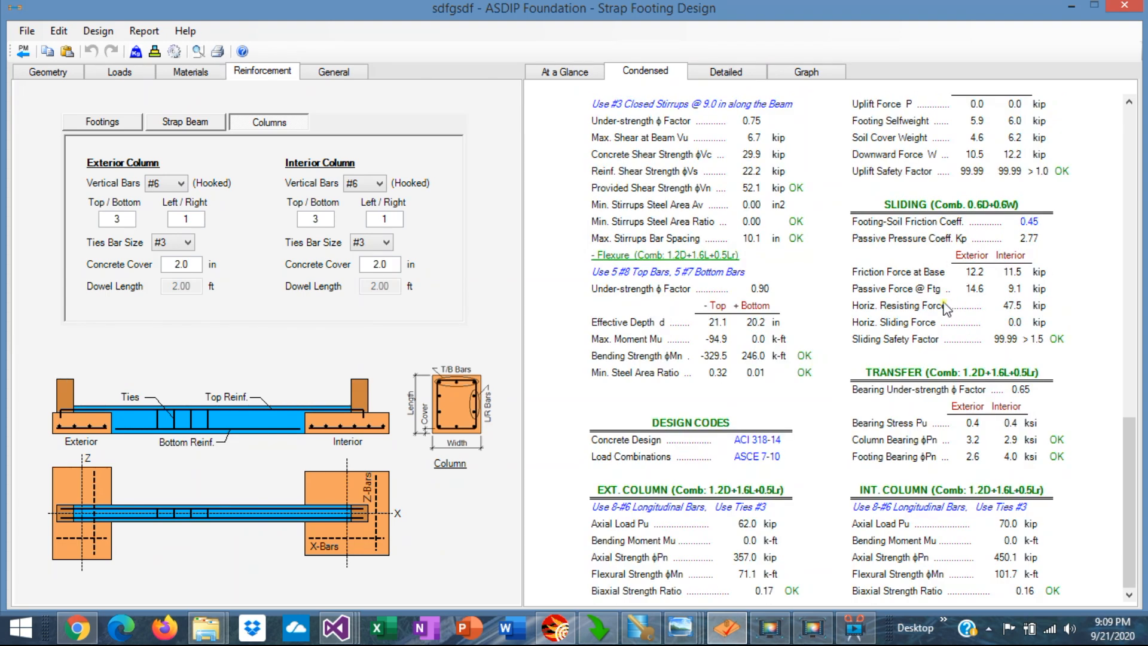
{"action": "mouse_move", "coordinate": [745, 378]}
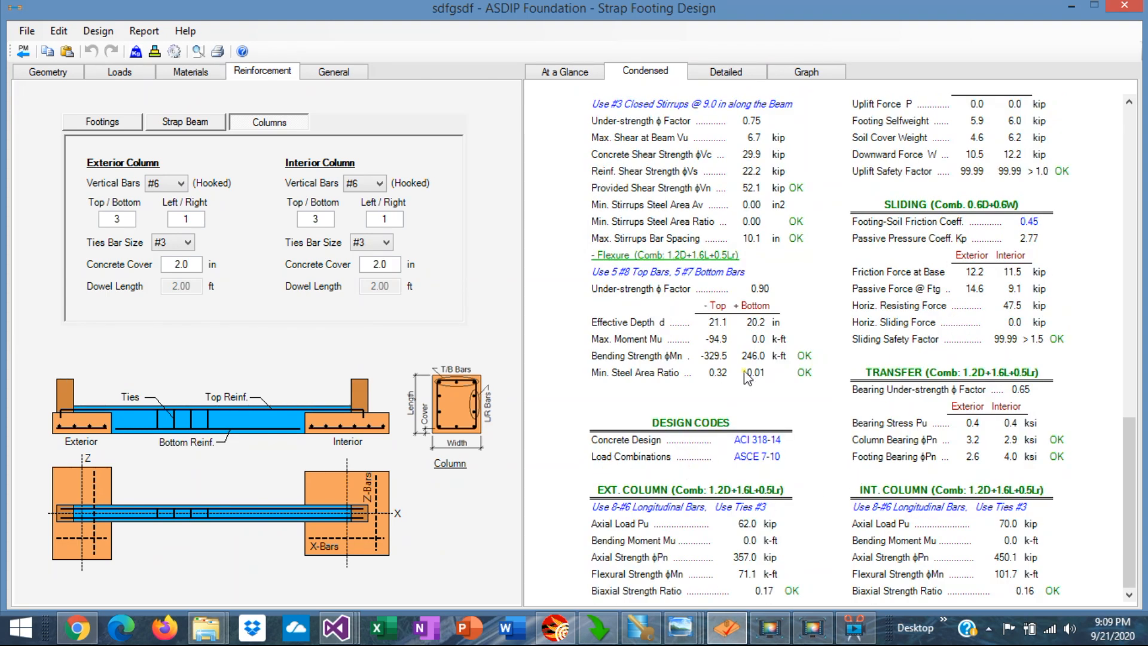
- Scroll the Detailed report through soil bearing, sliding, shear, flexure and transfer calculations
{"action": "left_click", "coordinate": [724, 71]}
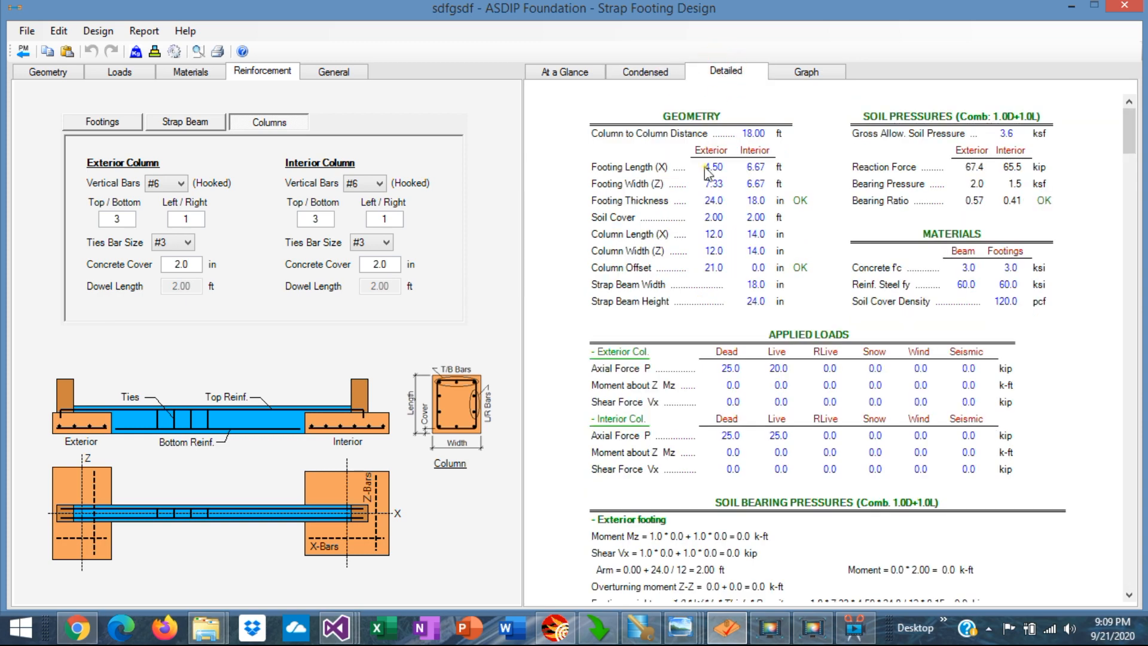
{"action": "mouse_move", "coordinate": [780, 313]}
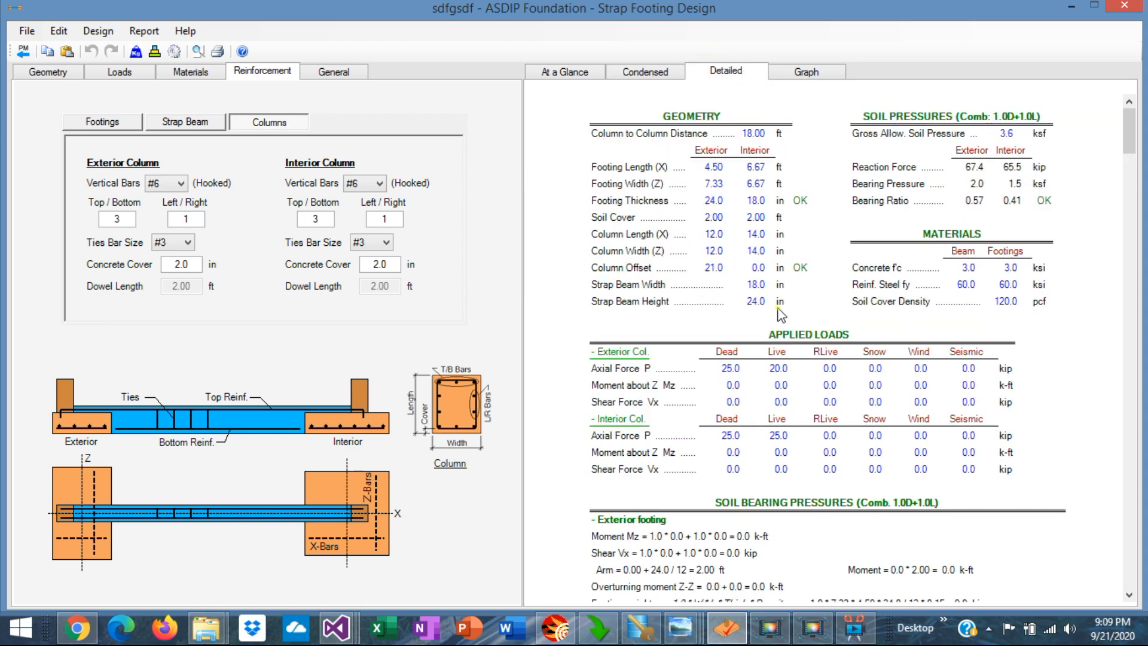
{"action": "scroll", "scroll_direction": "down", "scroll_amount": 3}
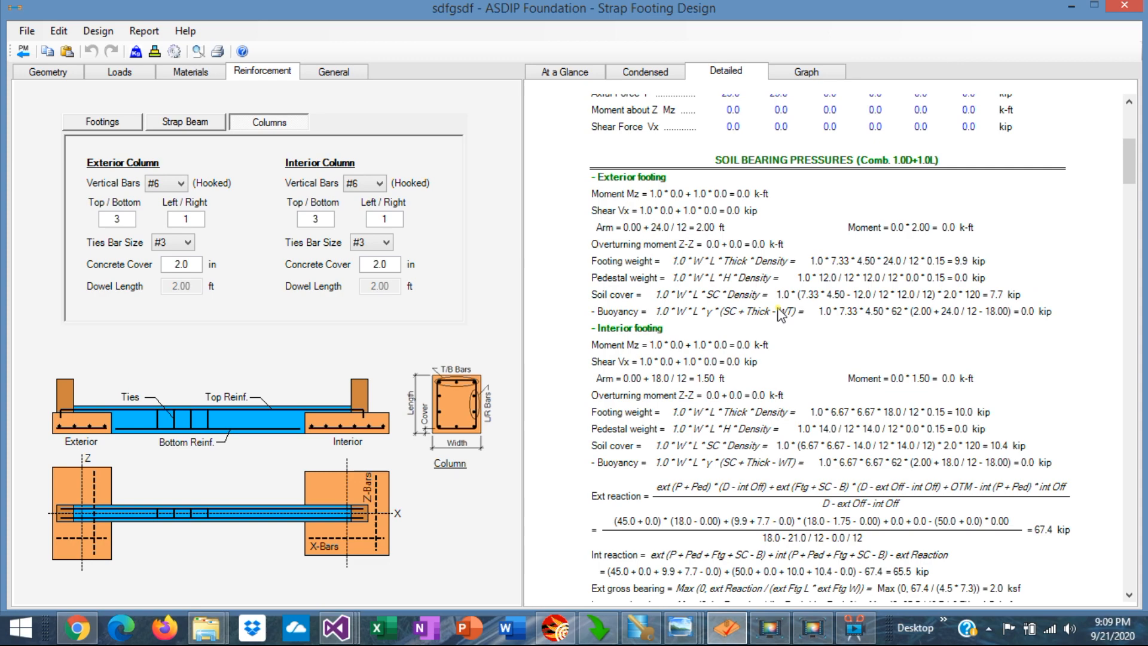
{"action": "scroll", "scroll_direction": "down", "scroll_amount": 3}
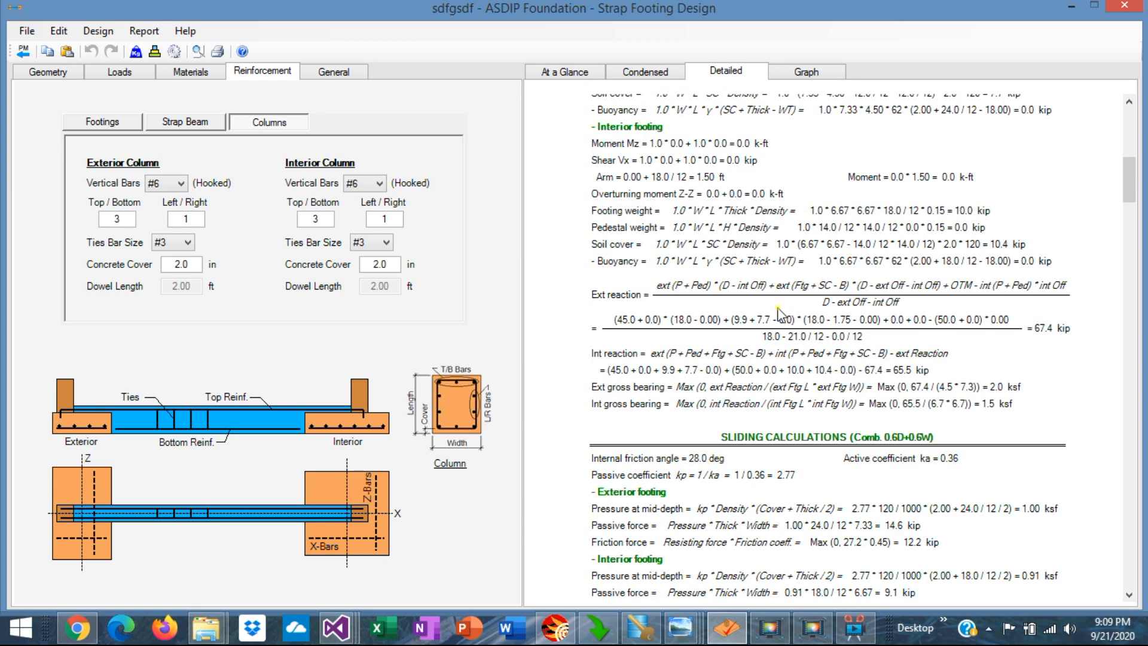
{"action": "scroll", "scroll_direction": "down", "scroll_amount": 3}
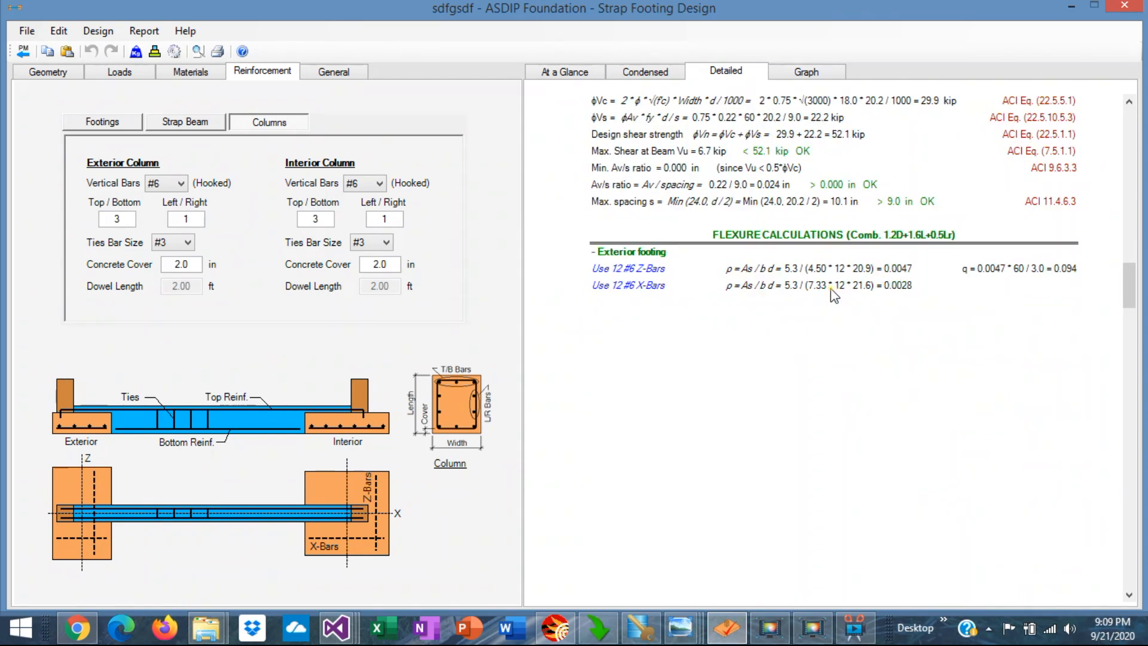
{"action": "scroll", "scroll_direction": "down", "scroll_amount": 3}
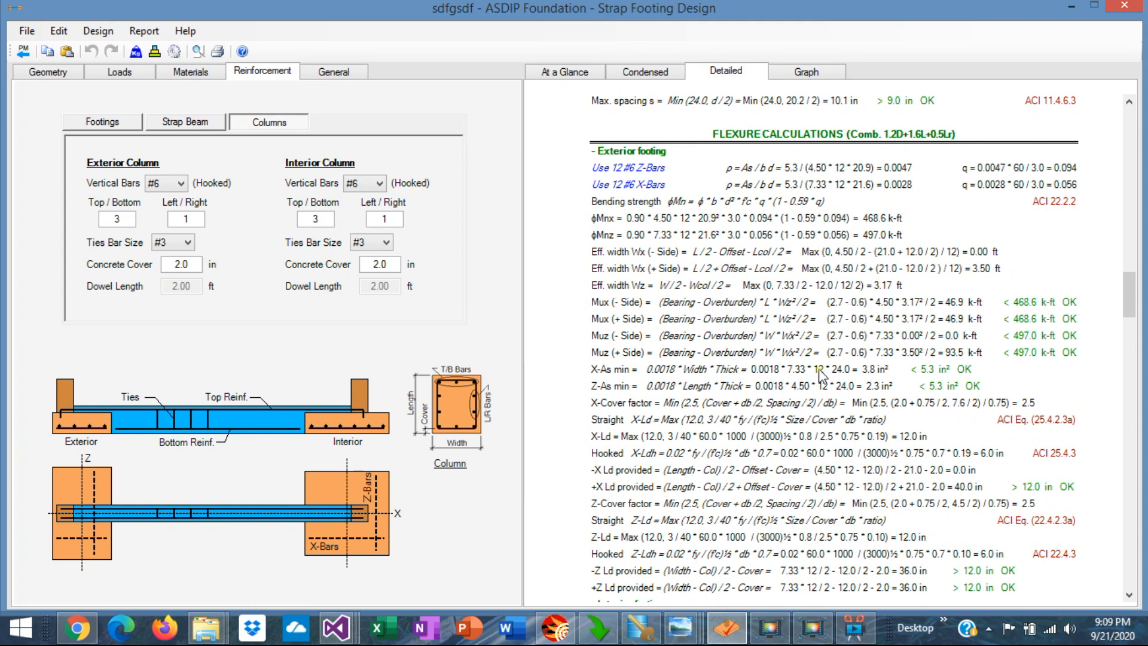
{"action": "scroll", "scroll_direction": "down", "scroll_amount": 3}
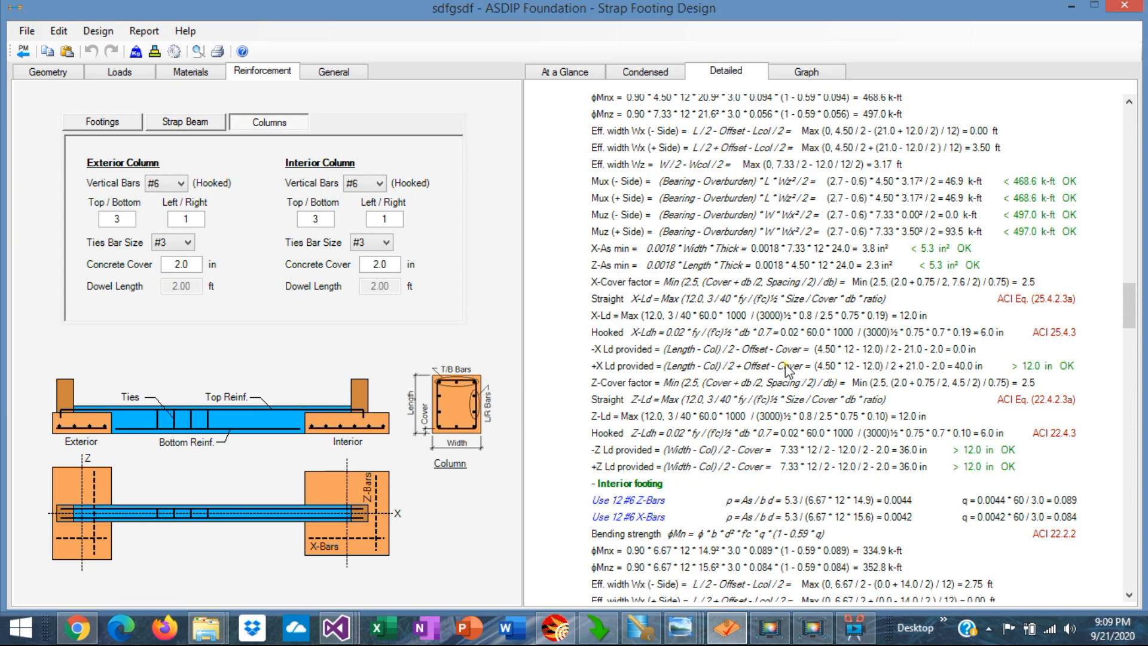
{"action": "scroll", "scroll_direction": "down", "scroll_amount": 3}
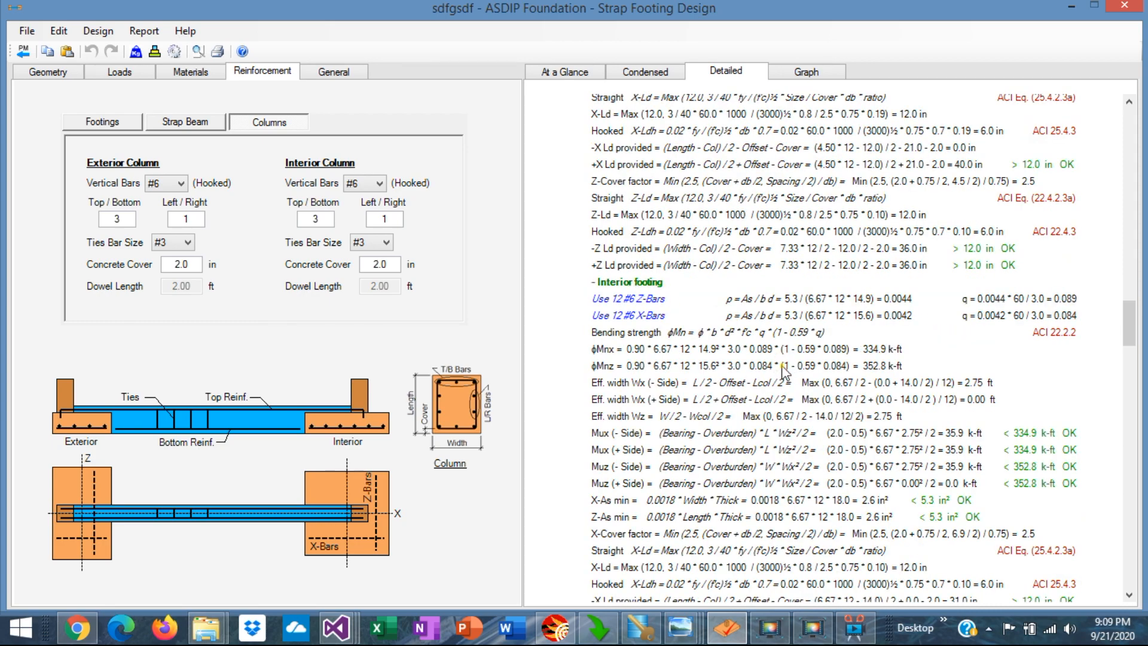
{"action": "scroll", "scroll_direction": "down", "scroll_amount": 3}
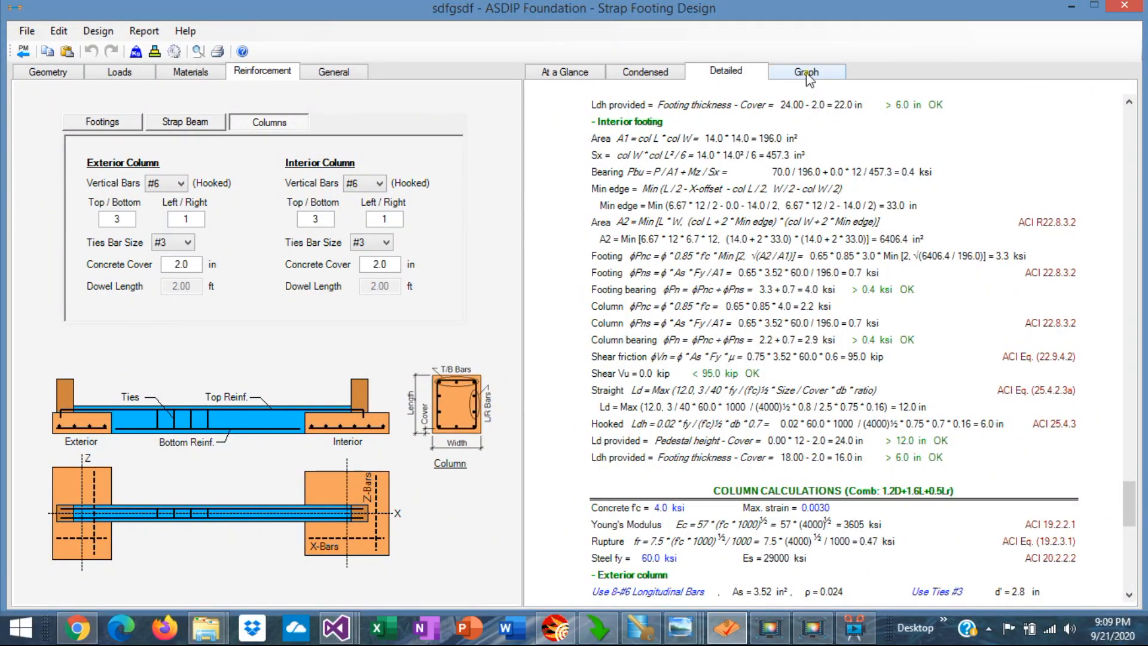
- View soil bearing, strap beam shear and moment, and column interaction diagrams
{"action": "left_click", "coordinate": [805, 72]}
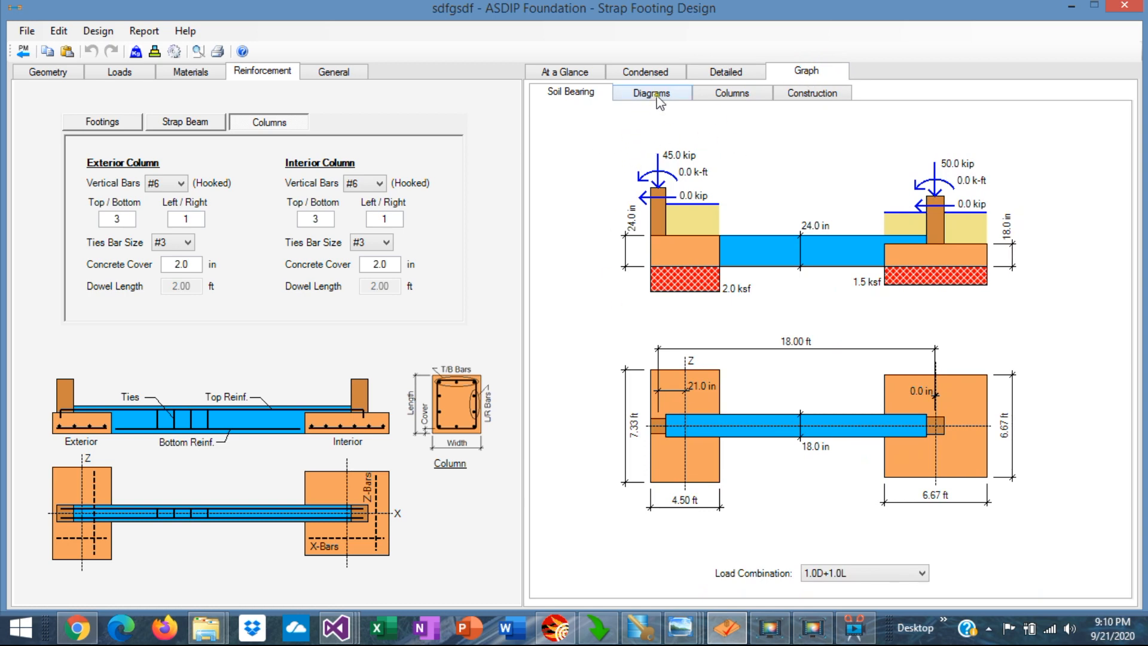
{"action": "left_click", "coordinate": [650, 92]}
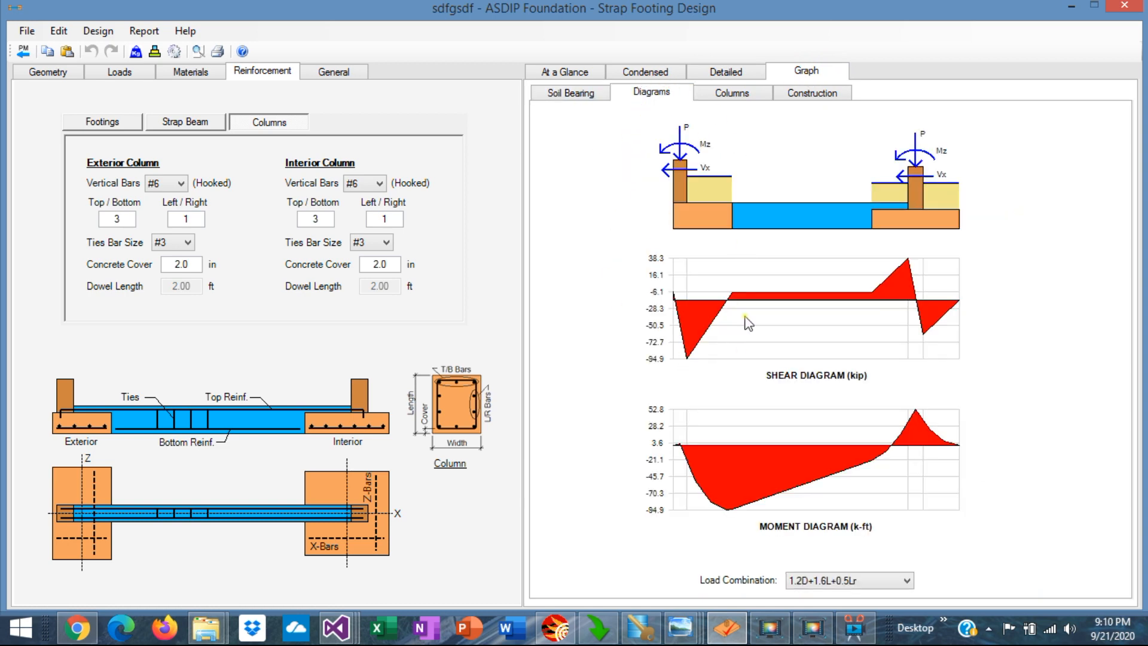
{"action": "mouse_move", "coordinate": [821, 451]}
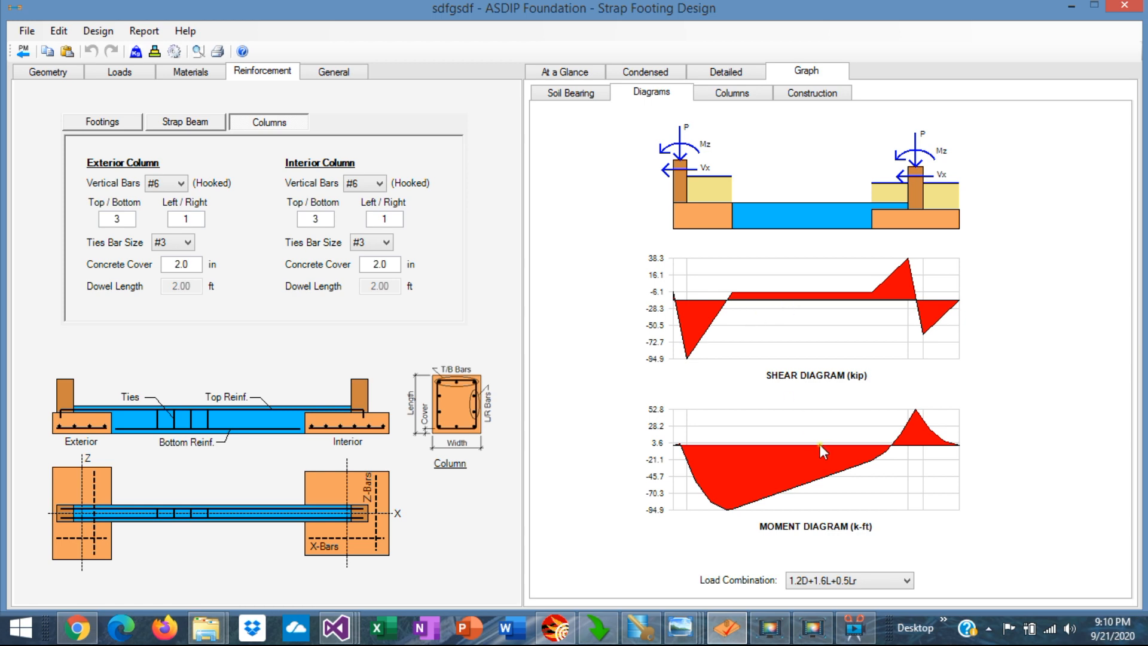
{"action": "left_click", "coordinate": [729, 92]}
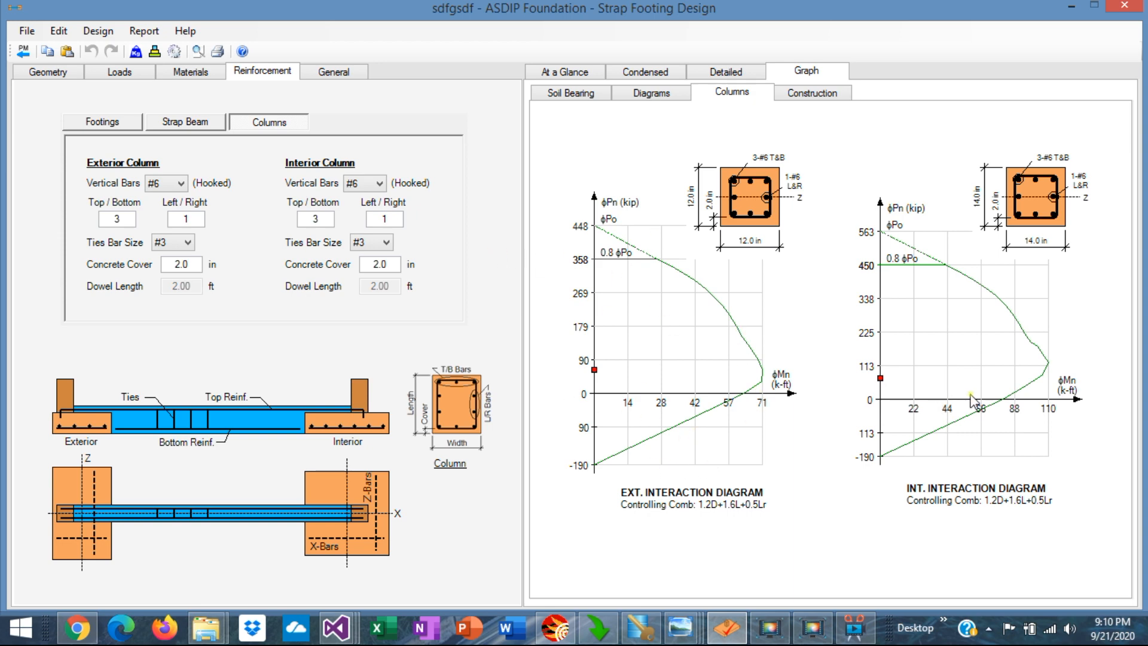
- View the Construction elevation and plan drawings, then return to the column geometry inputs
{"action": "left_click", "coordinate": [810, 92]}
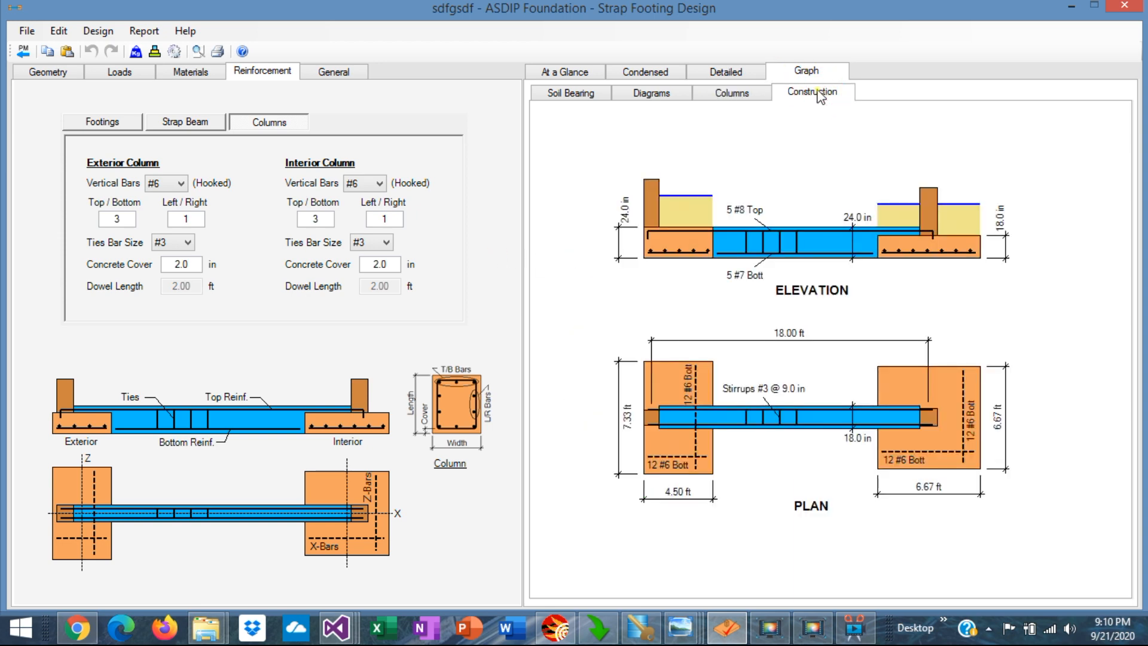
{"action": "mouse_move", "coordinate": [745, 251]}
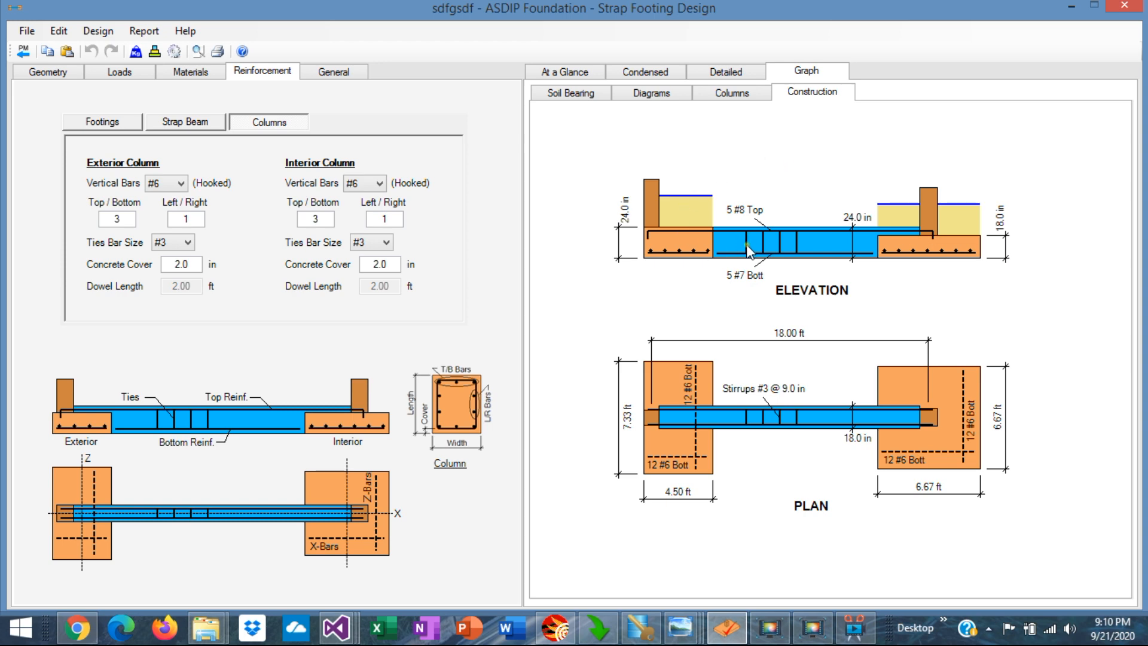
{"action": "mouse_move", "coordinate": [1014, 280]}
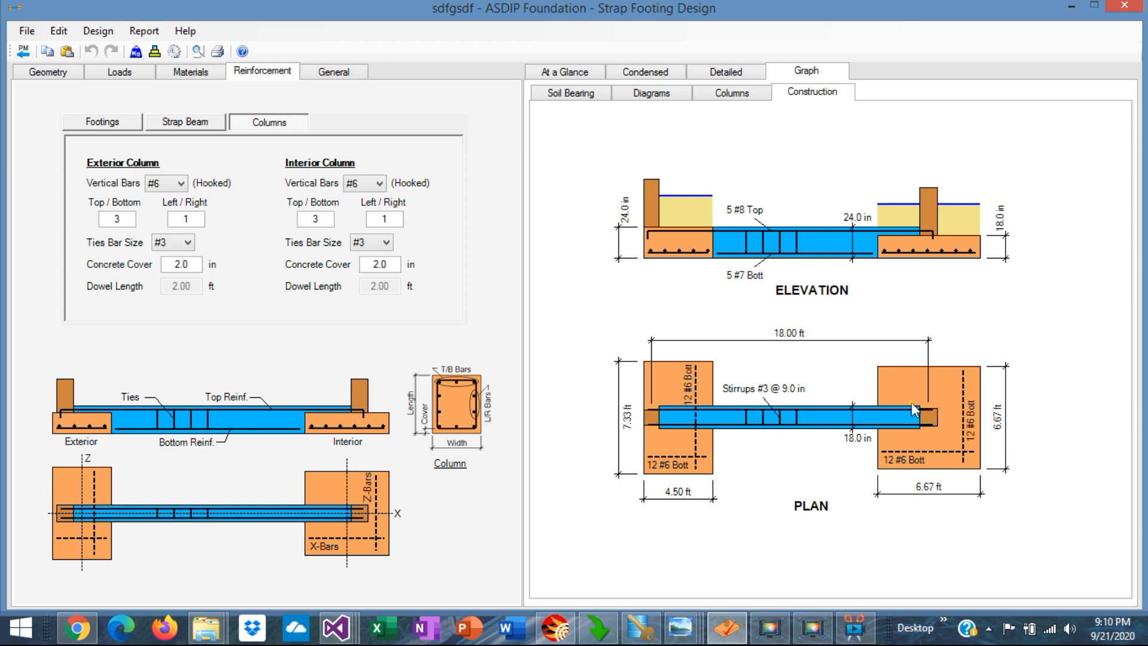
{"action": "mouse_move", "coordinate": [829, 422]}
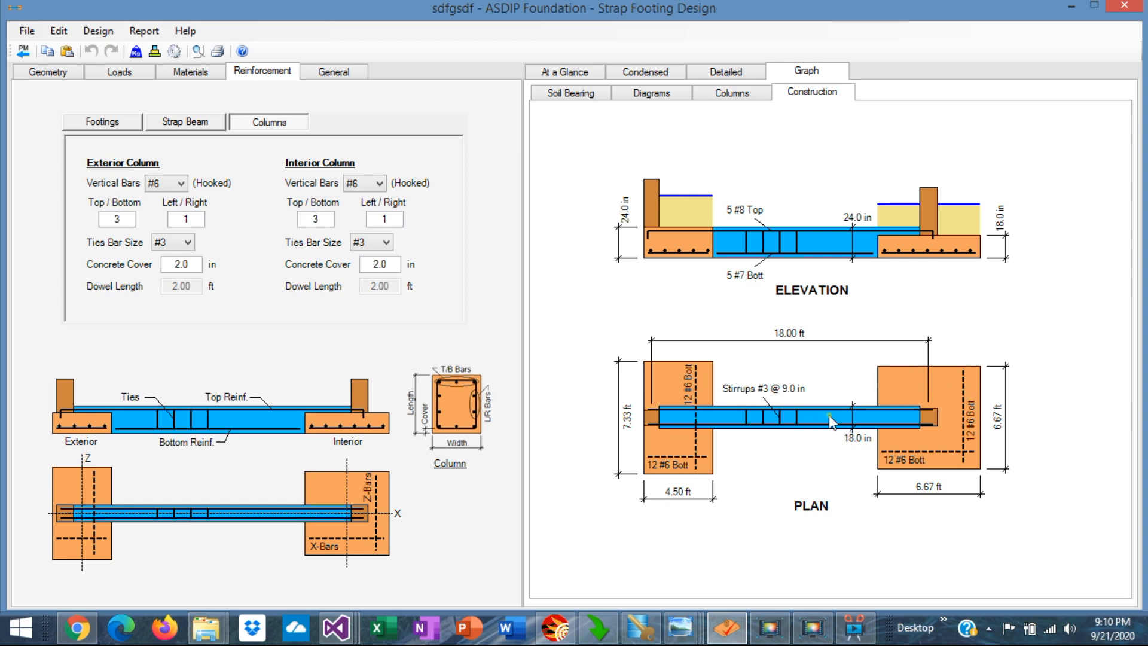
{"action": "left_click", "coordinate": [46, 71]}
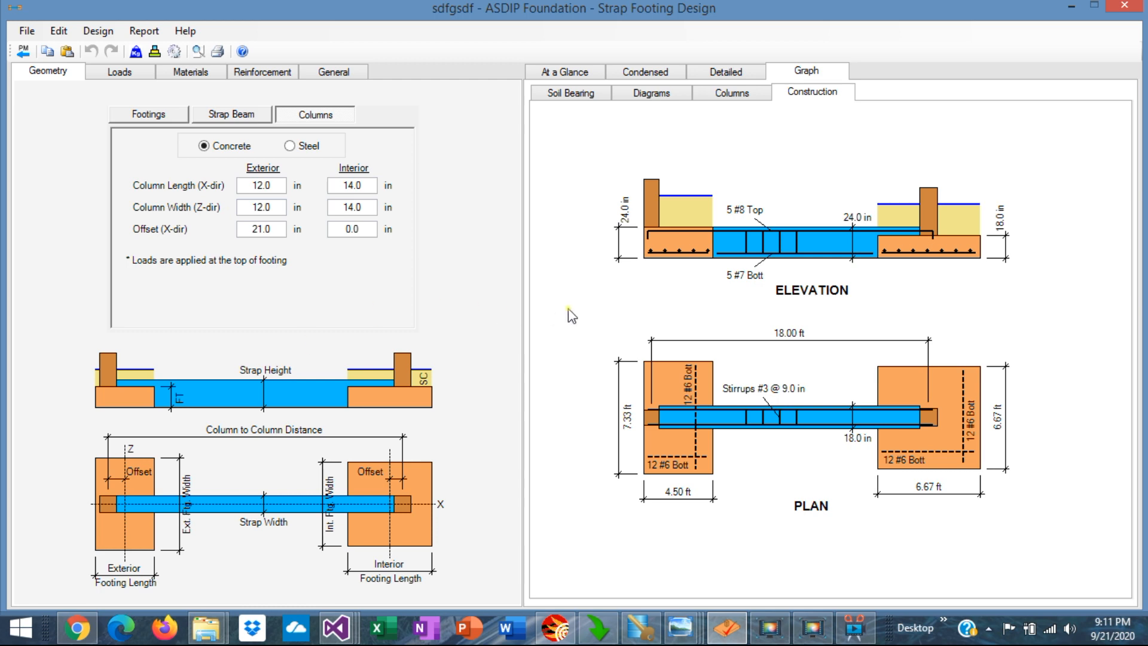
{"action": "mouse_move", "coordinate": [494, 316]}
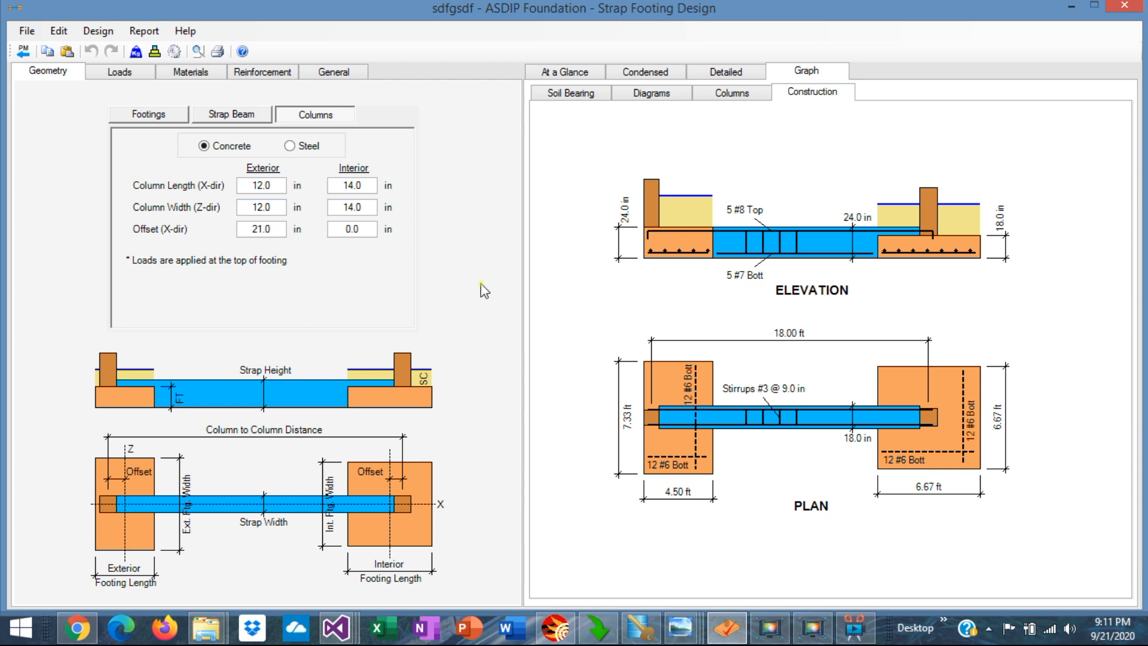
- Check the At a Glance summary, then reopen the Condensed report at the strap beam checks
{"action": "left_click", "coordinate": [563, 71]}
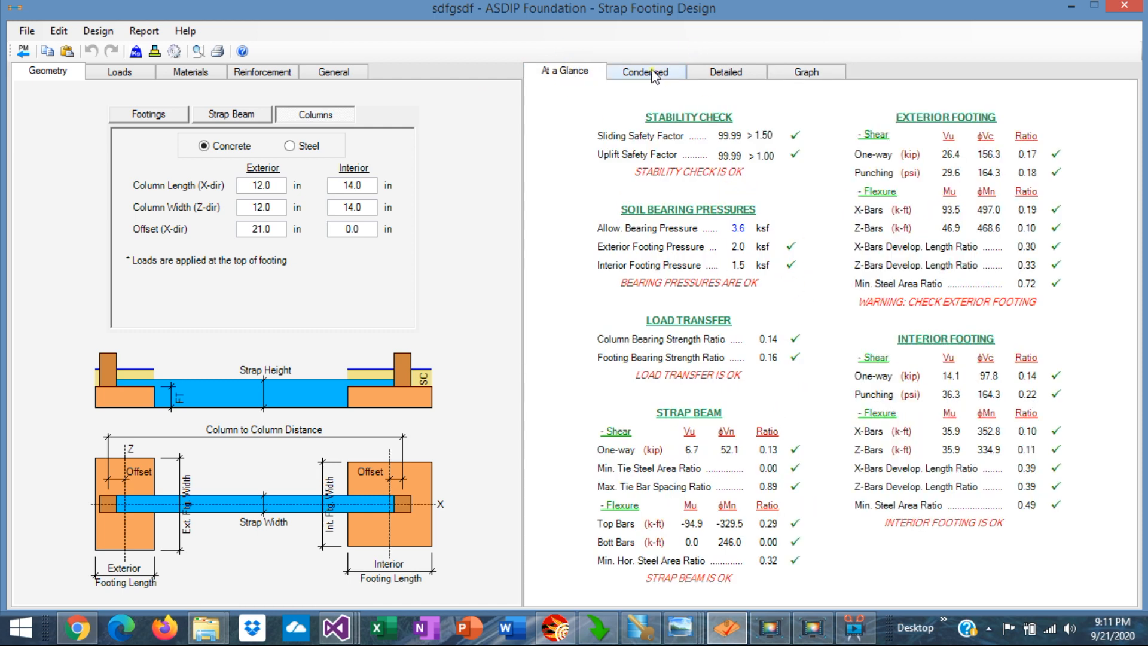
{"action": "left_click", "coordinate": [805, 72]}
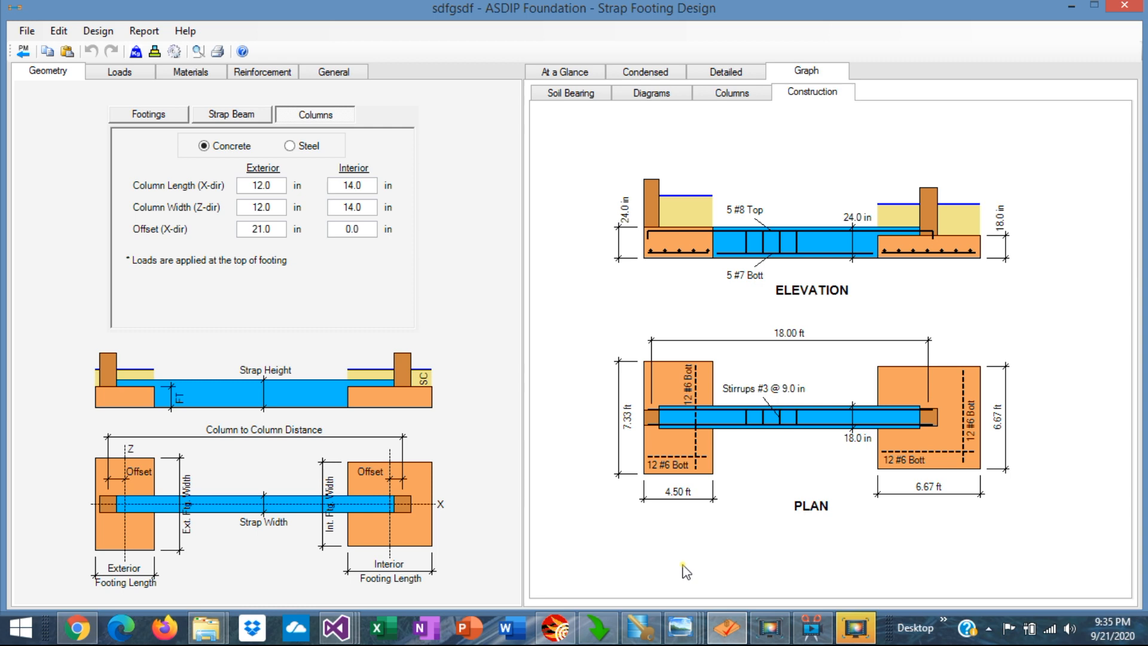
{"action": "left_click", "coordinate": [644, 71]}
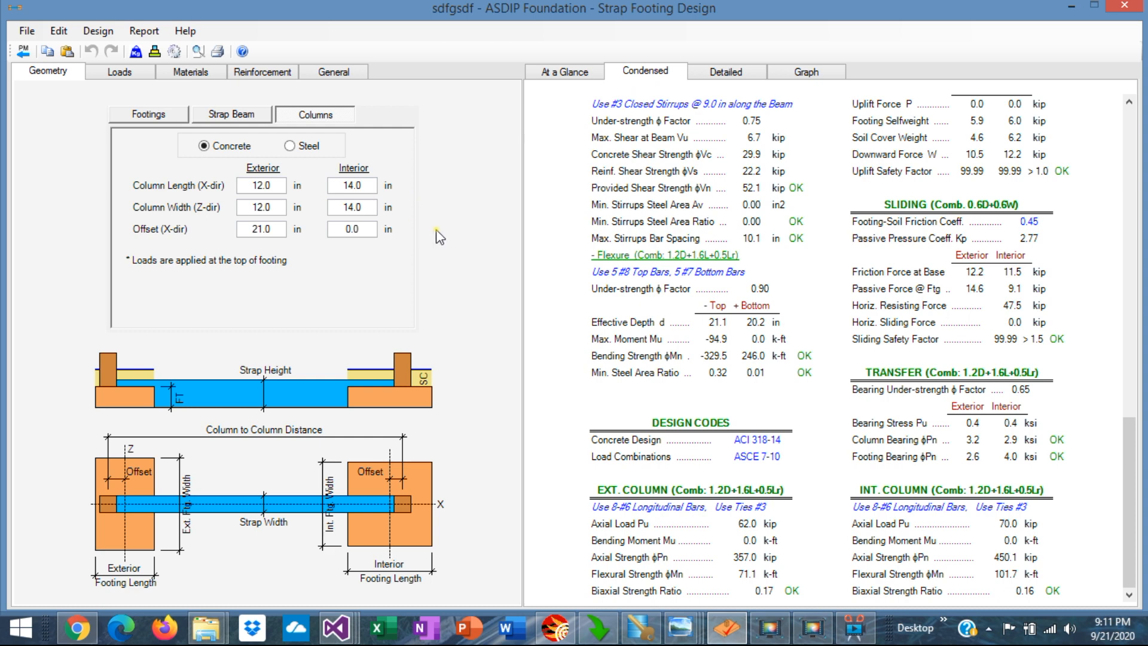
{"action": "mouse_move", "coordinate": [472, 265]}
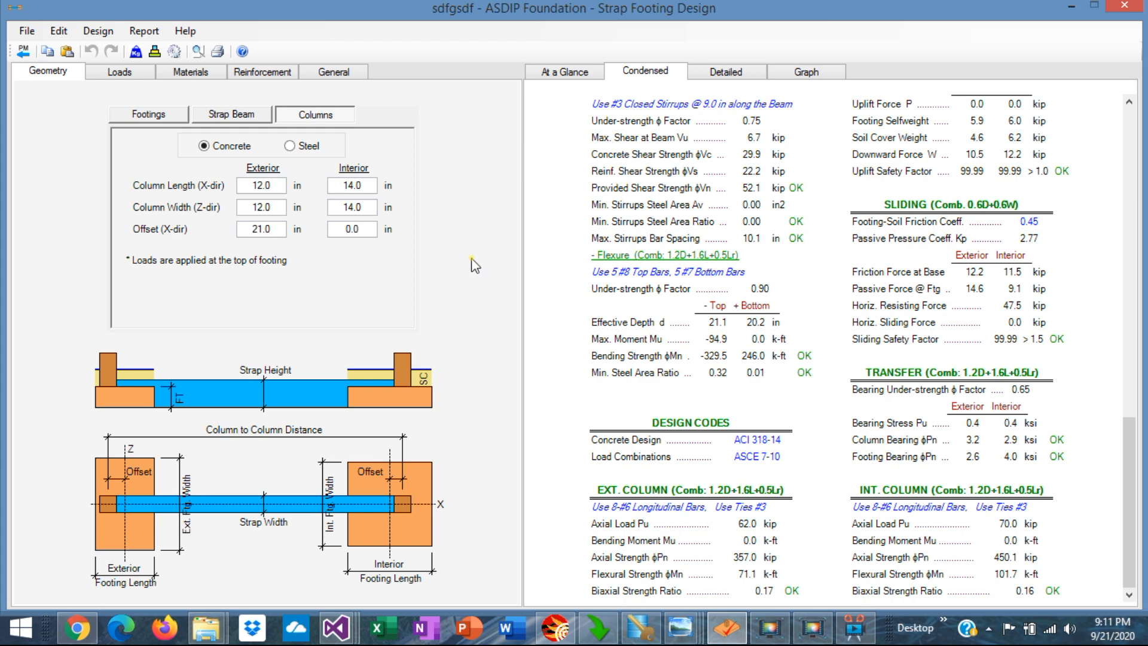